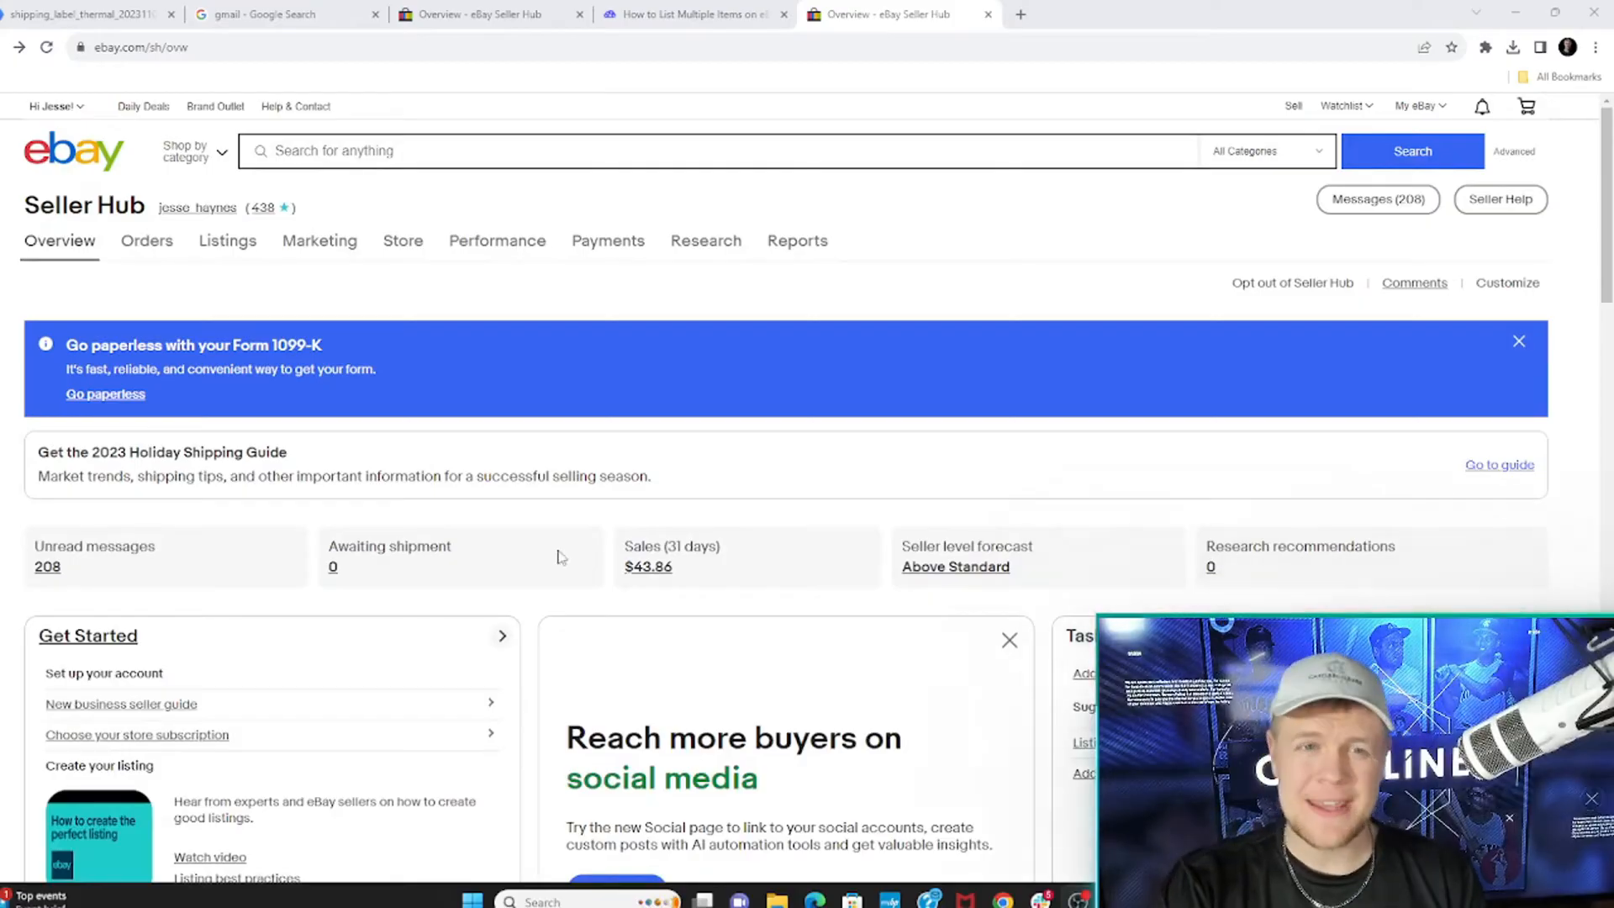
Step: From Listings > Active, start Create listing > Multiple listing to reach the bulk listing page
{"action": "left_click", "coordinate": [226, 240]}
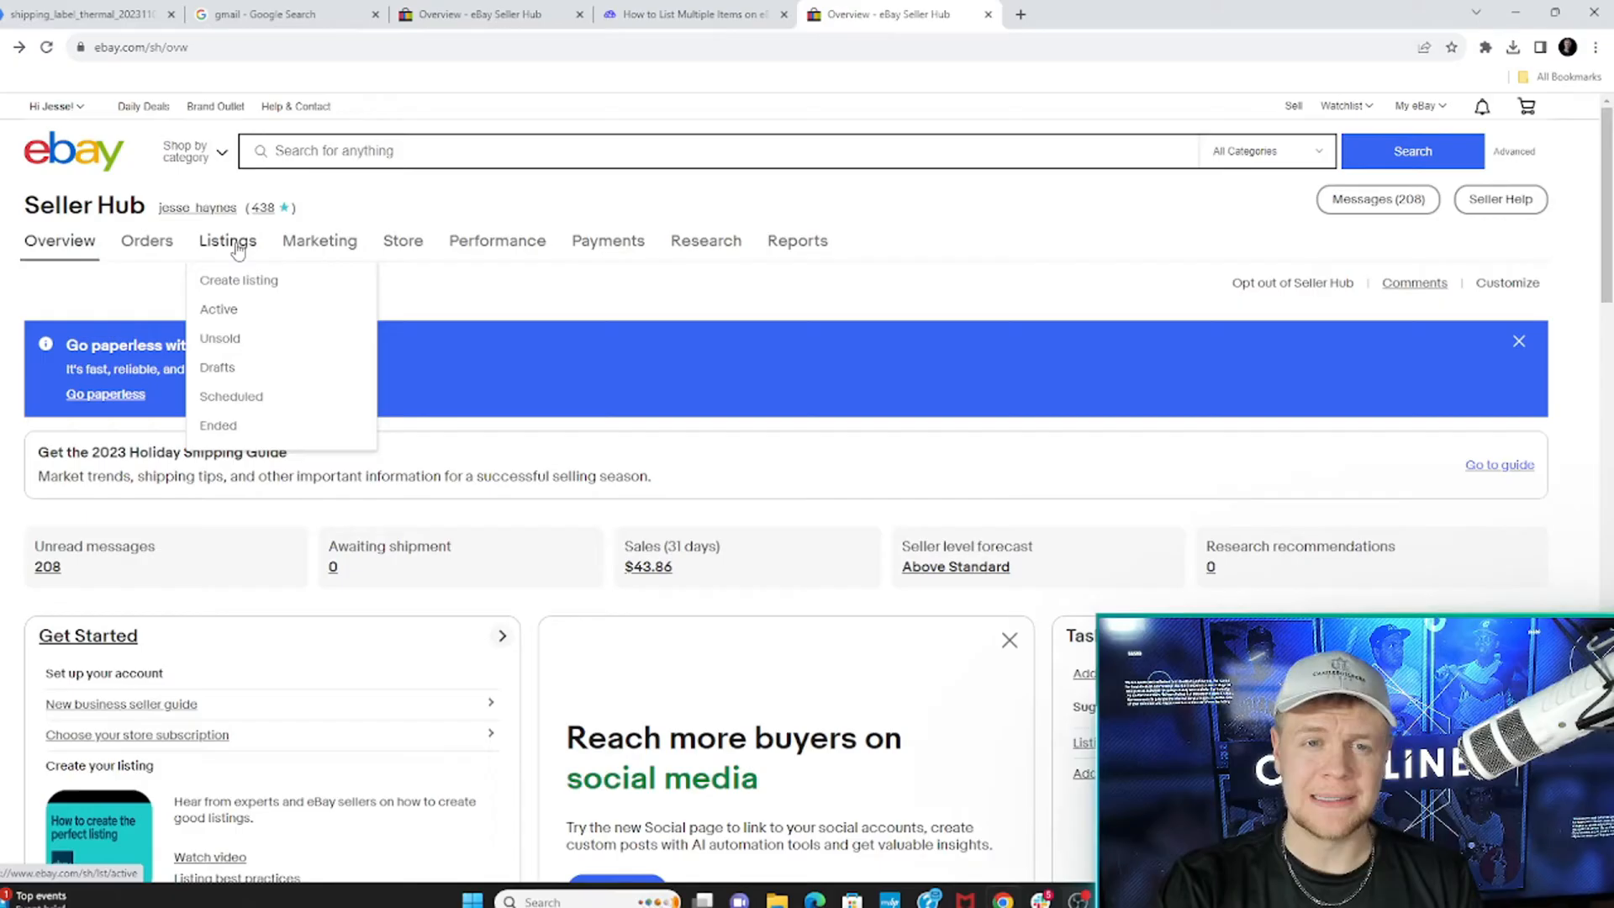
{"action": "left_click", "coordinate": [218, 310]}
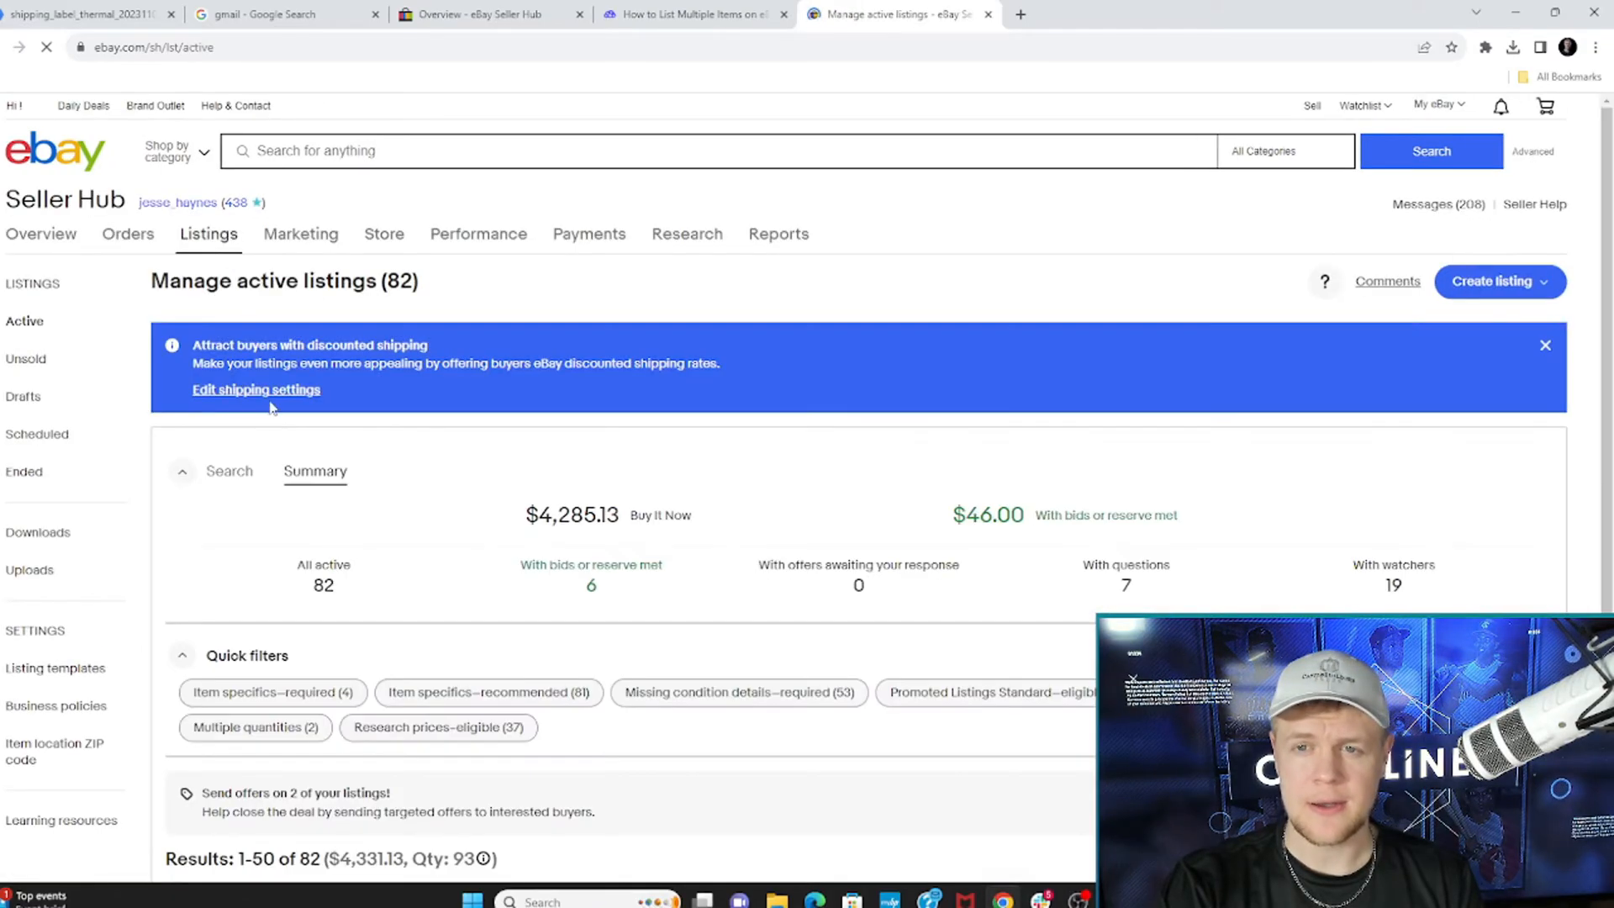
{"action": "left_click", "coordinate": [209, 234]}
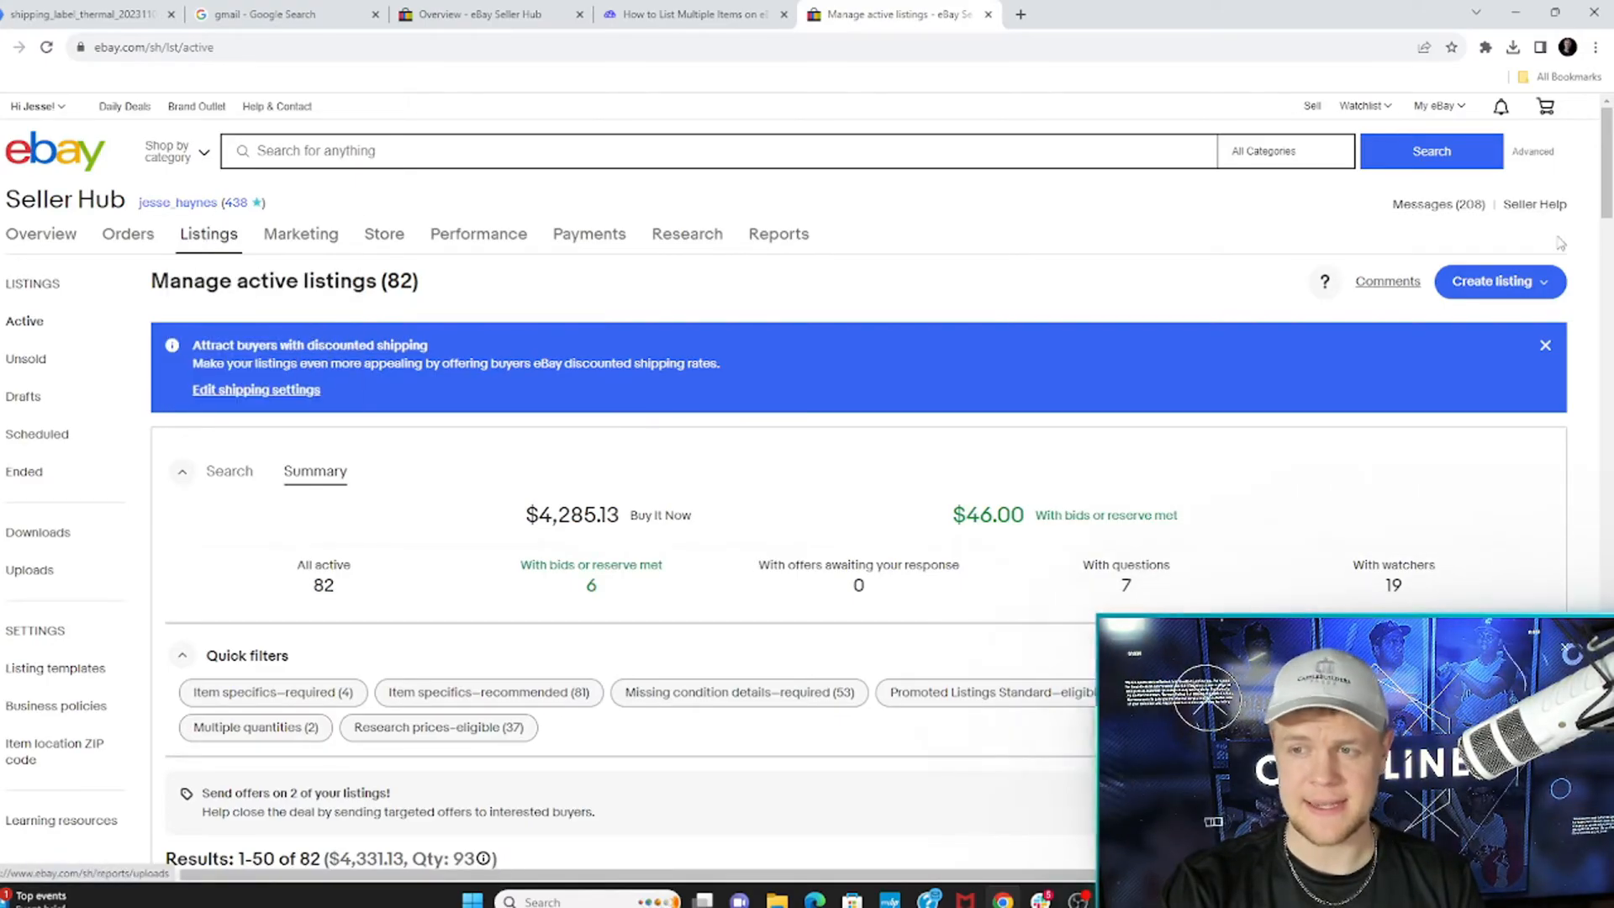
{"action": "left_click", "coordinate": [1498, 281]}
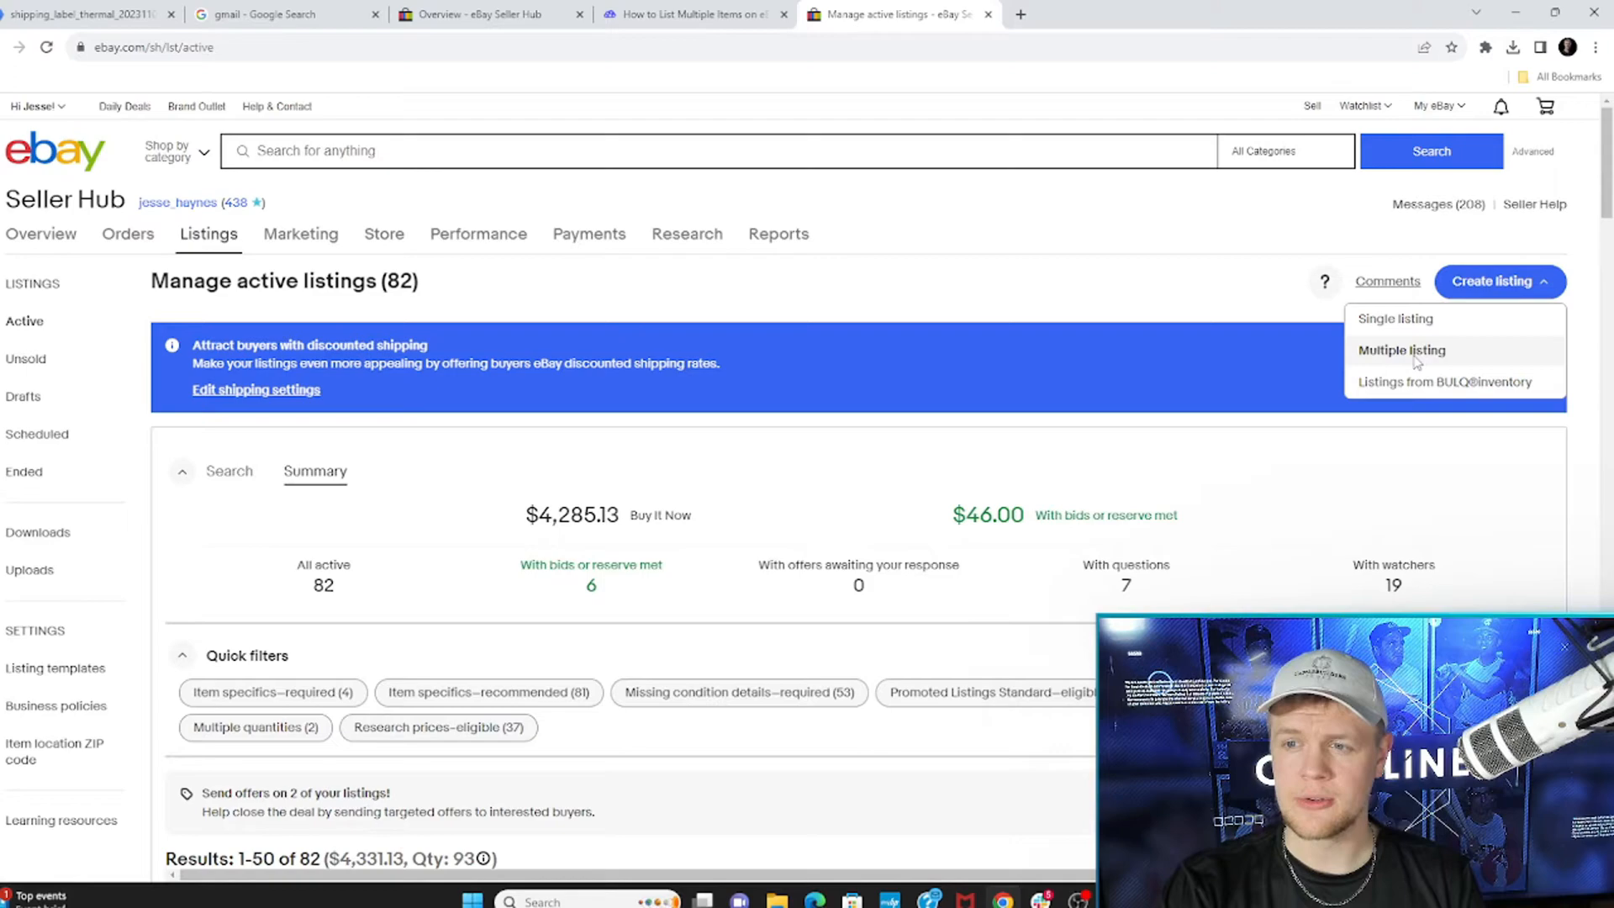
{"action": "left_click", "coordinate": [1401, 349]}
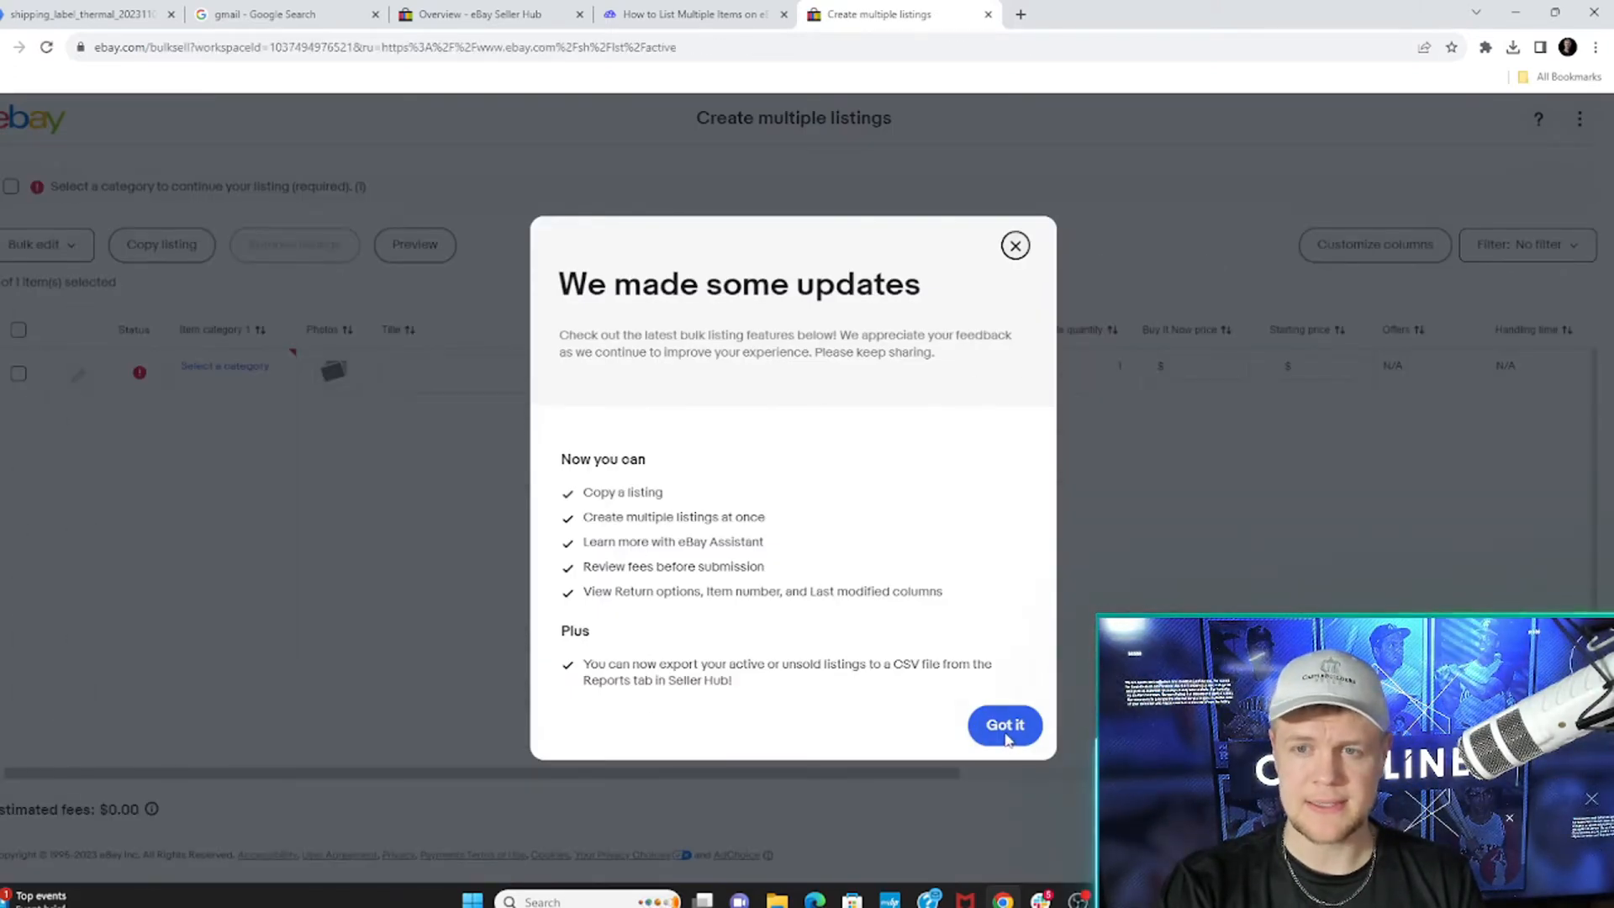
Step: Dismiss the bulk-features notice, browse the Downloads card photos in Photos up to the pink Bo Nix card, then close the viewer
{"action": "left_click", "coordinate": [1004, 724]}
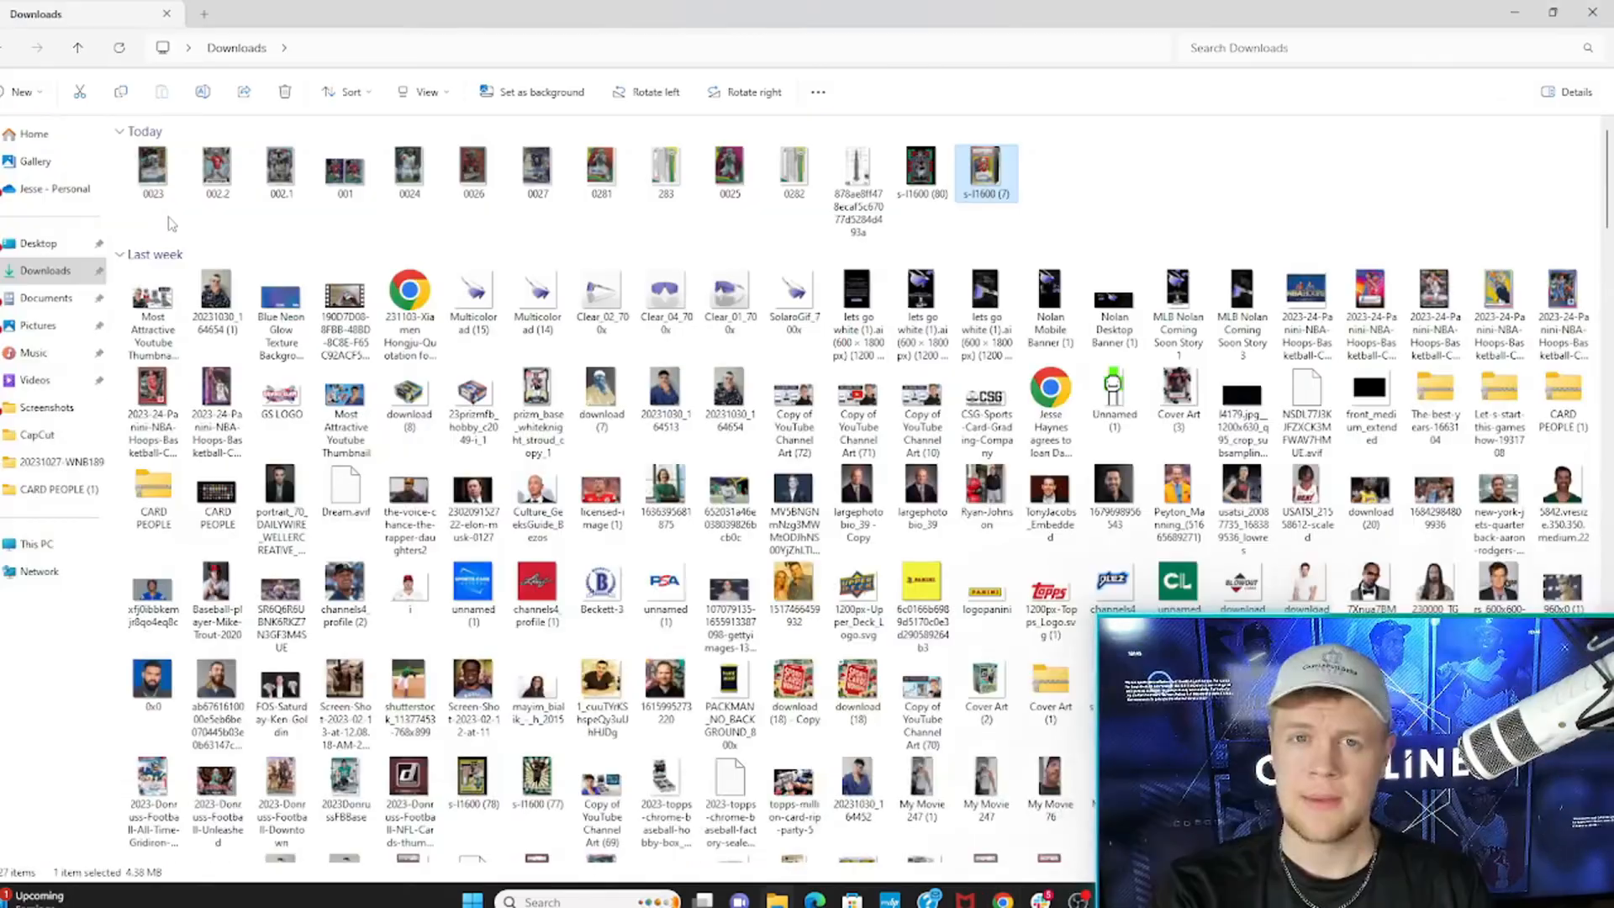
{"action": "double_click", "coordinate": [152, 169]}
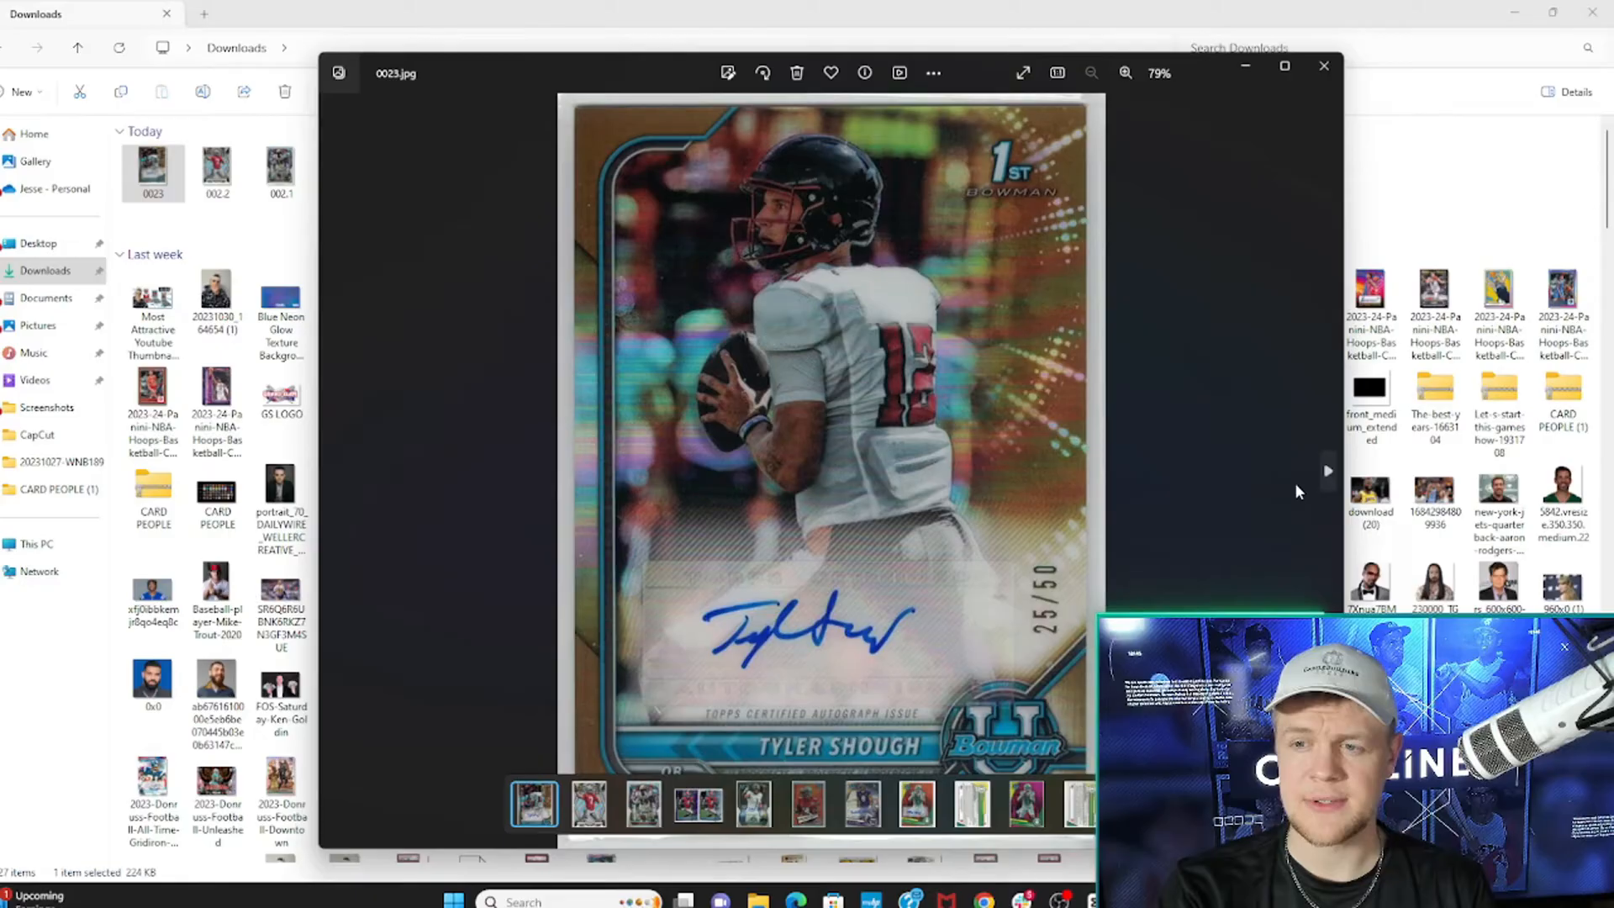
{"action": "left_click", "coordinate": [642, 804]}
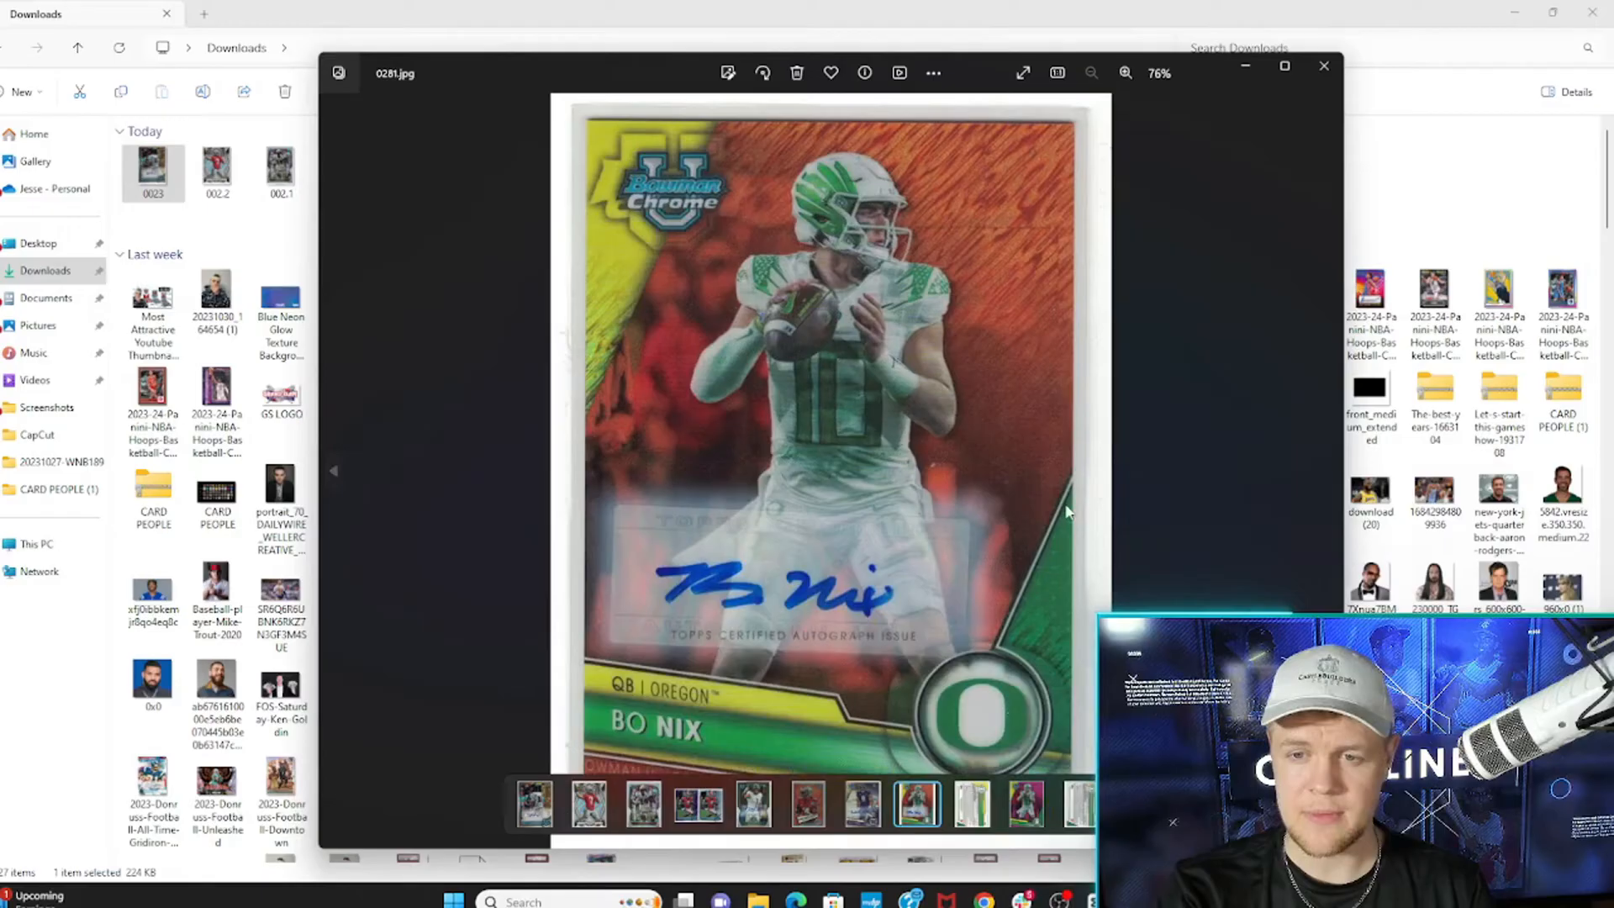
{"action": "left_click", "coordinate": [1328, 471]}
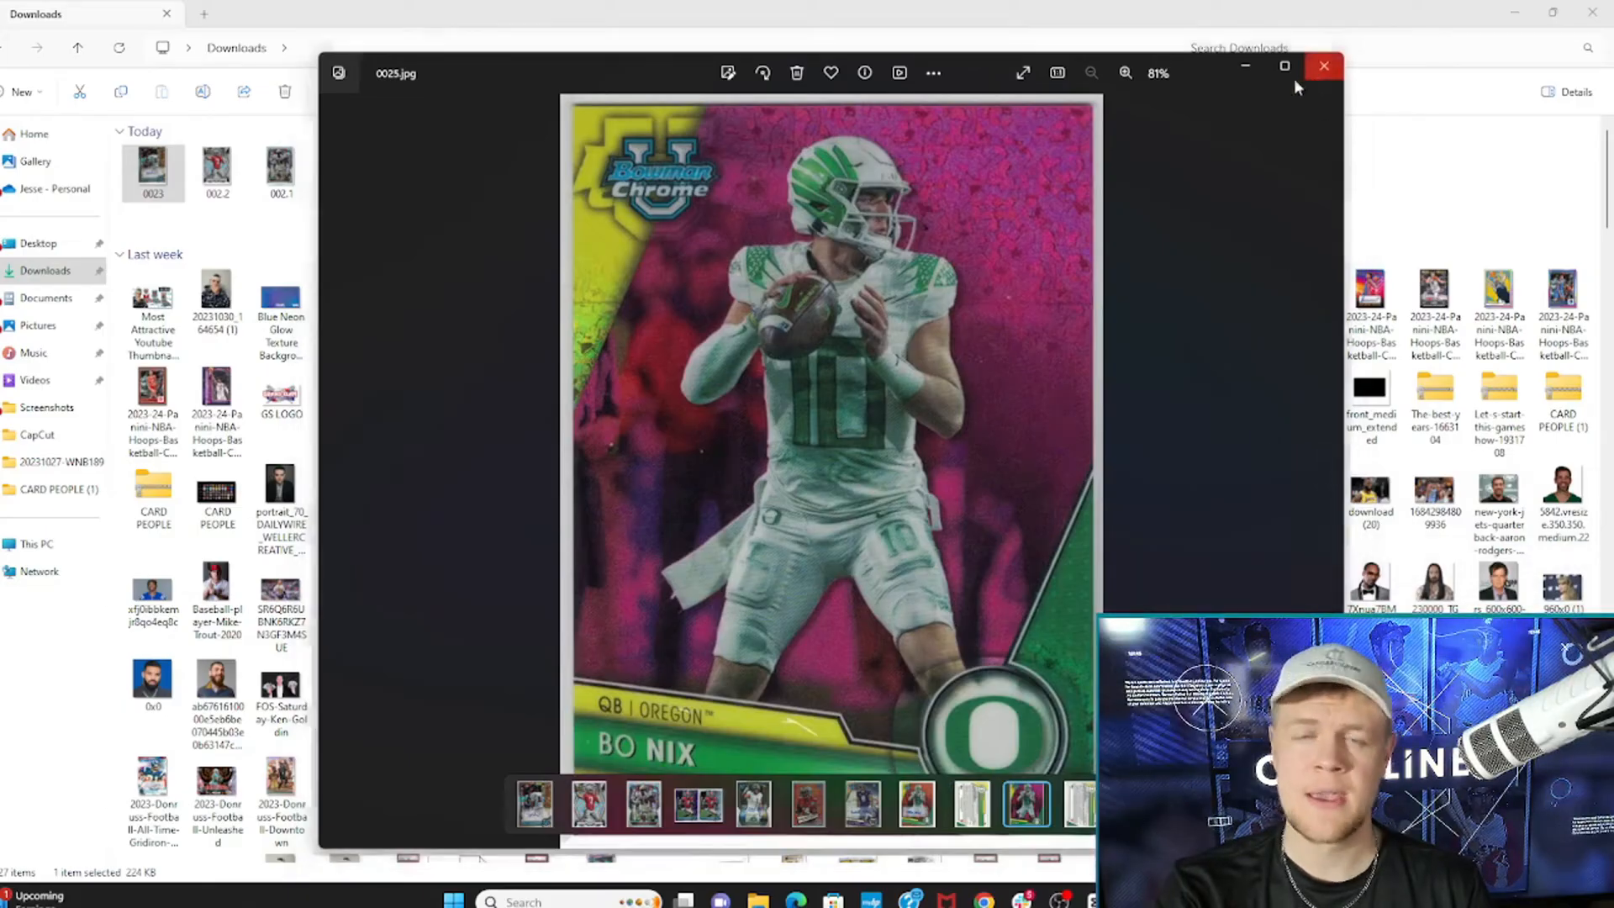
{"action": "left_click", "coordinate": [1323, 66]}
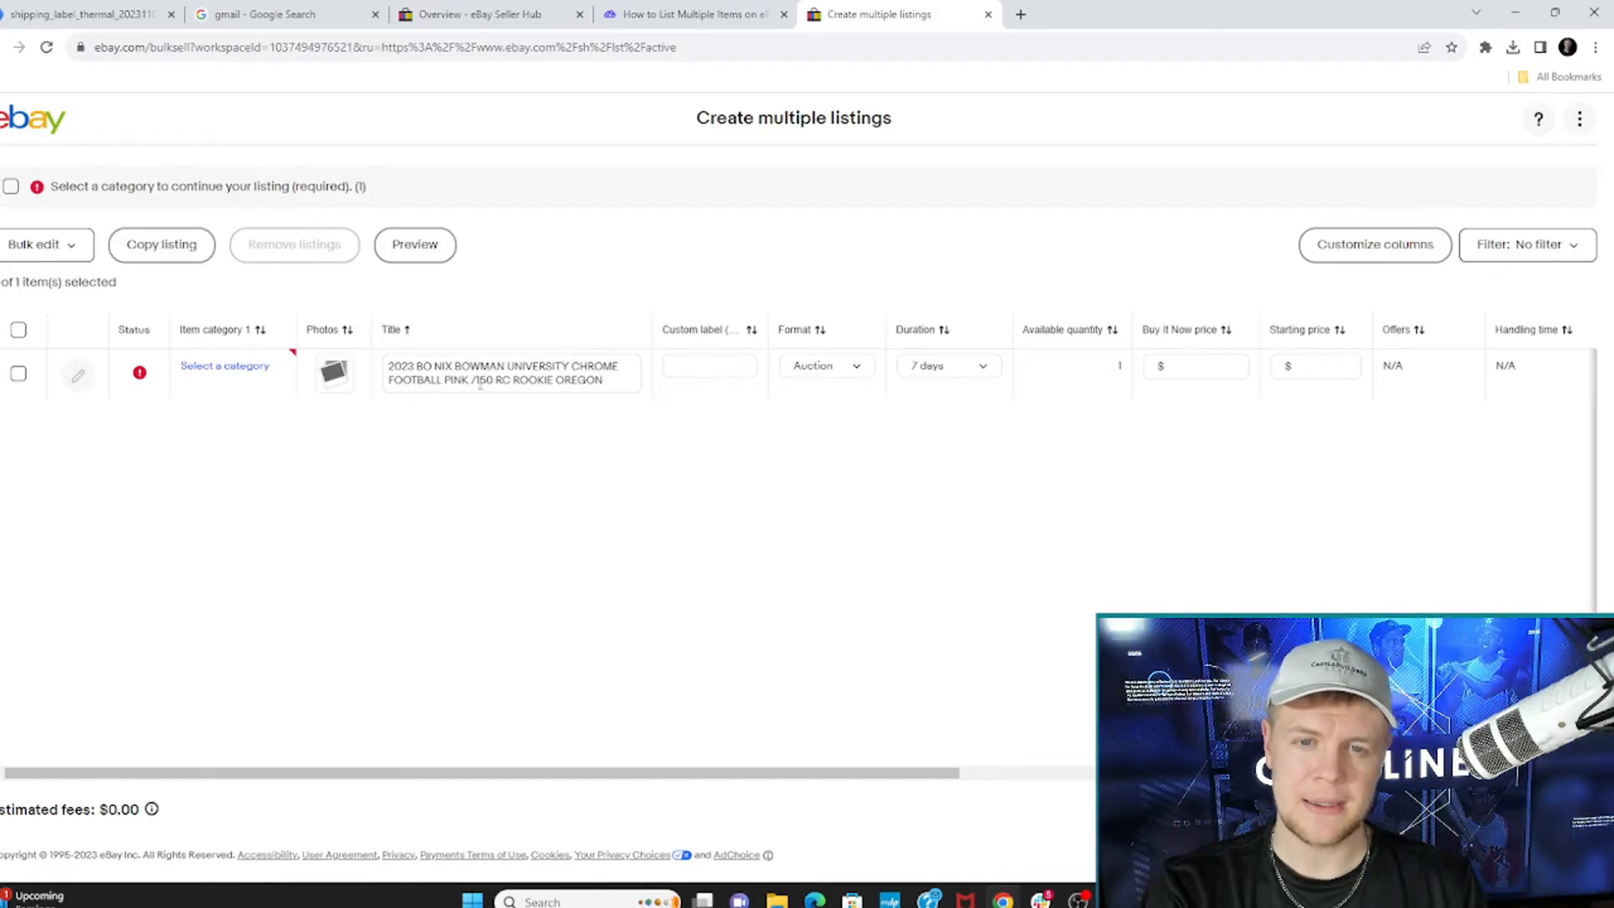
{"action": "mouse_move", "coordinate": [749, 400]}
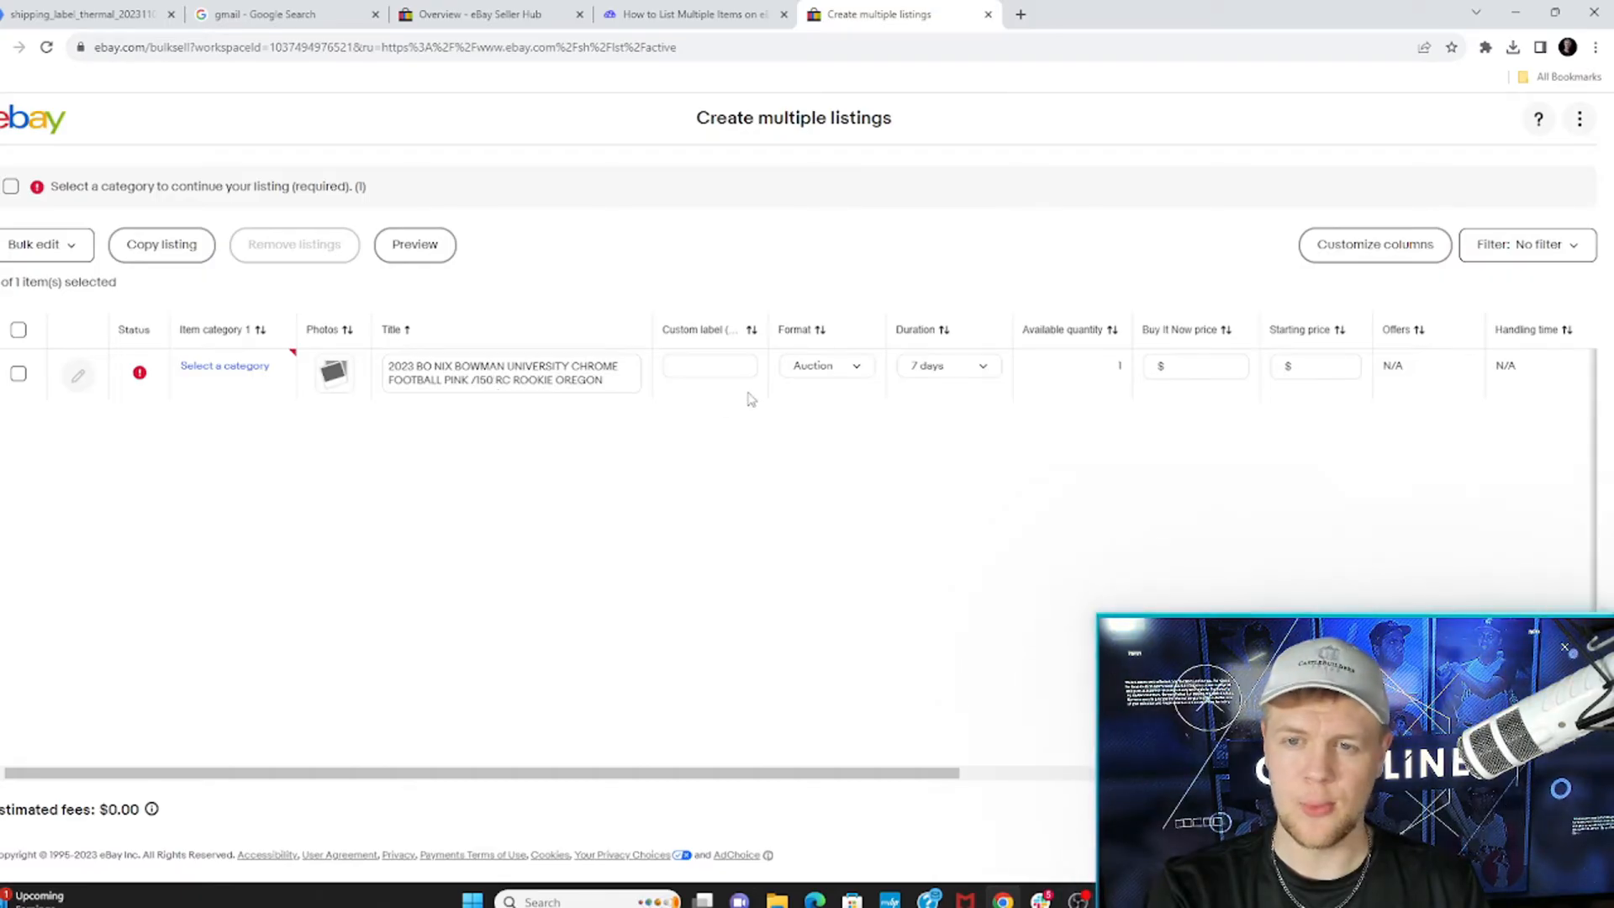
{"action": "mouse_move", "coordinate": [841, 313]}
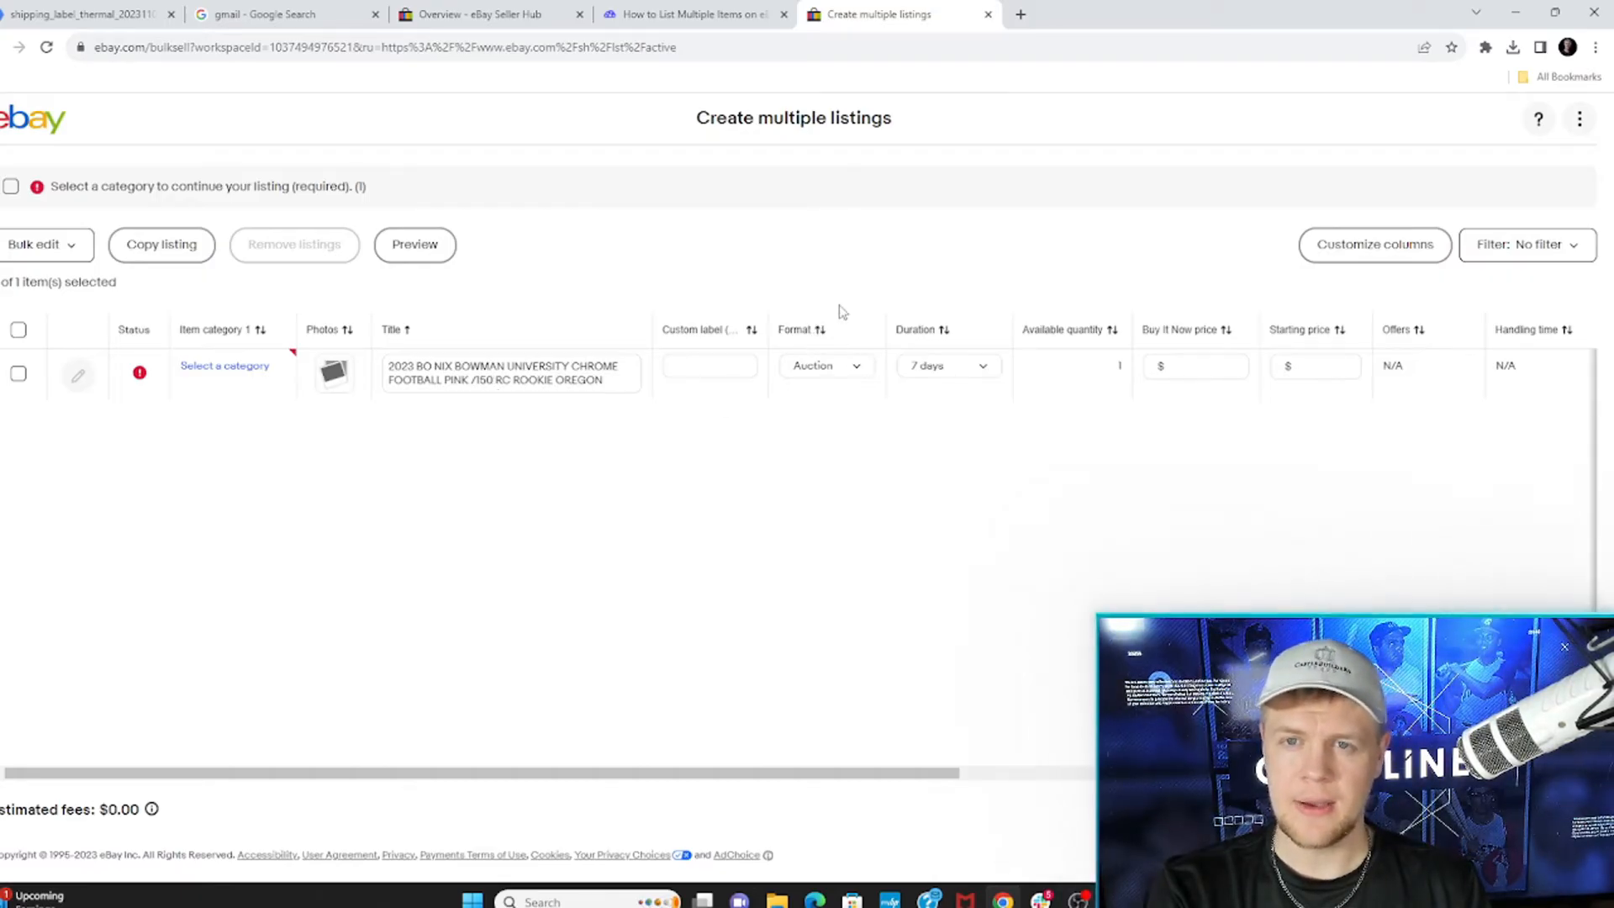
Step: Review sold eBay results for 2023 Bowman Chrome Bo Nix /150 cards and their early November prices
{"action": "left_click", "coordinate": [823, 364]}
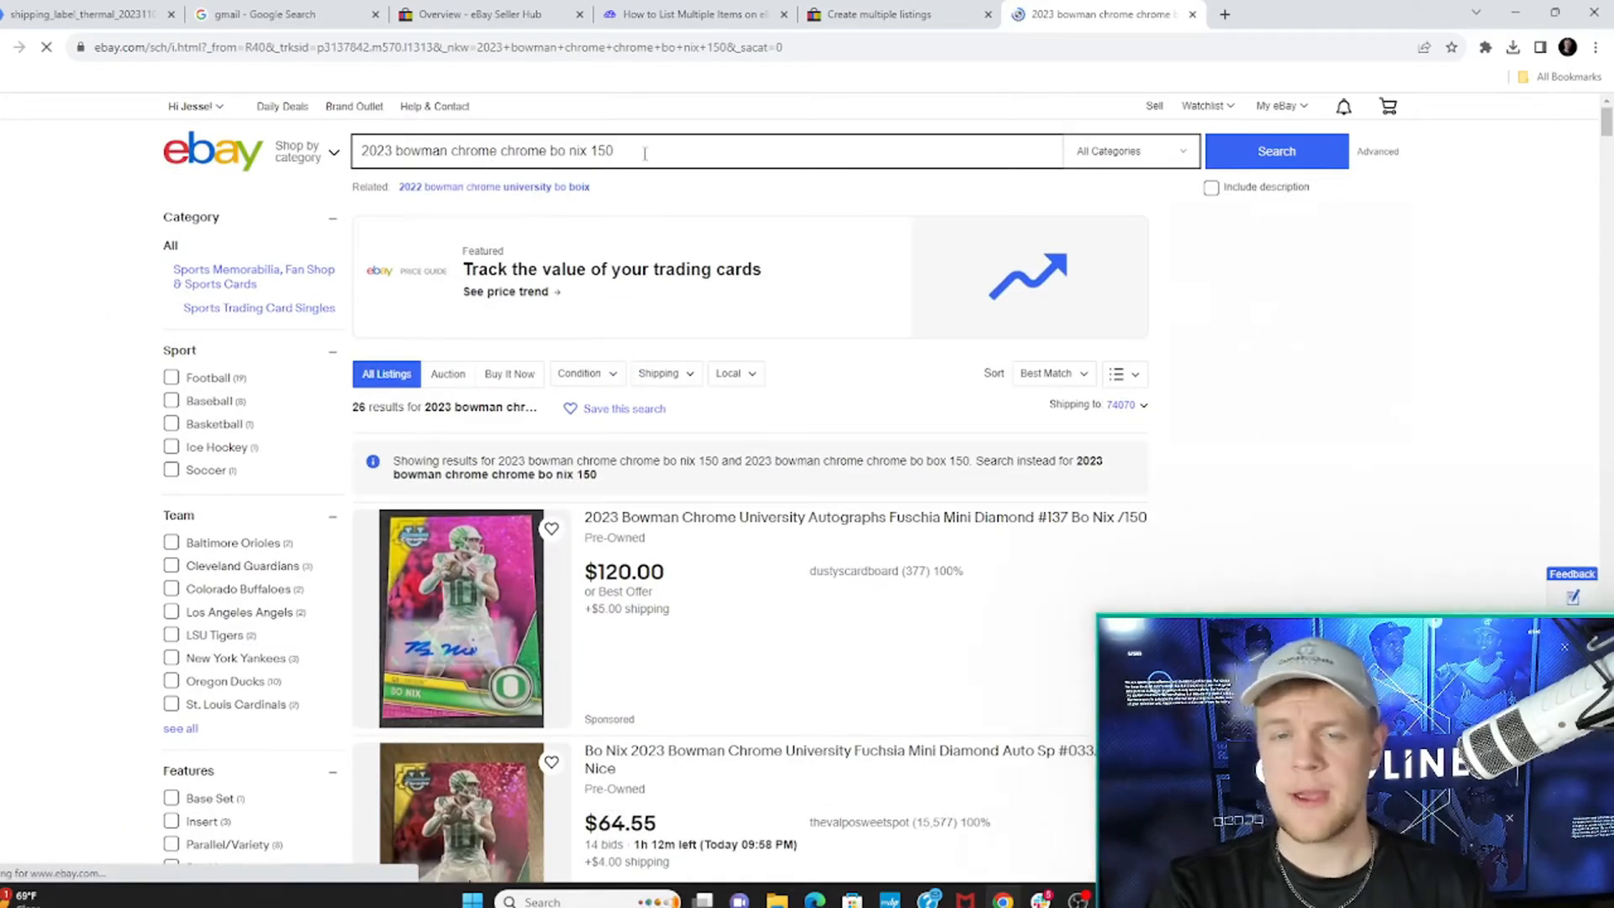
{"action": "scroll", "scroll_direction": "down", "scroll_amount": 3}
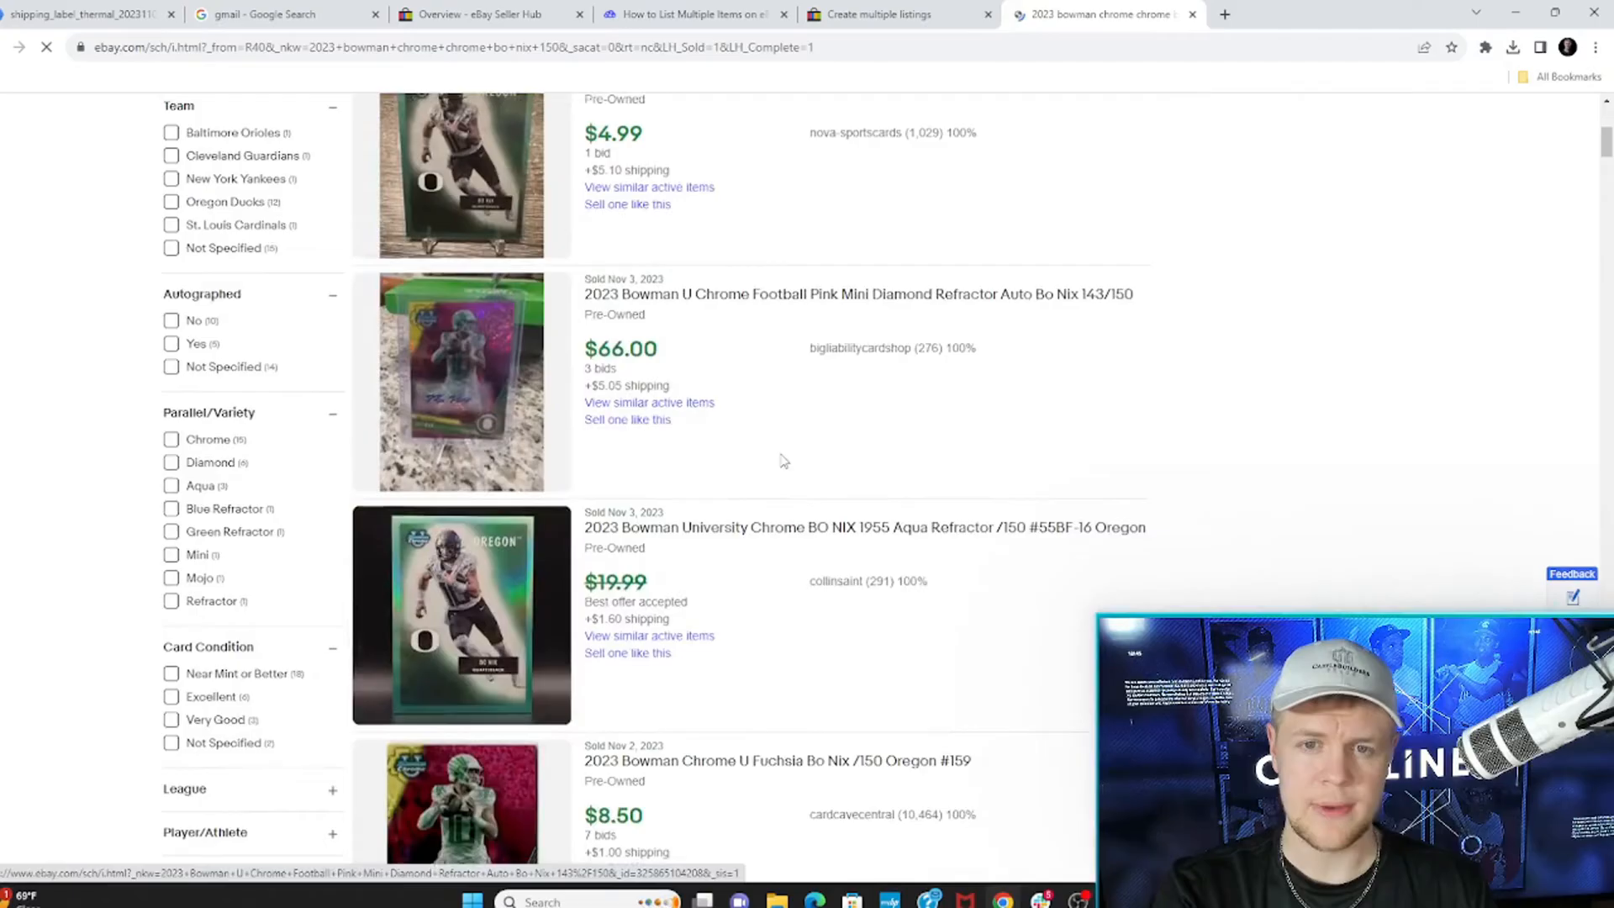
{"action": "scroll", "scroll_direction": "down", "scroll_amount": 3}
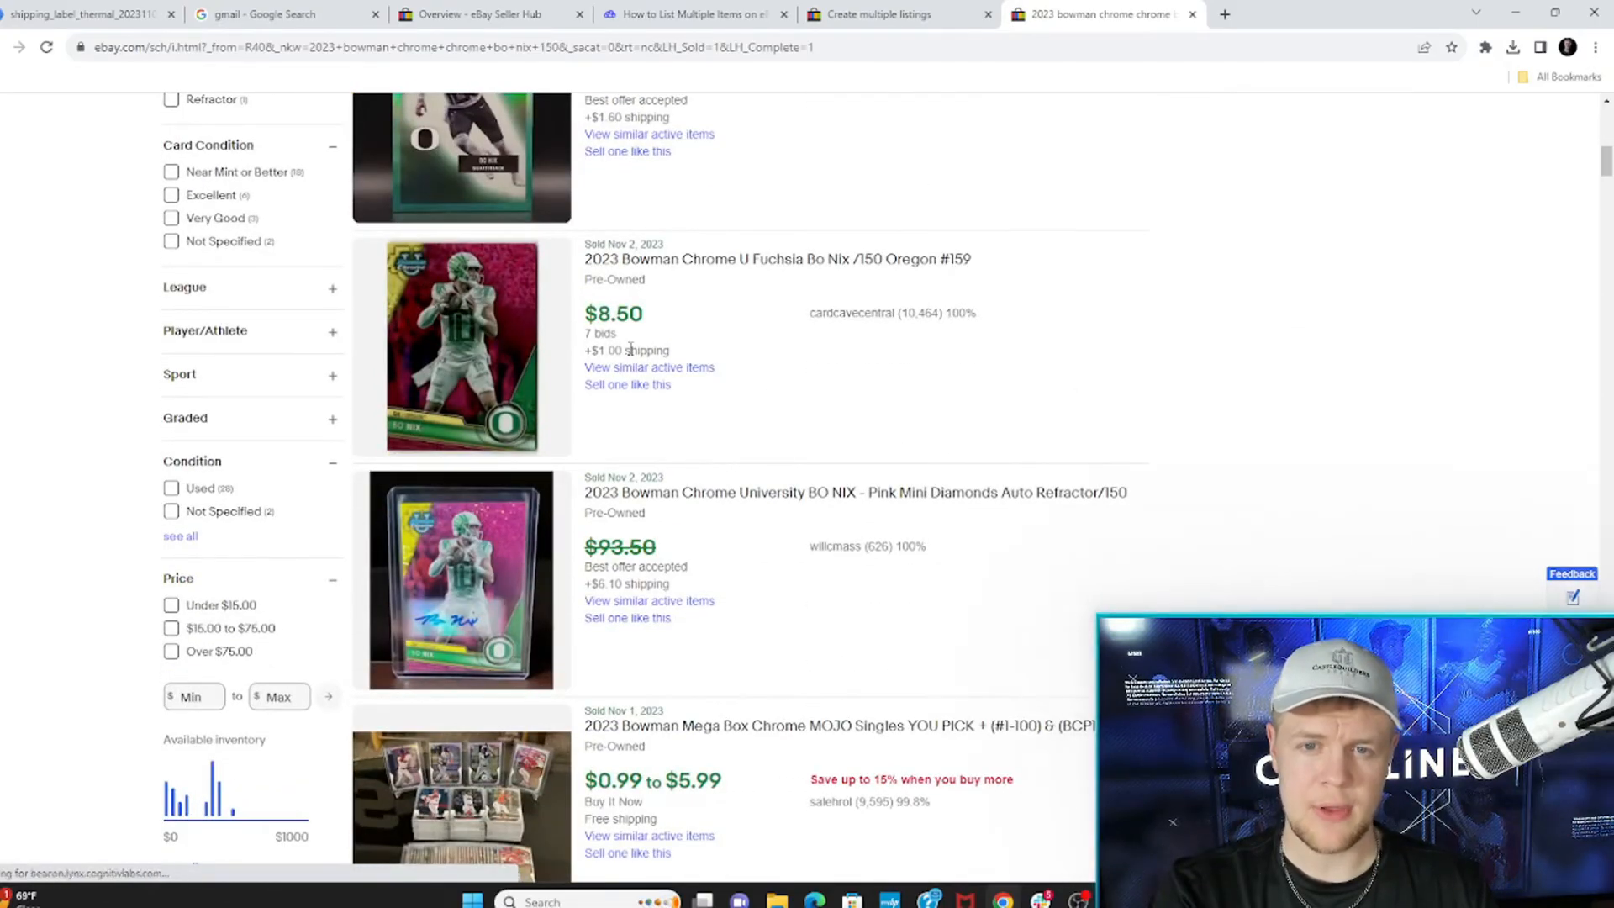
Step: Keep the Bo Nix listing as a 7-day auction and enter a $0.99 starting price
{"action": "left_click", "coordinate": [885, 15]}
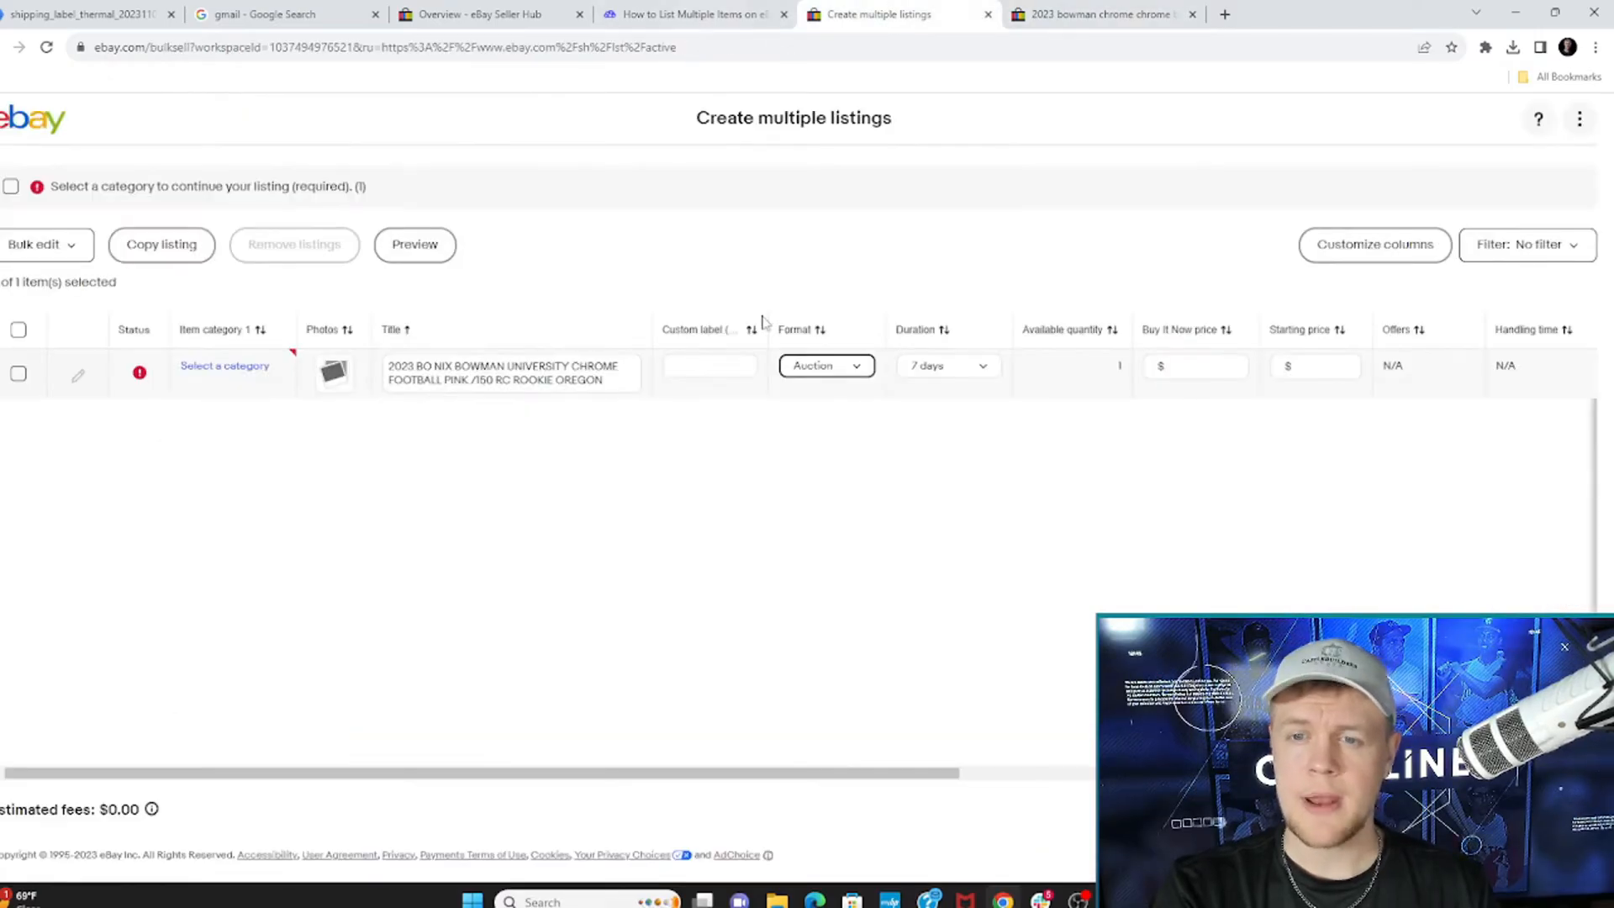
{"action": "left_click", "coordinate": [1196, 364]}
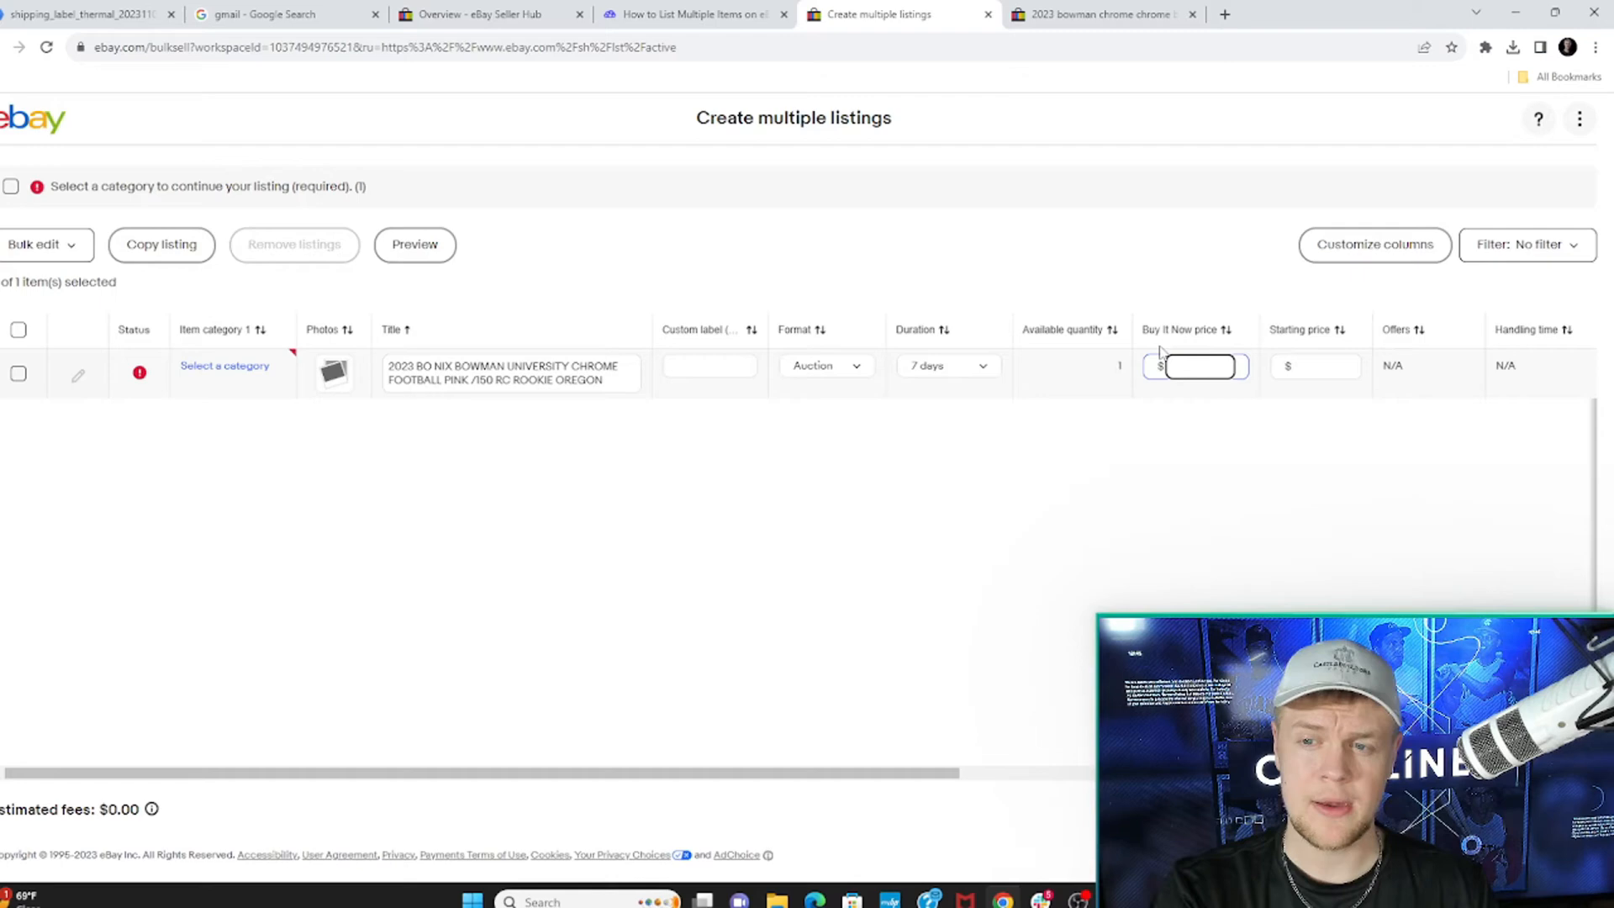
{"action": "left_click", "coordinate": [1315, 365]}
{"action": "type", "text": "0.99"}
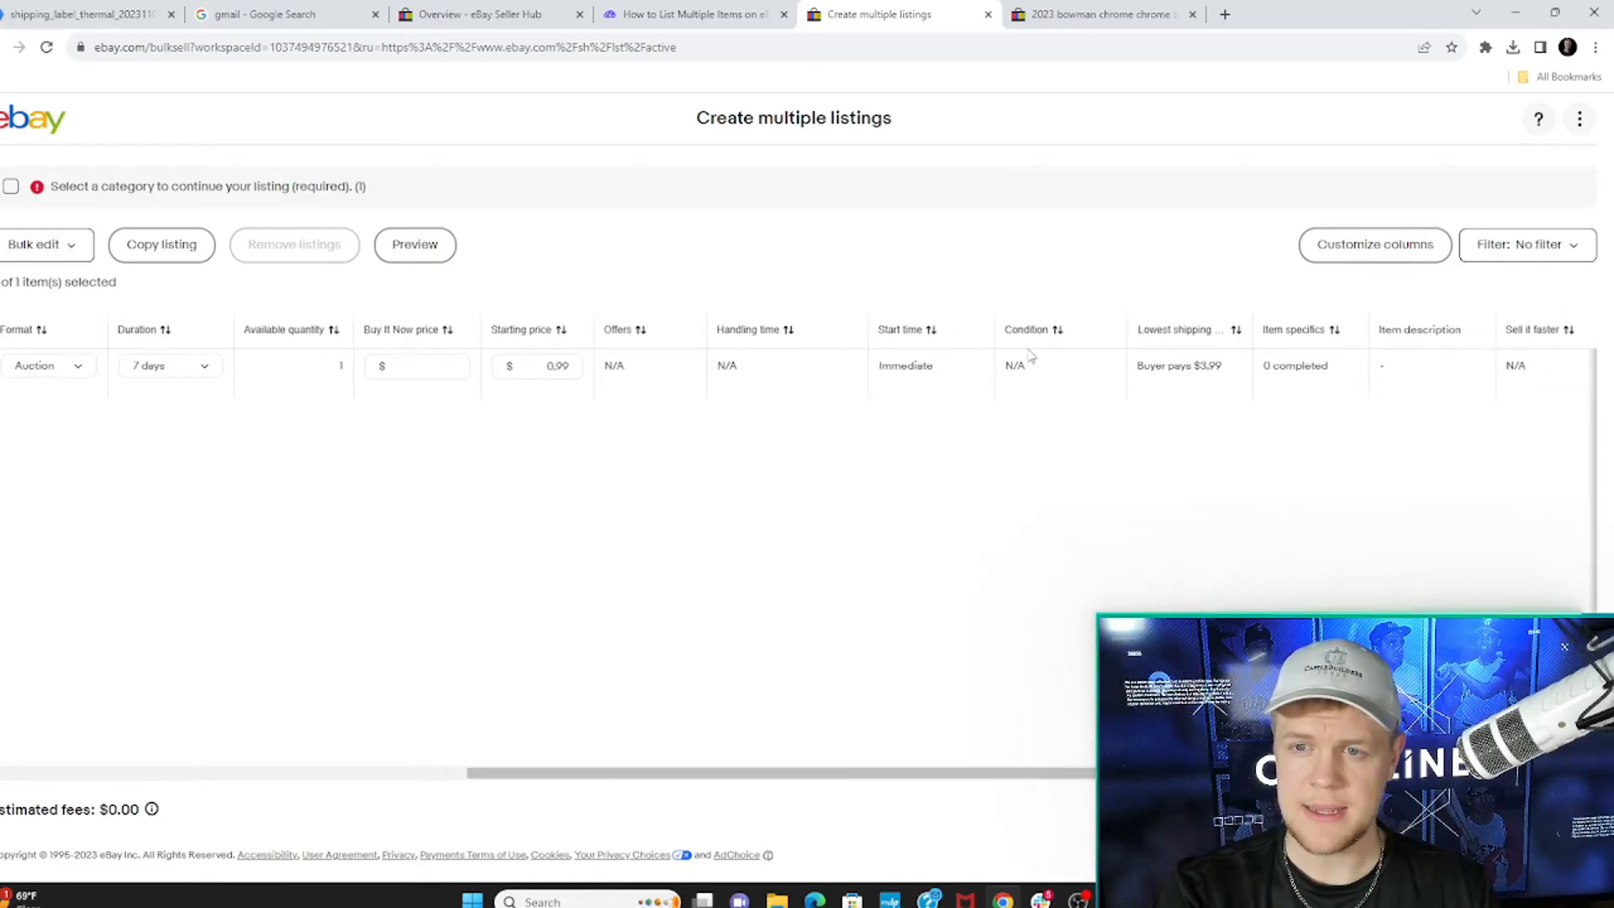
{"action": "mouse_move", "coordinate": [679, 741]}
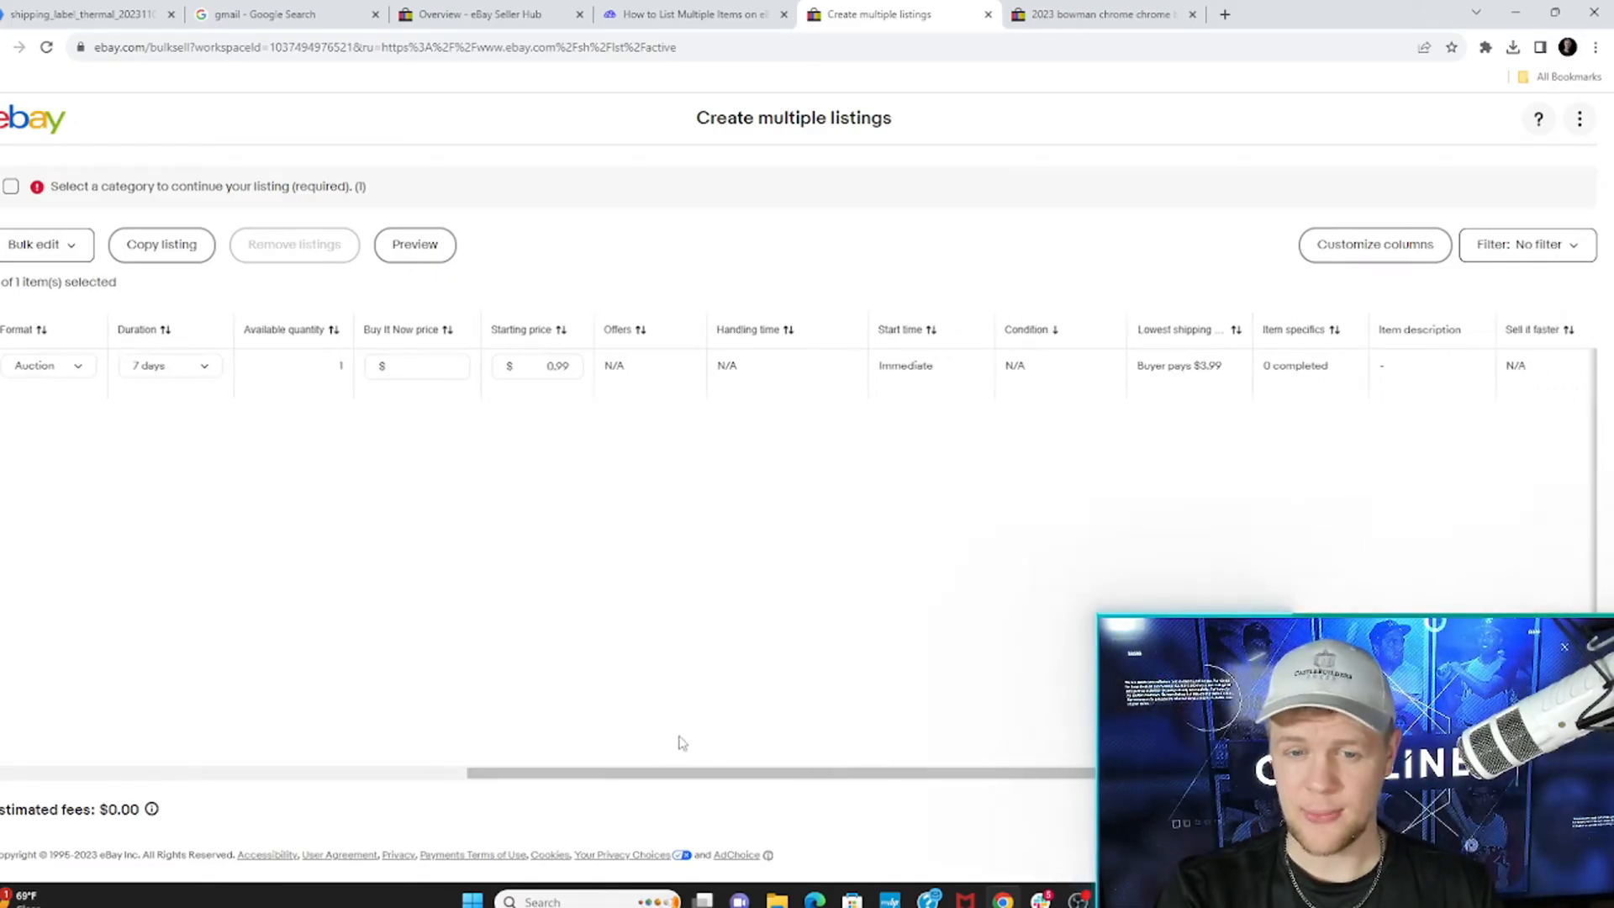
Step: Choose the suggested Trading Card Singles category for the Bo Nix listing and save it
{"action": "left_click", "coordinate": [224, 364]}
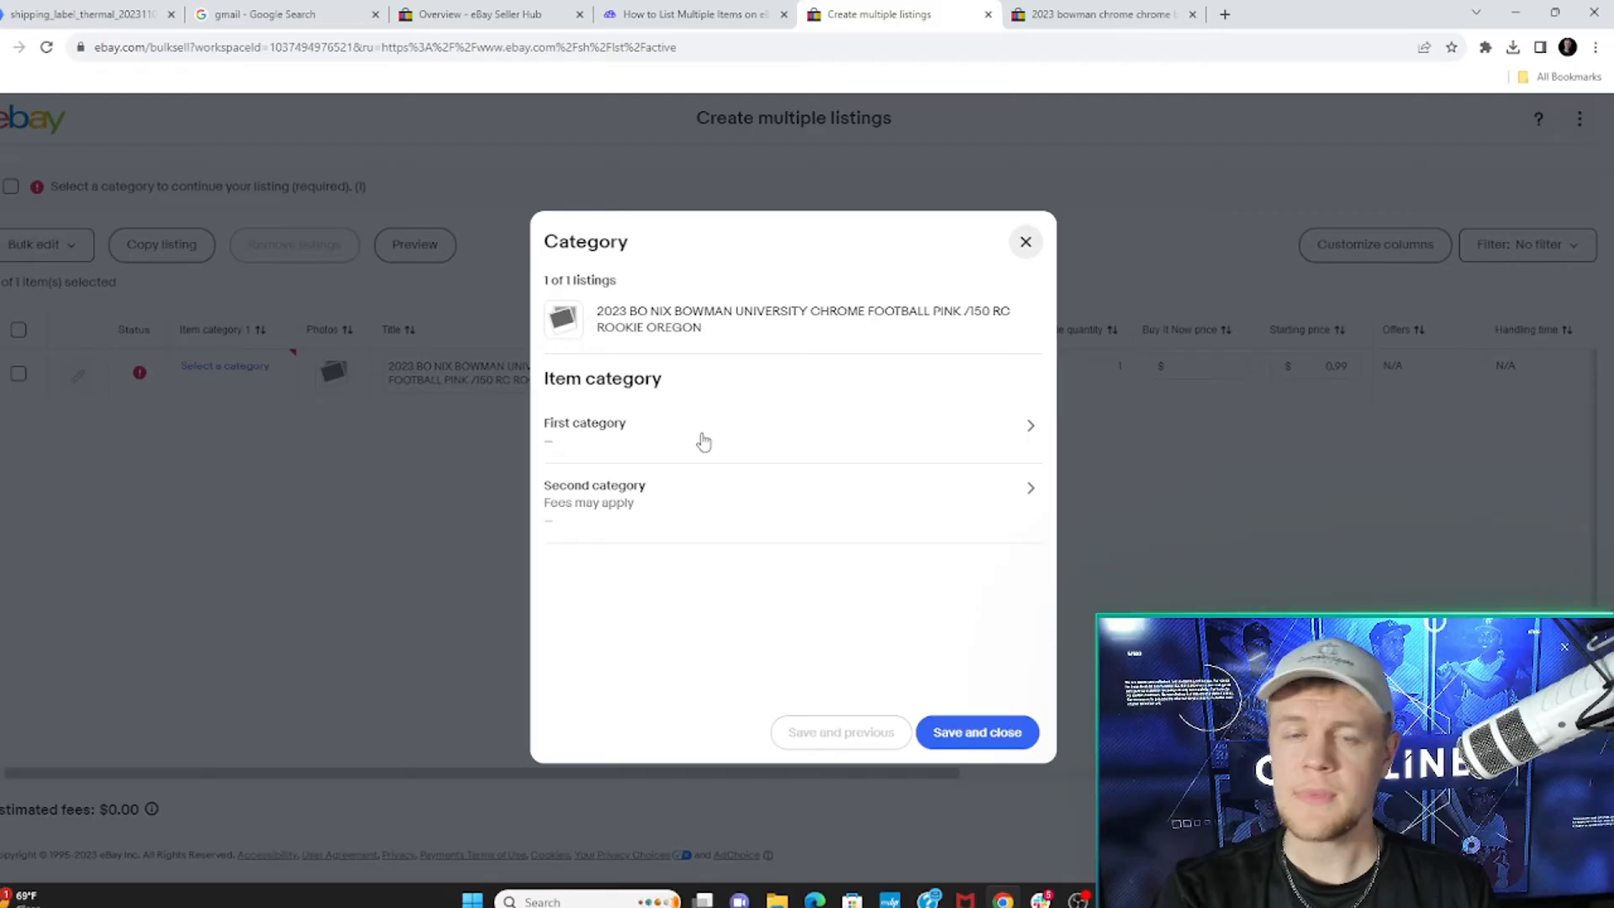
{"action": "left_click", "coordinate": [704, 425]}
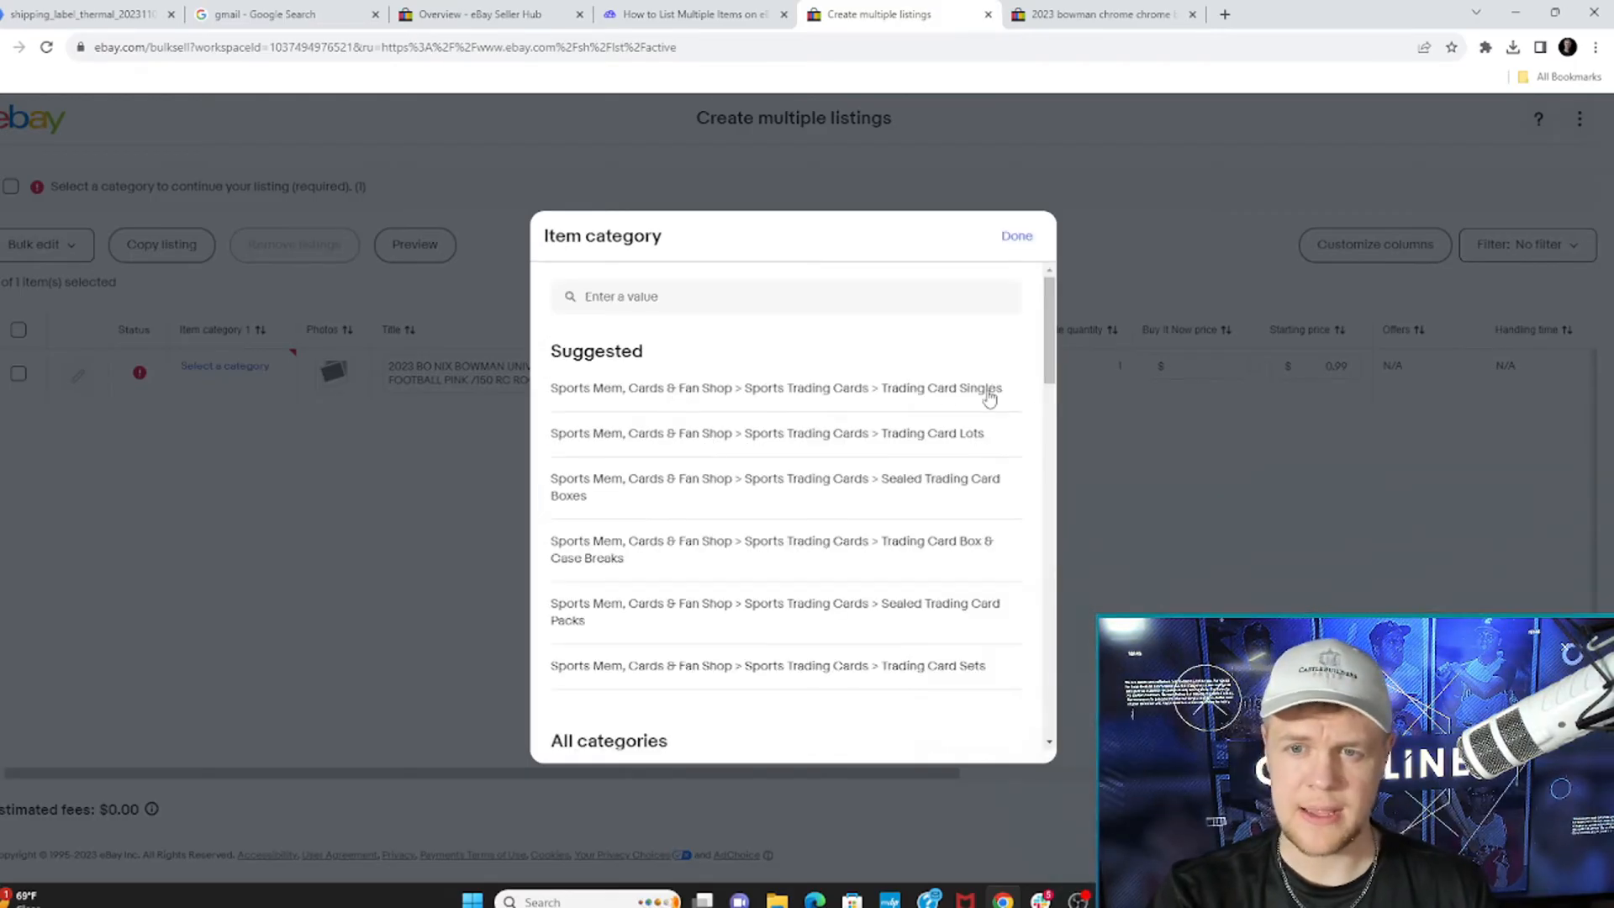
{"action": "mouse_move", "coordinate": [634, 430]}
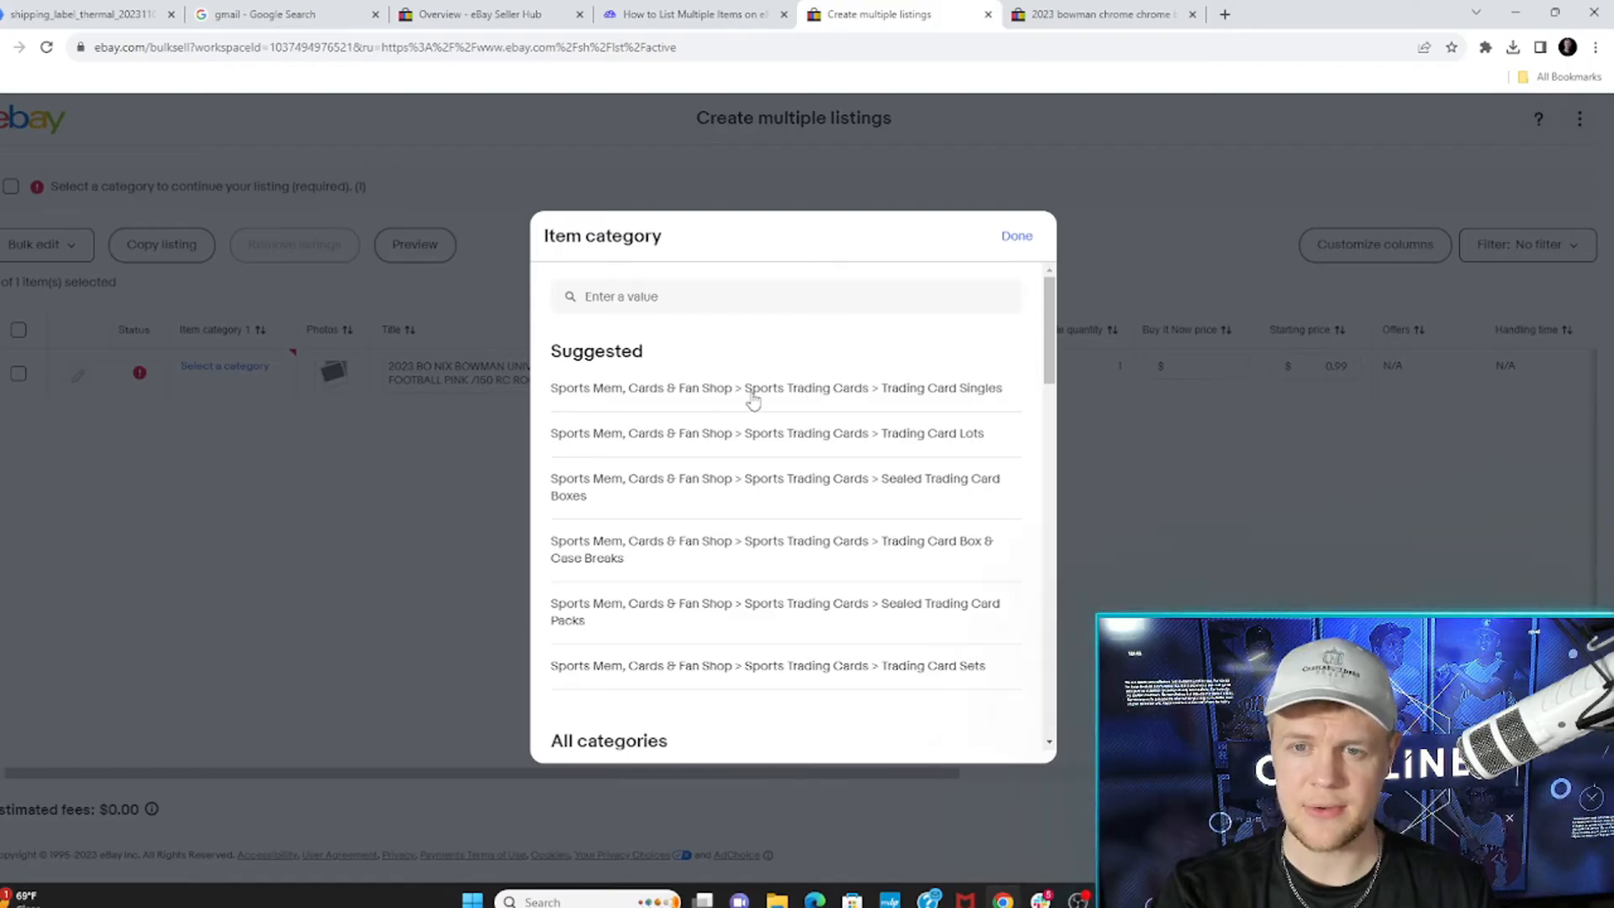
{"action": "left_click", "coordinate": [768, 388]}
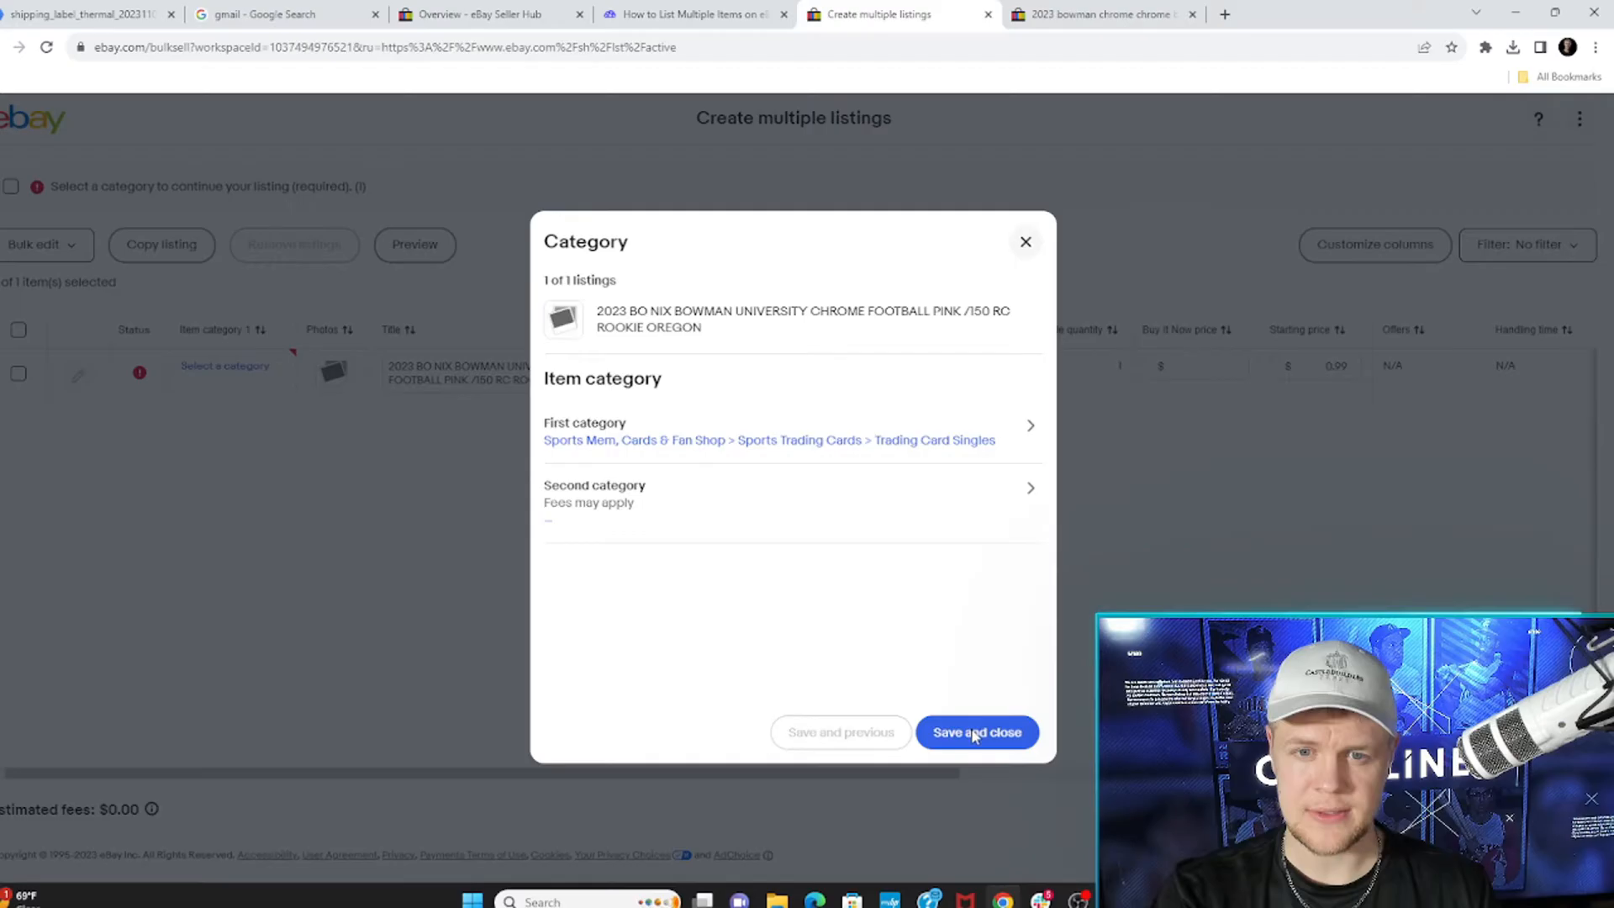
{"action": "left_click", "coordinate": [974, 731]}
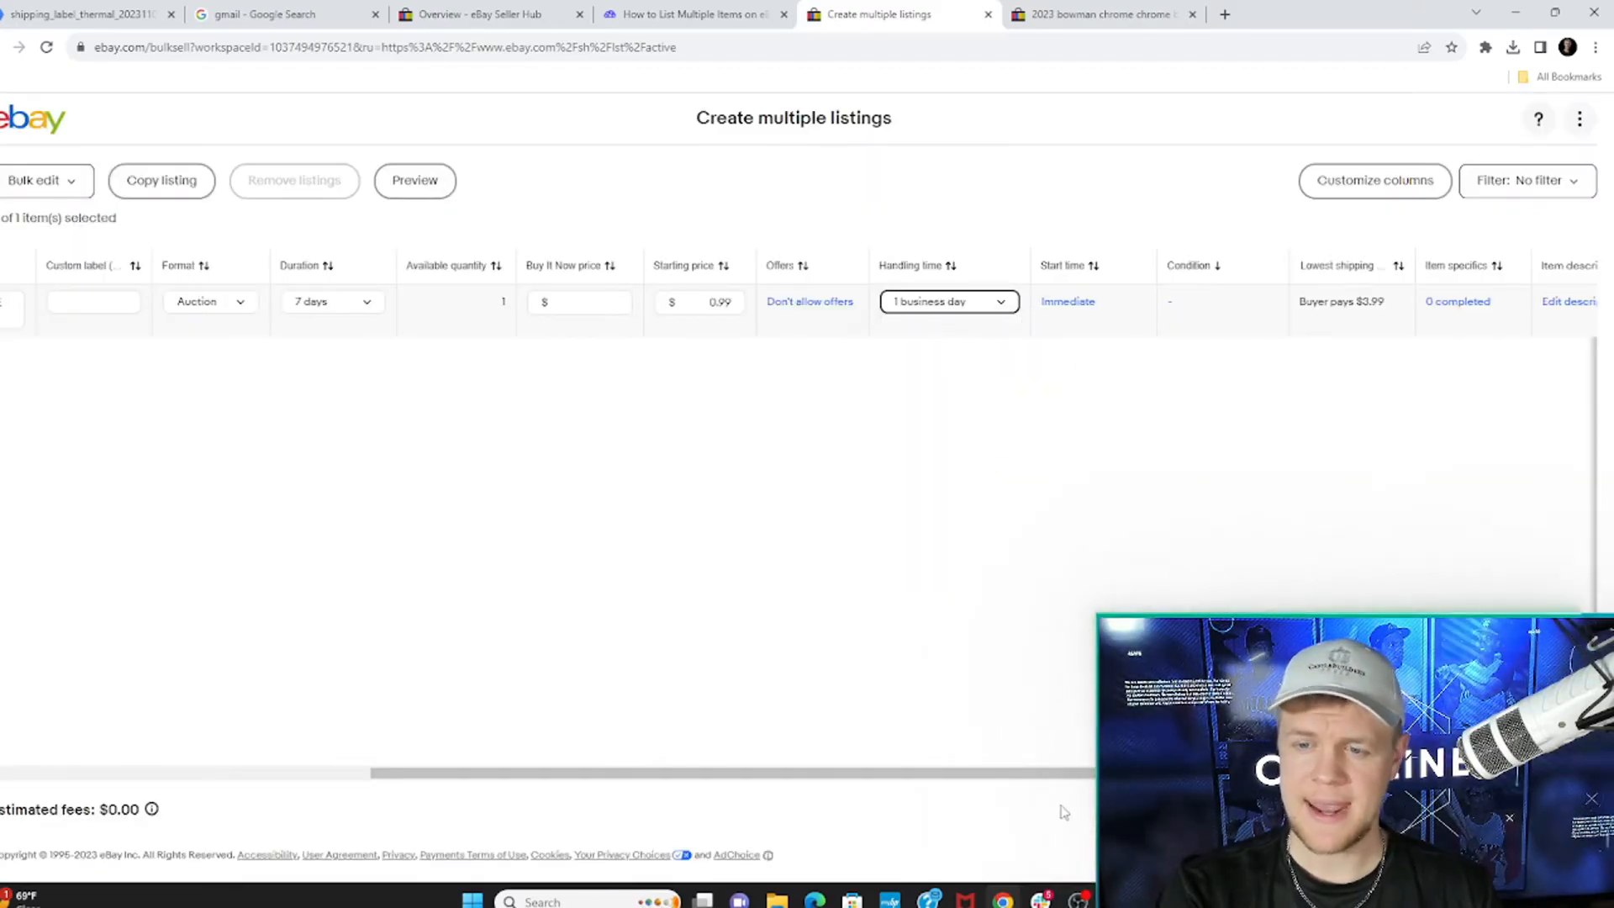
Step: In the listing's item specifics, check Football as the Sport and confirm
{"action": "scroll", "scroll_direction": "right", "scroll_amount": 3}
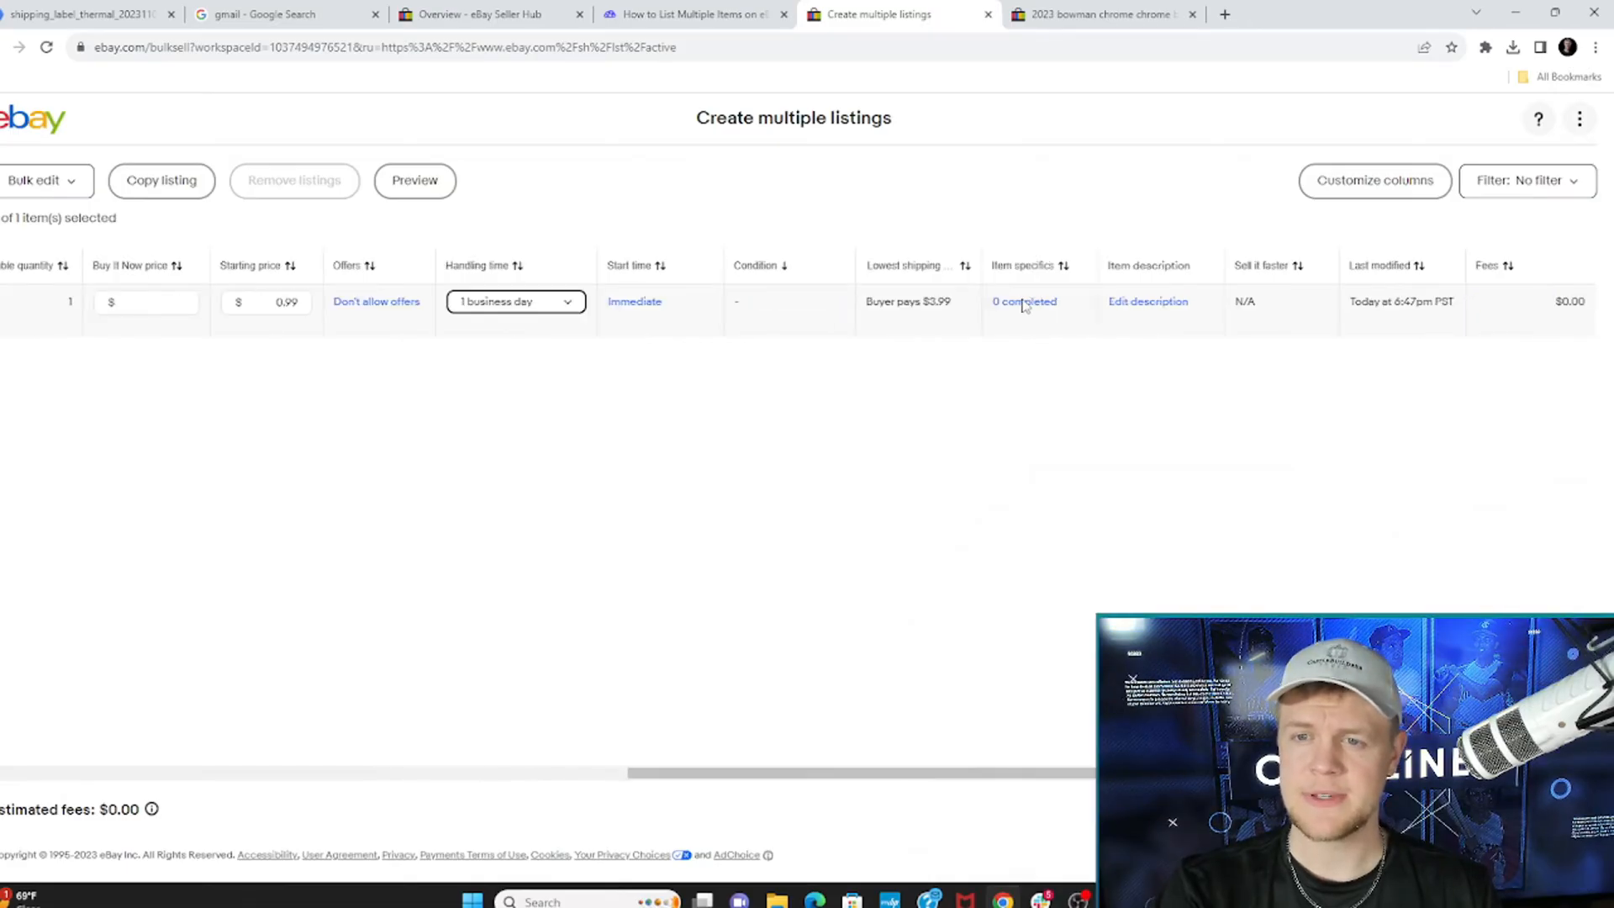
{"action": "left_click", "coordinate": [1023, 301]}
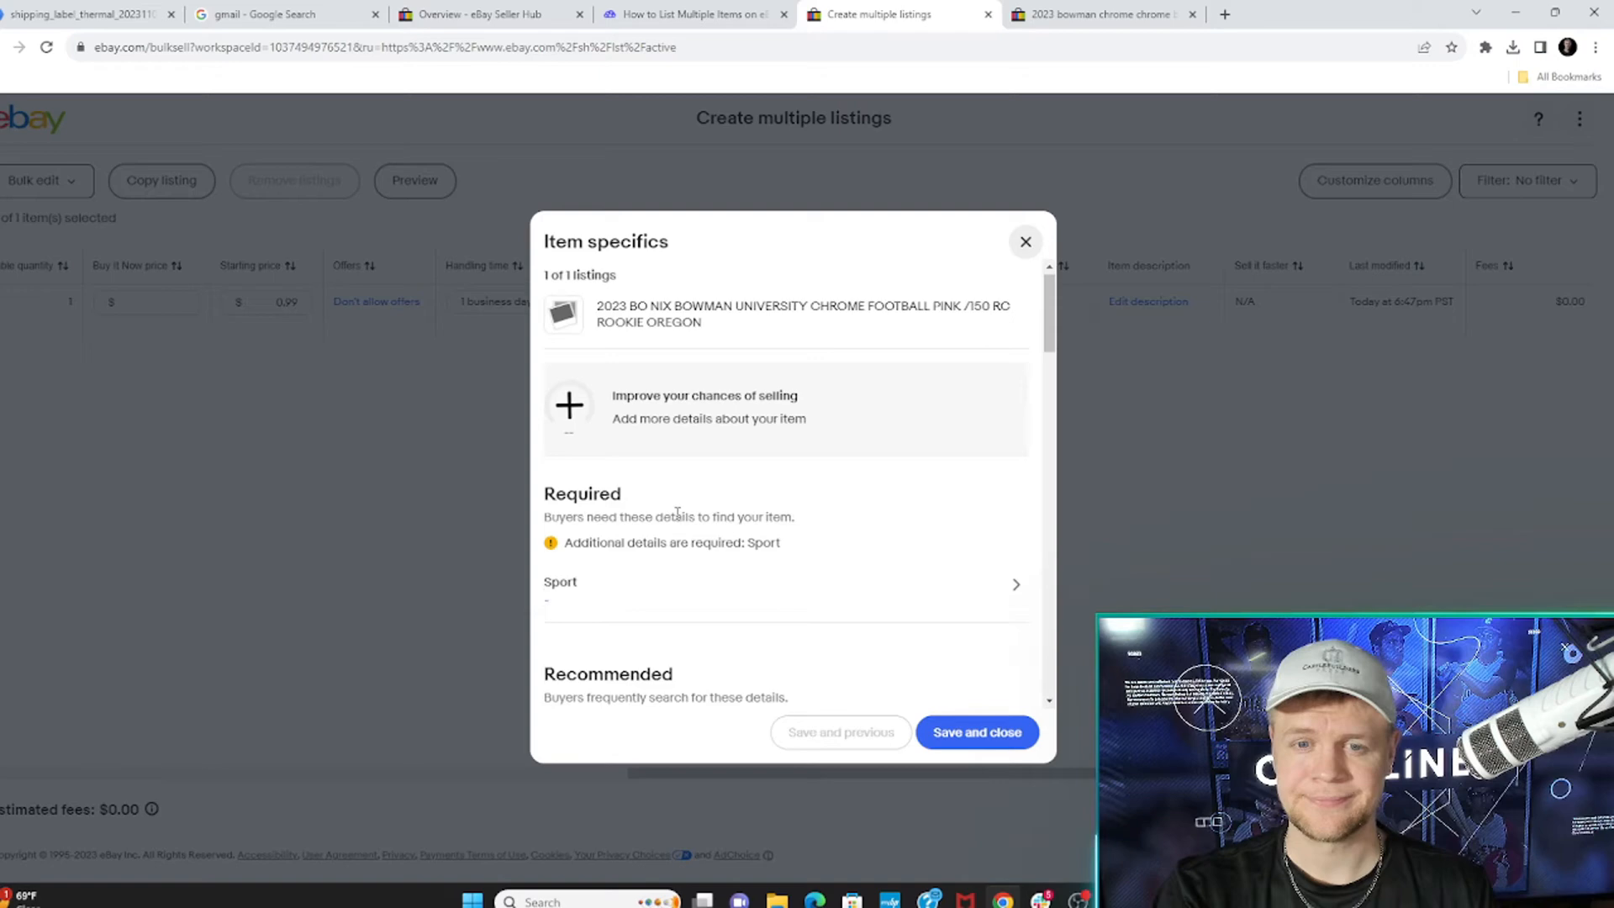
{"action": "scroll", "scroll_direction": "down", "scroll_amount": 3}
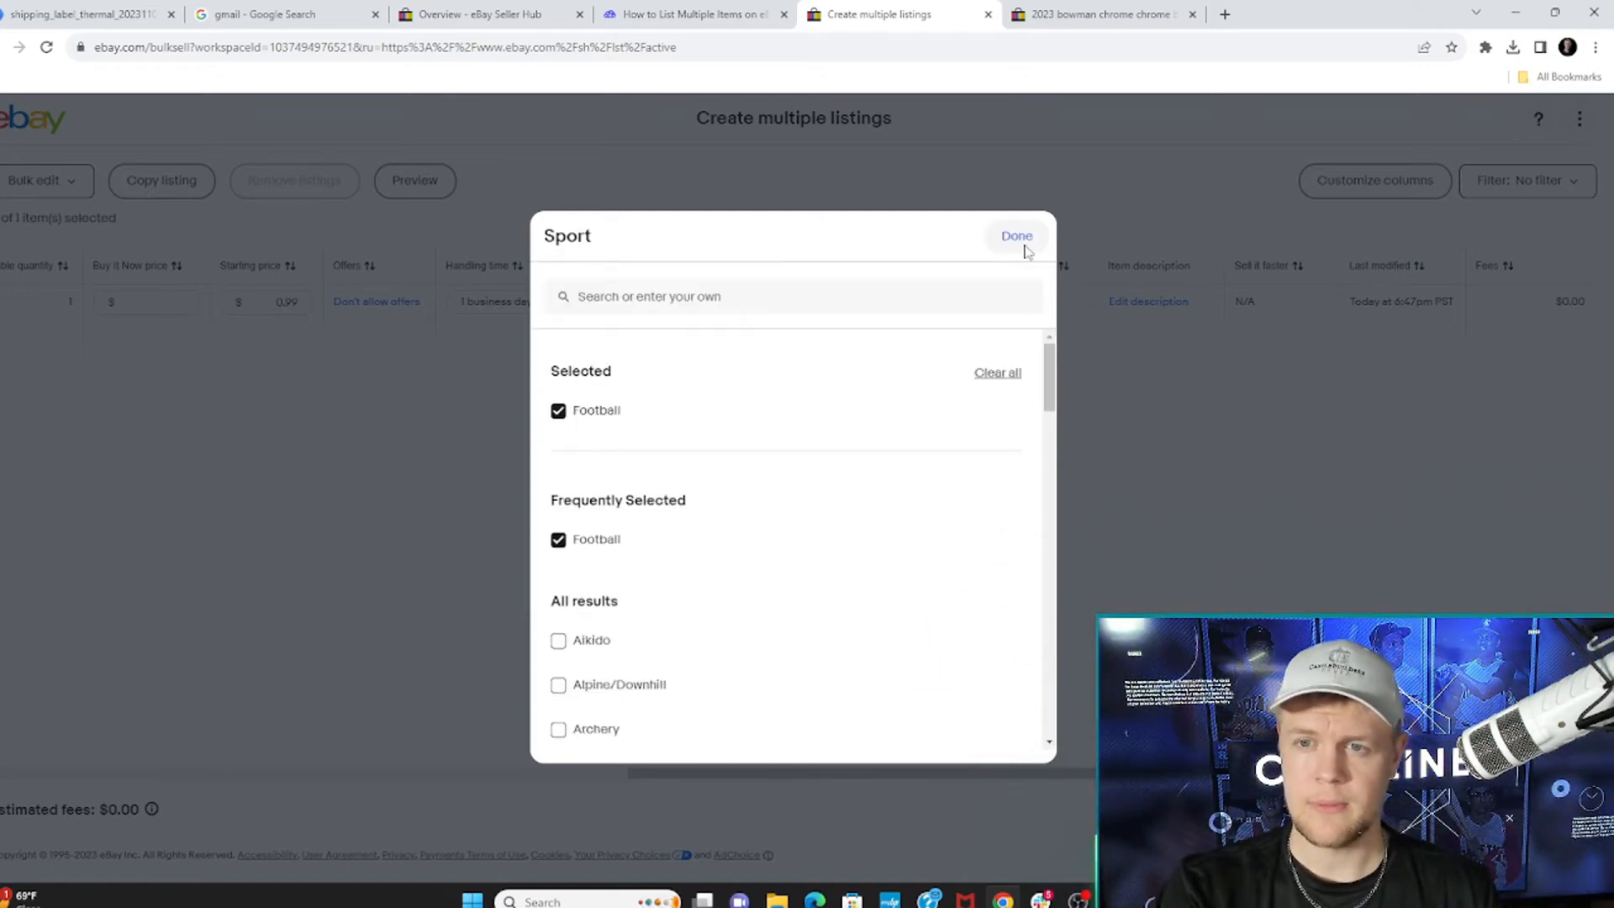
{"action": "left_click", "coordinate": [1016, 236]}
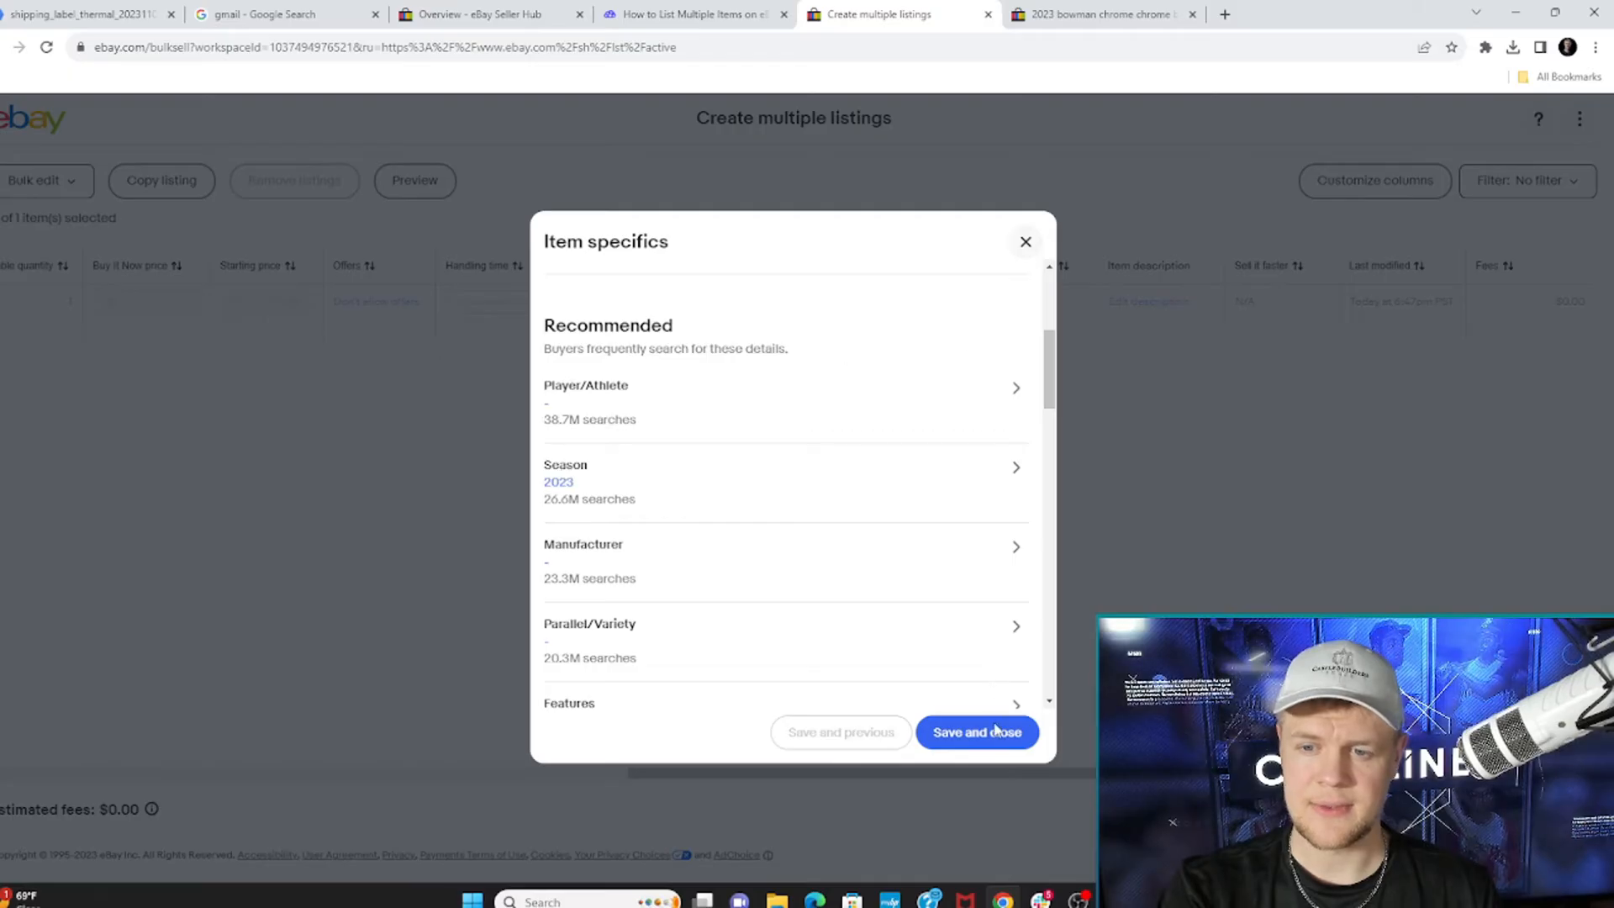
Step: Leave the description unchanged and choose the card's condition type for the Bo Nix listing
{"action": "left_click", "coordinate": [974, 731]}
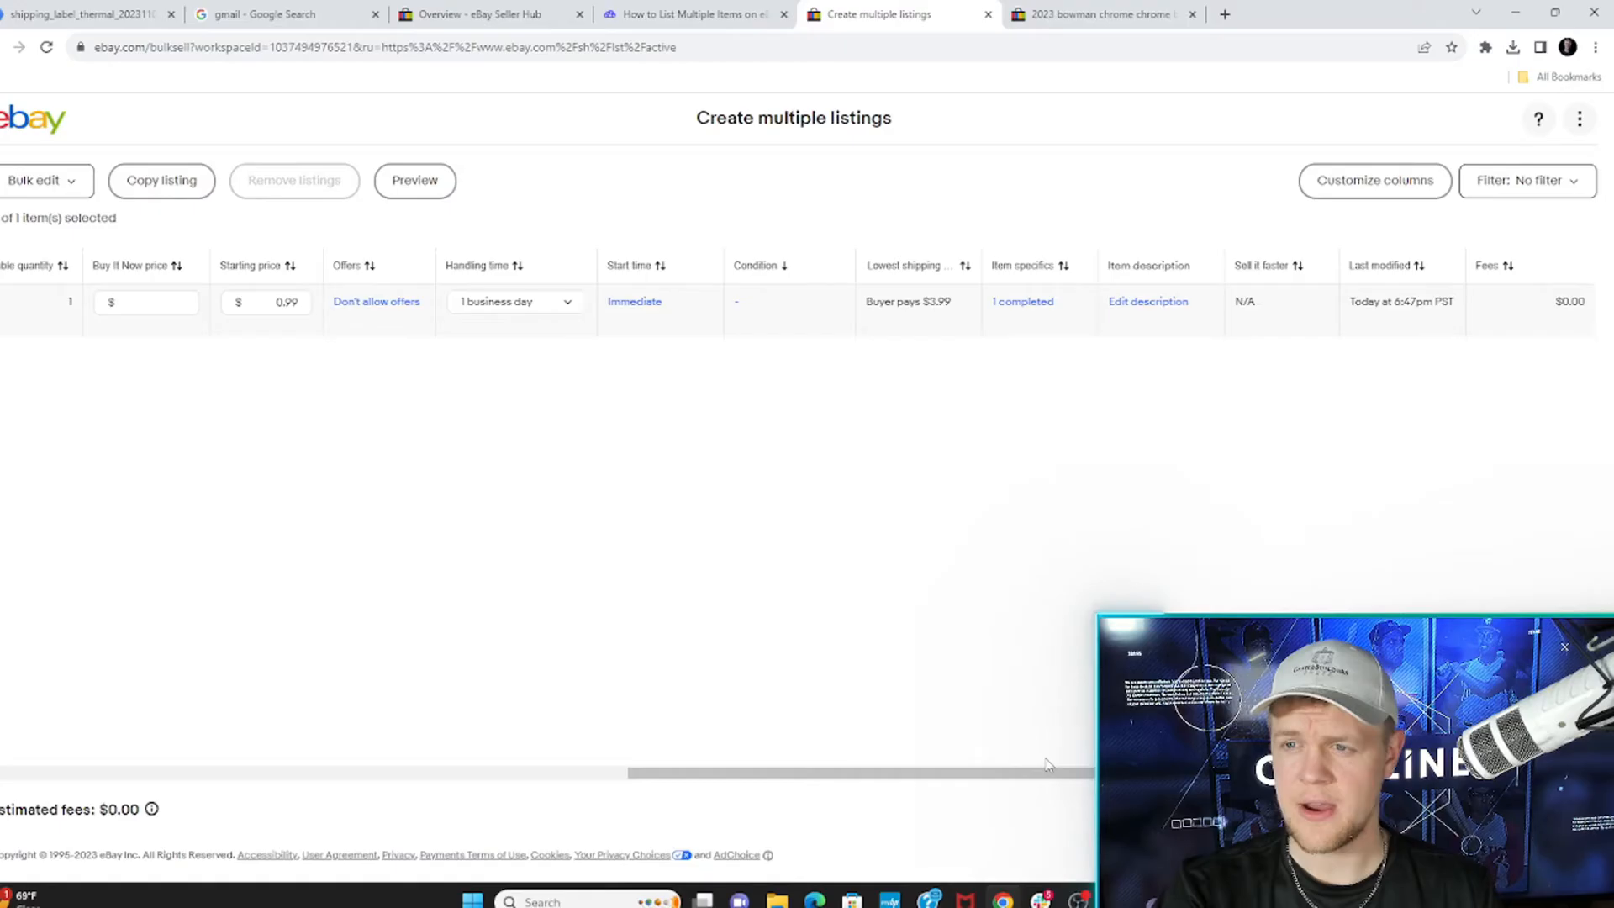
{"action": "left_click", "coordinate": [1148, 301]}
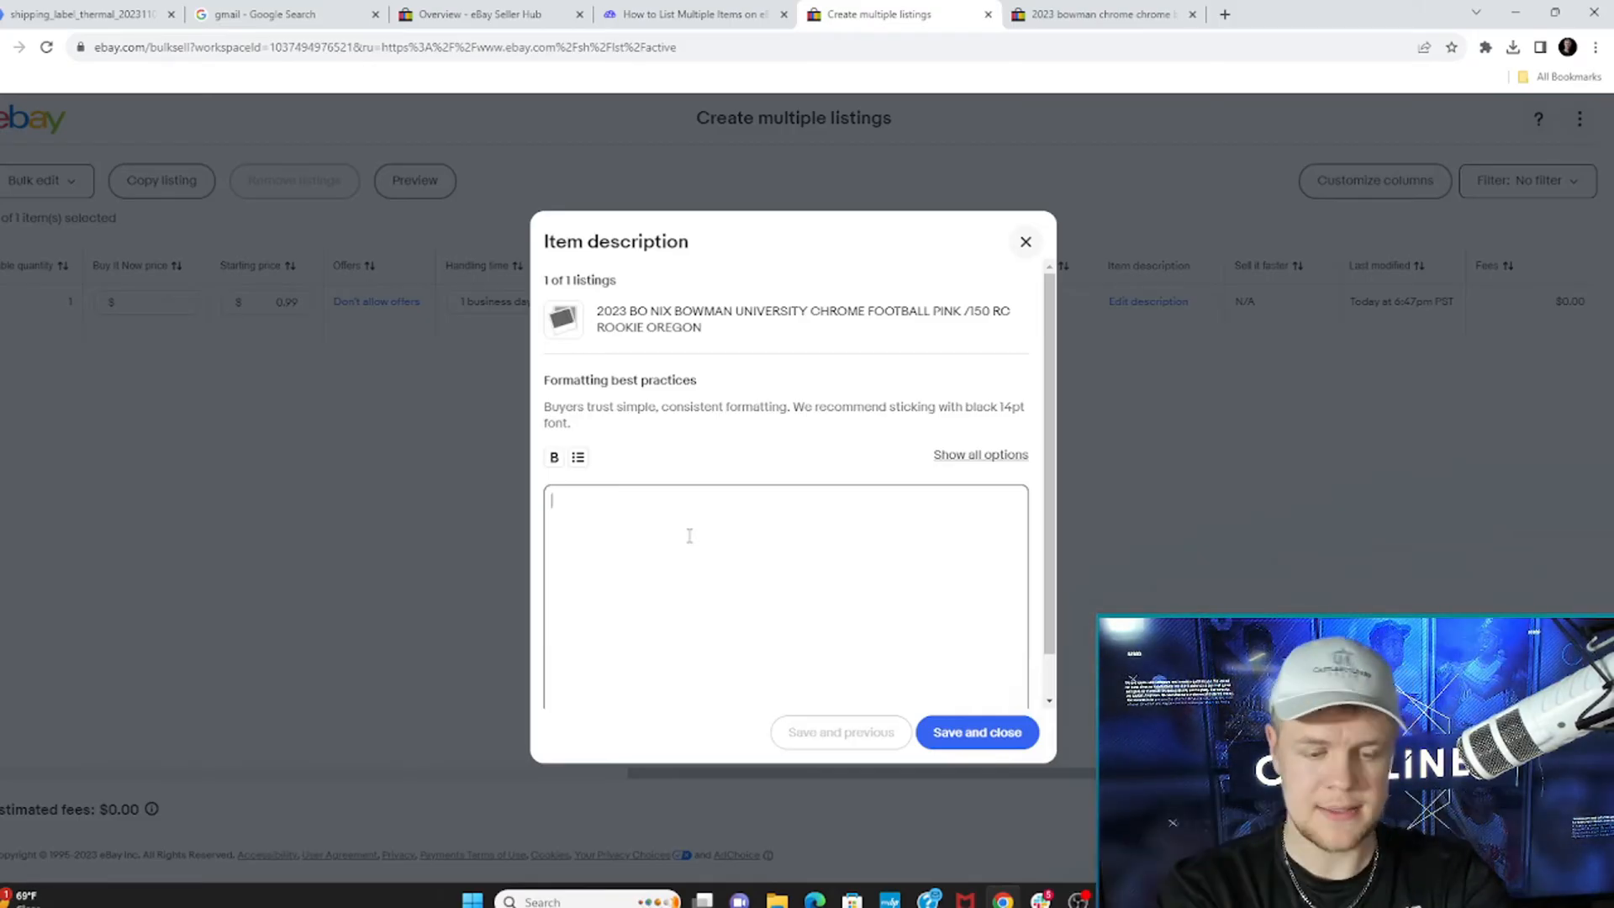
{"action": "left_click", "coordinate": [975, 731]}
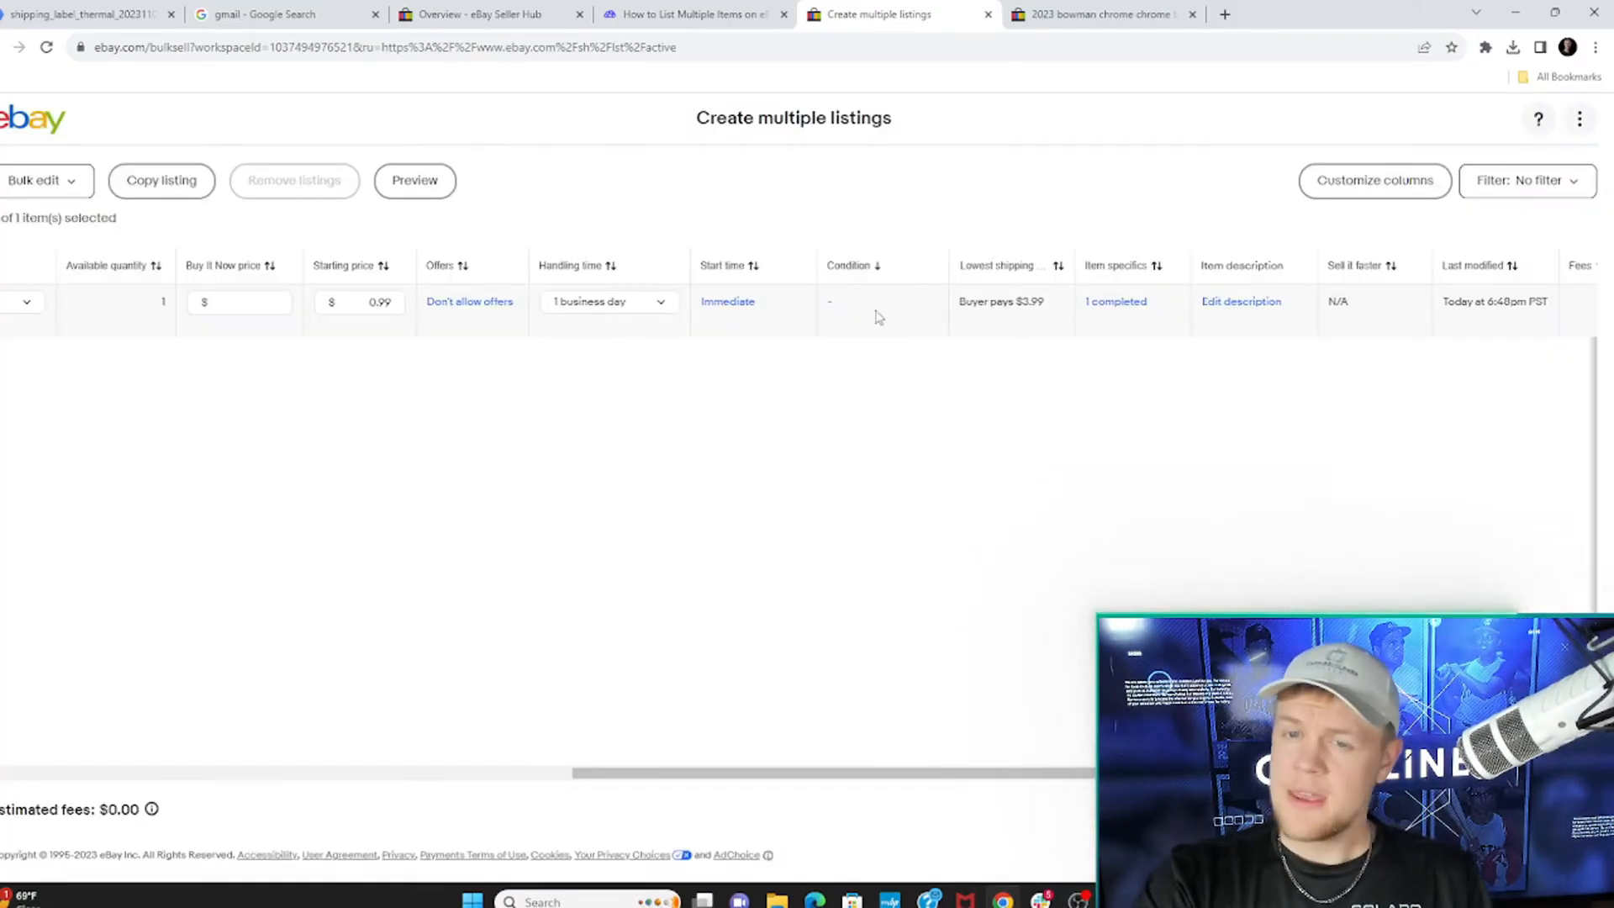
{"action": "left_click", "coordinate": [877, 301]}
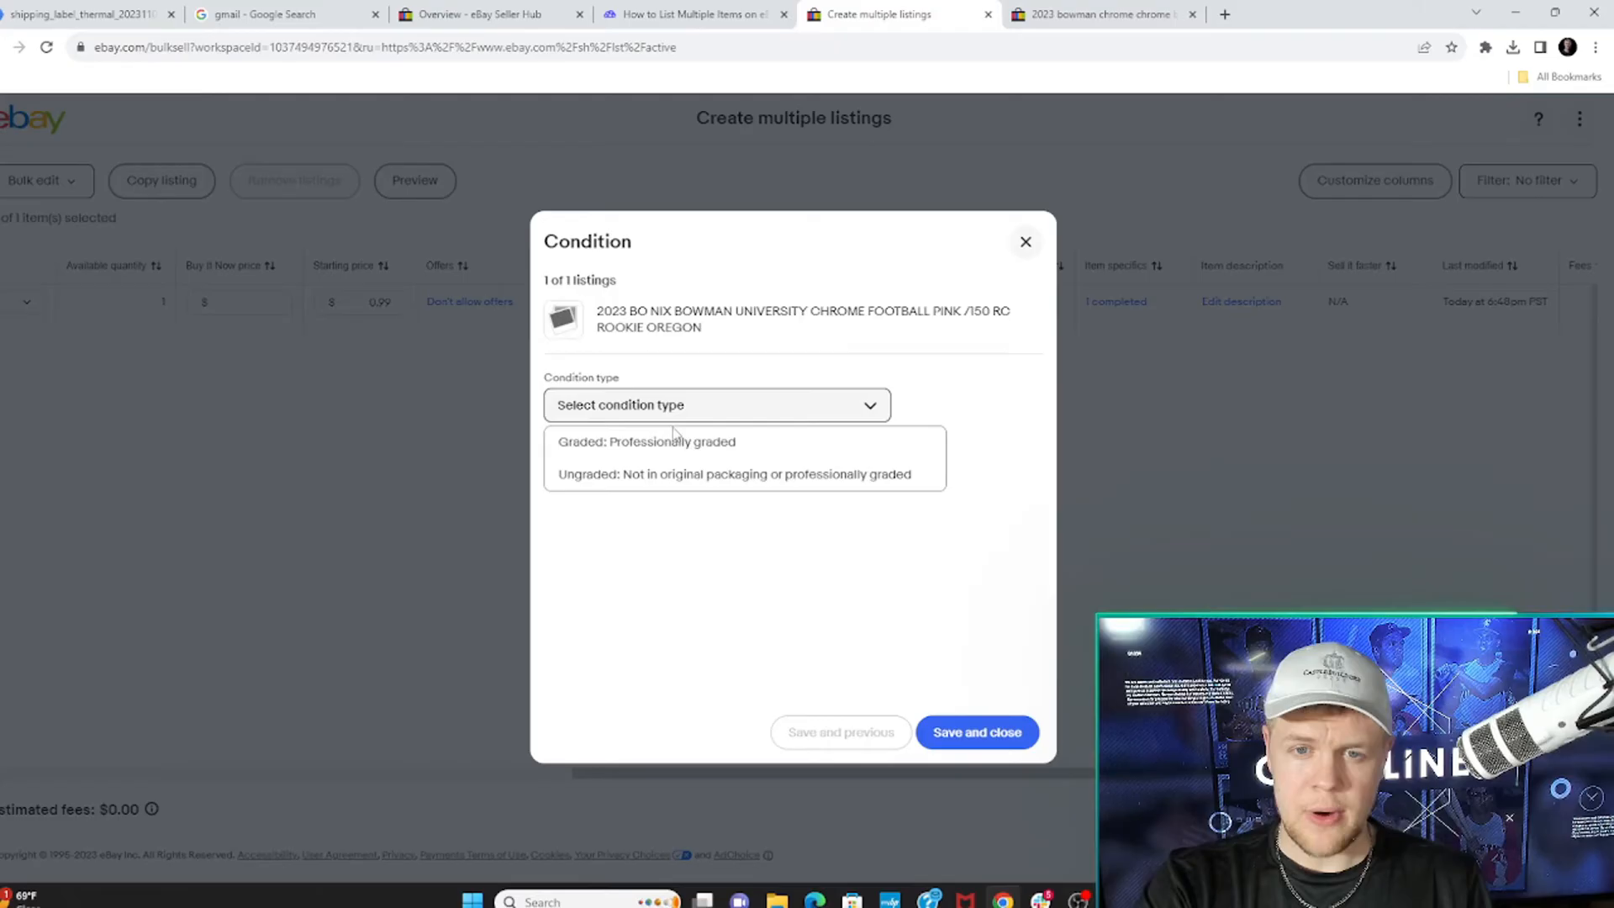
{"action": "left_click", "coordinate": [725, 474]}
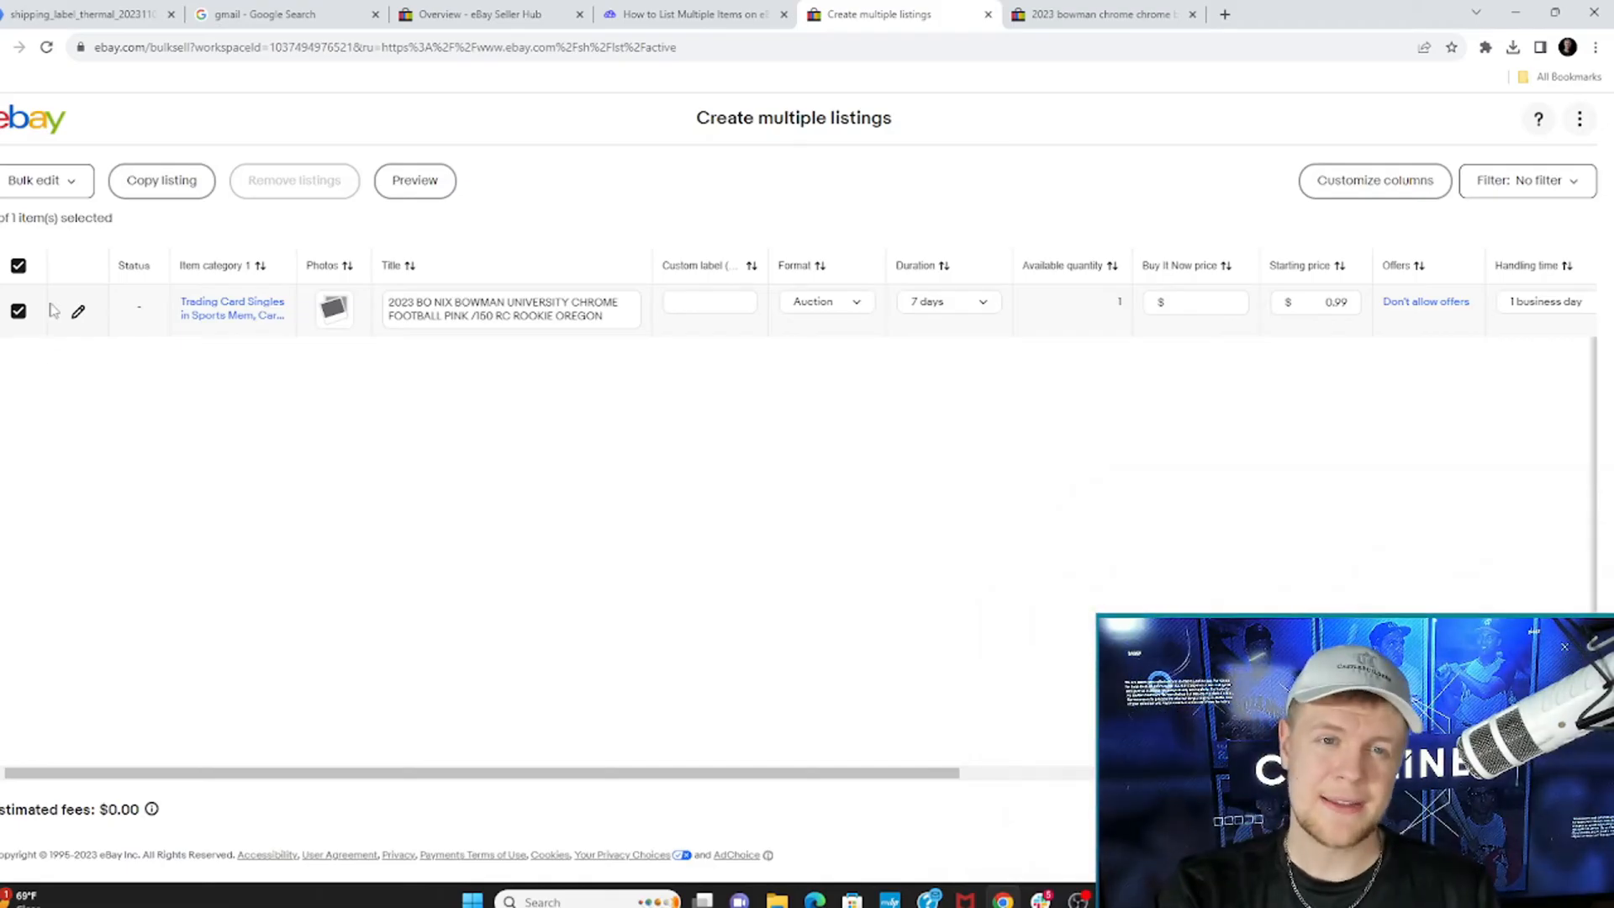
Step: Copy the Bo Nix listing with 8 copies, giving nine identical auction rows
{"action": "left_click", "coordinate": [161, 180]}
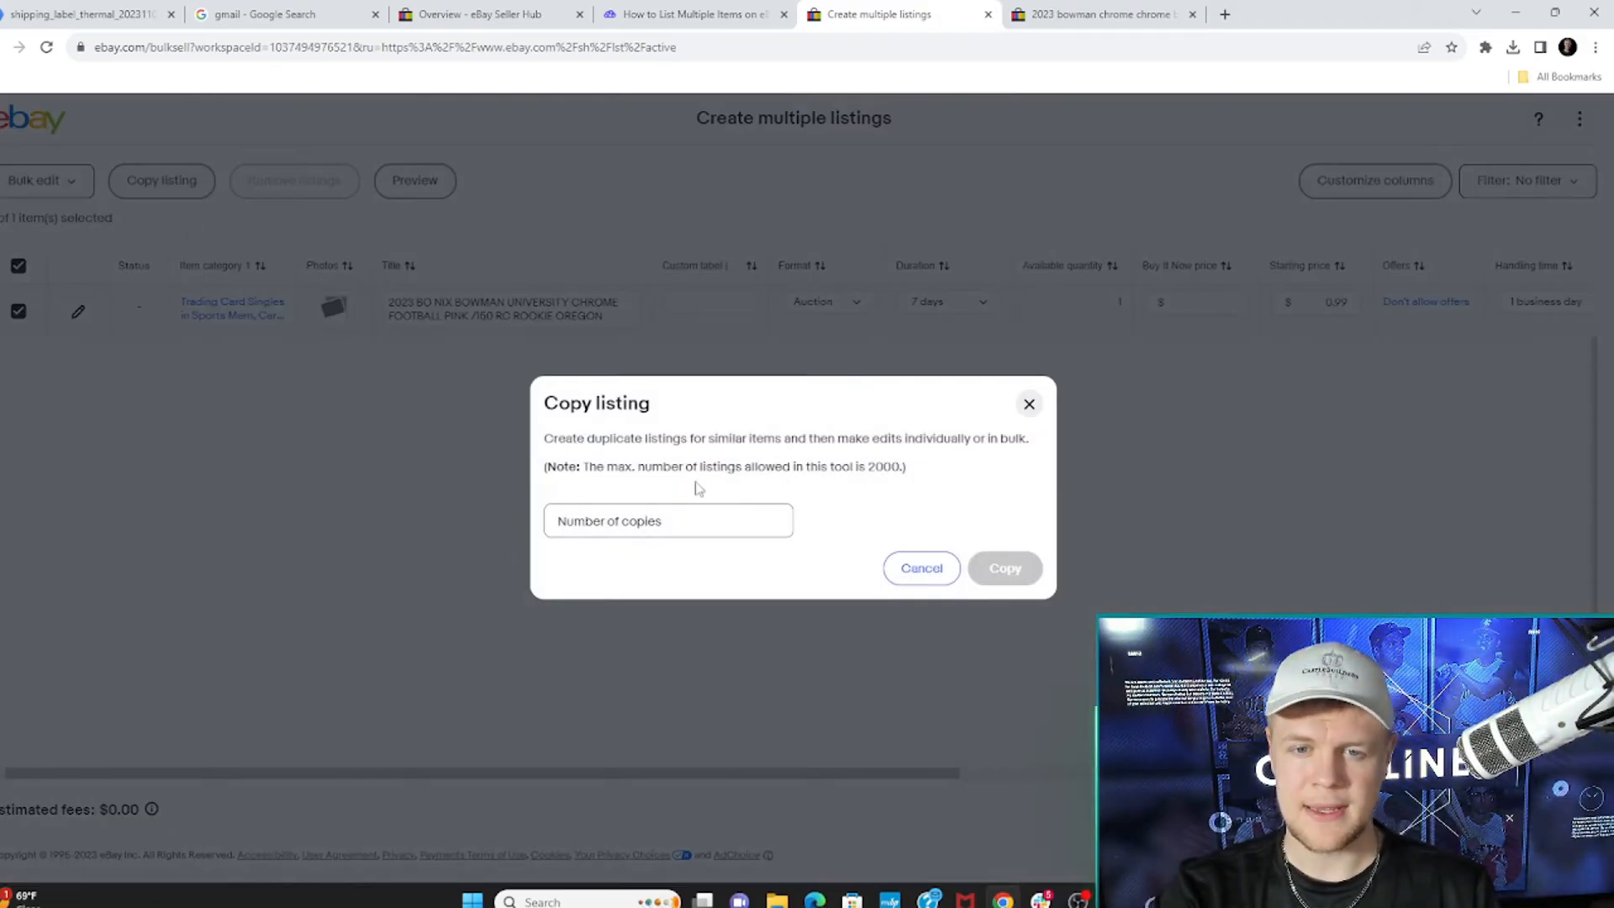
{"action": "left_click", "coordinate": [667, 519]}
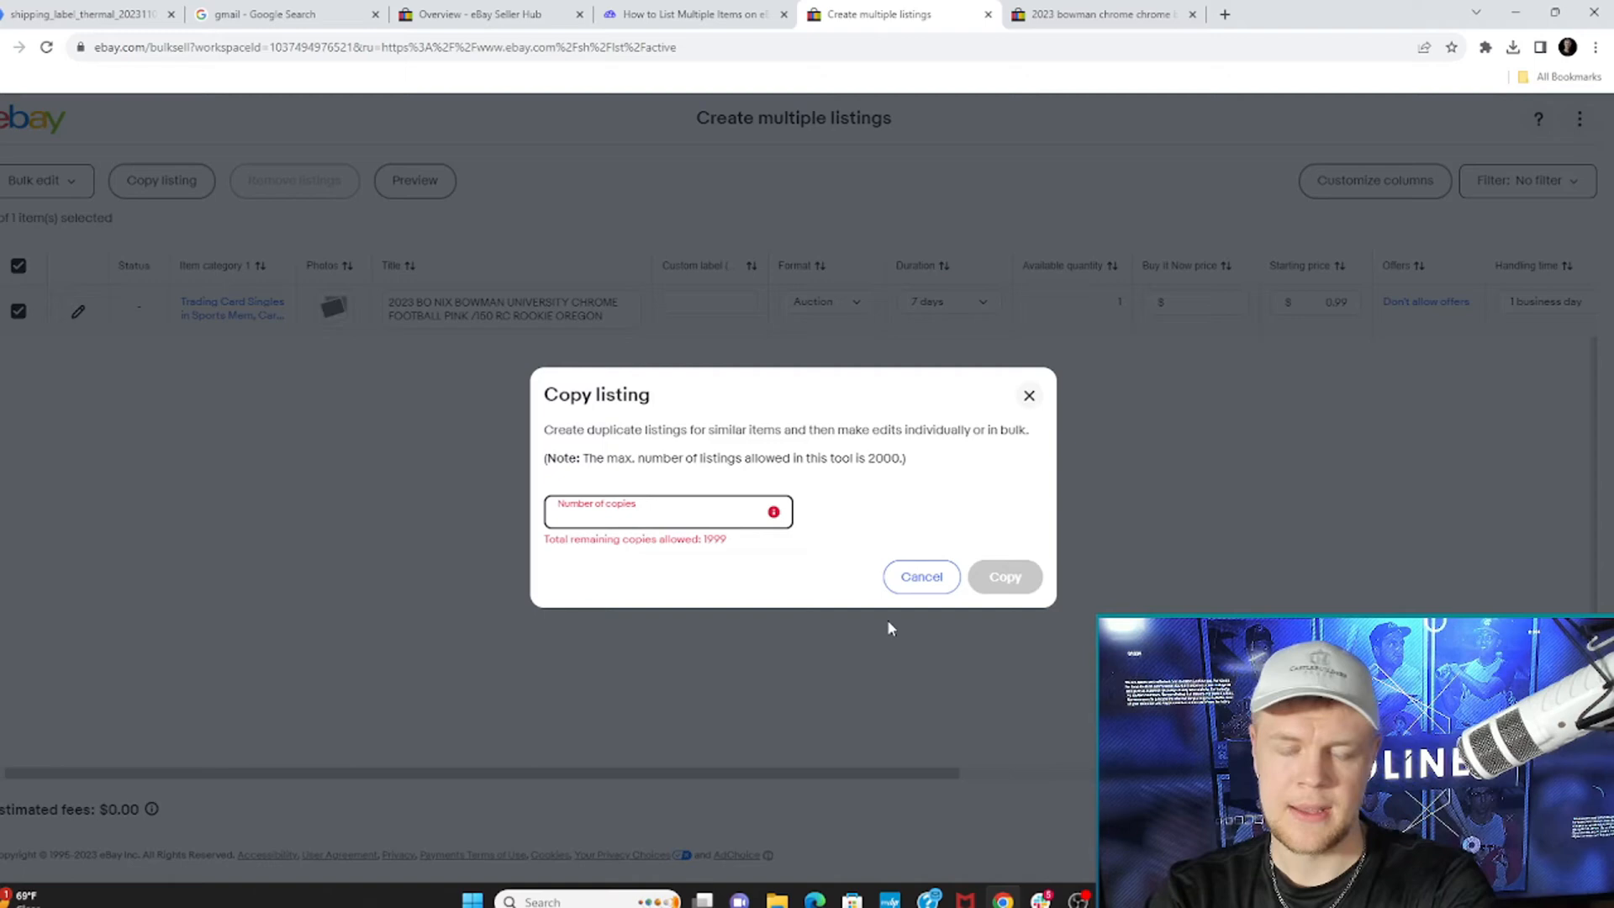
{"action": "type", "text": "8"}
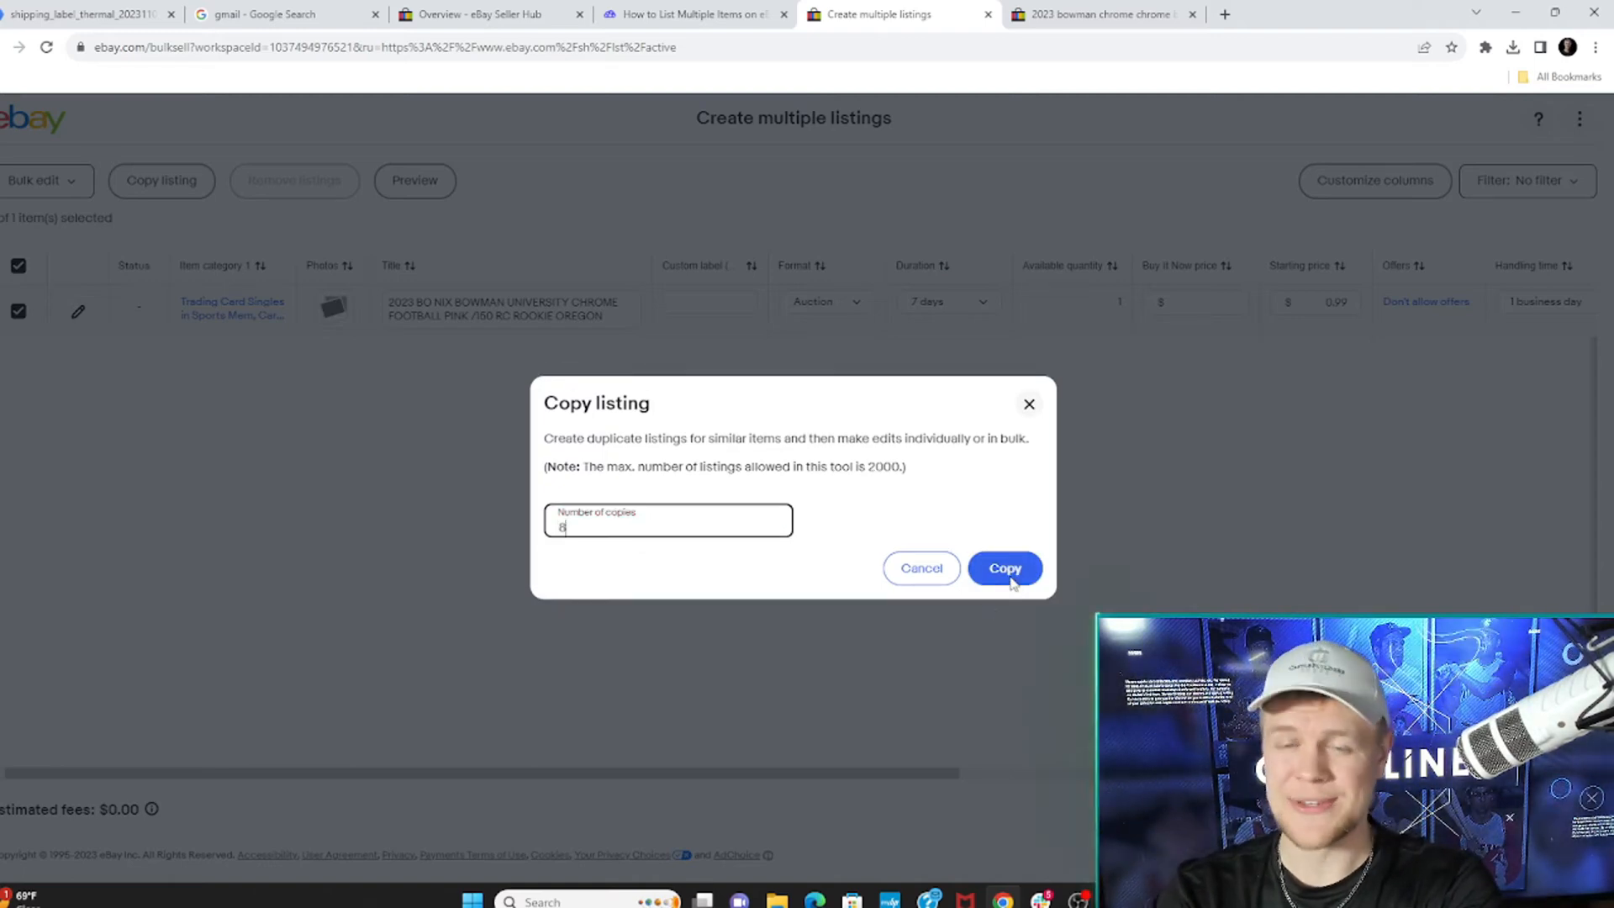
{"action": "left_click", "coordinate": [1003, 568]}
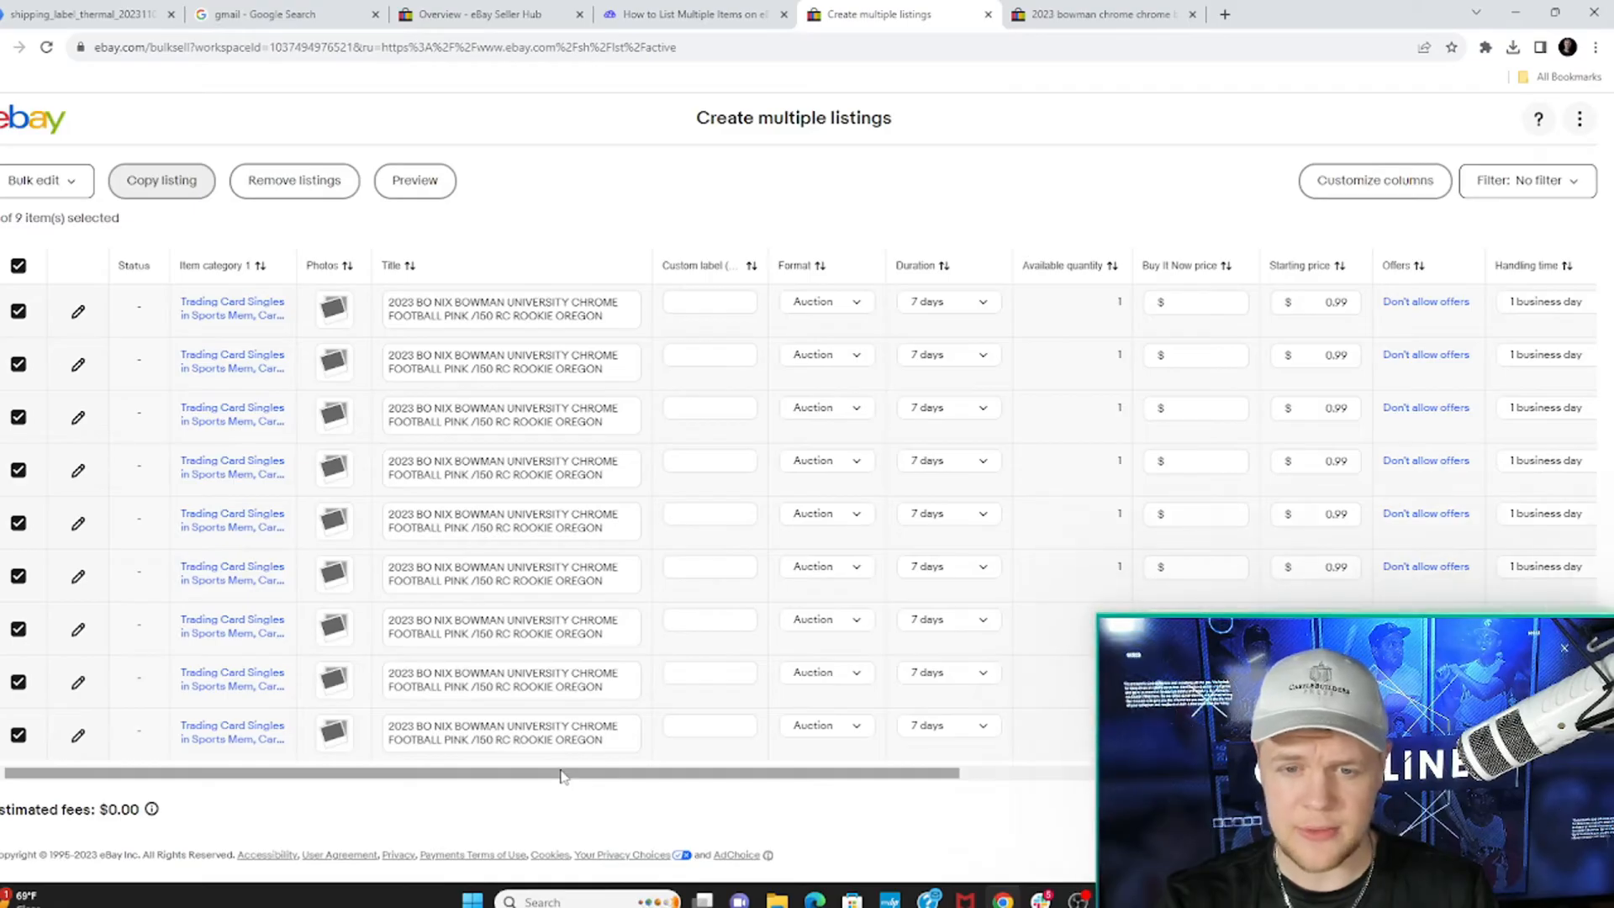
Step: Enter distinct card titles such as Tyler Shough, CJ Stroud and Jackson Smith-Njigba in the copied rows
{"action": "scroll", "scroll_direction": "right", "scroll_amount": 3}
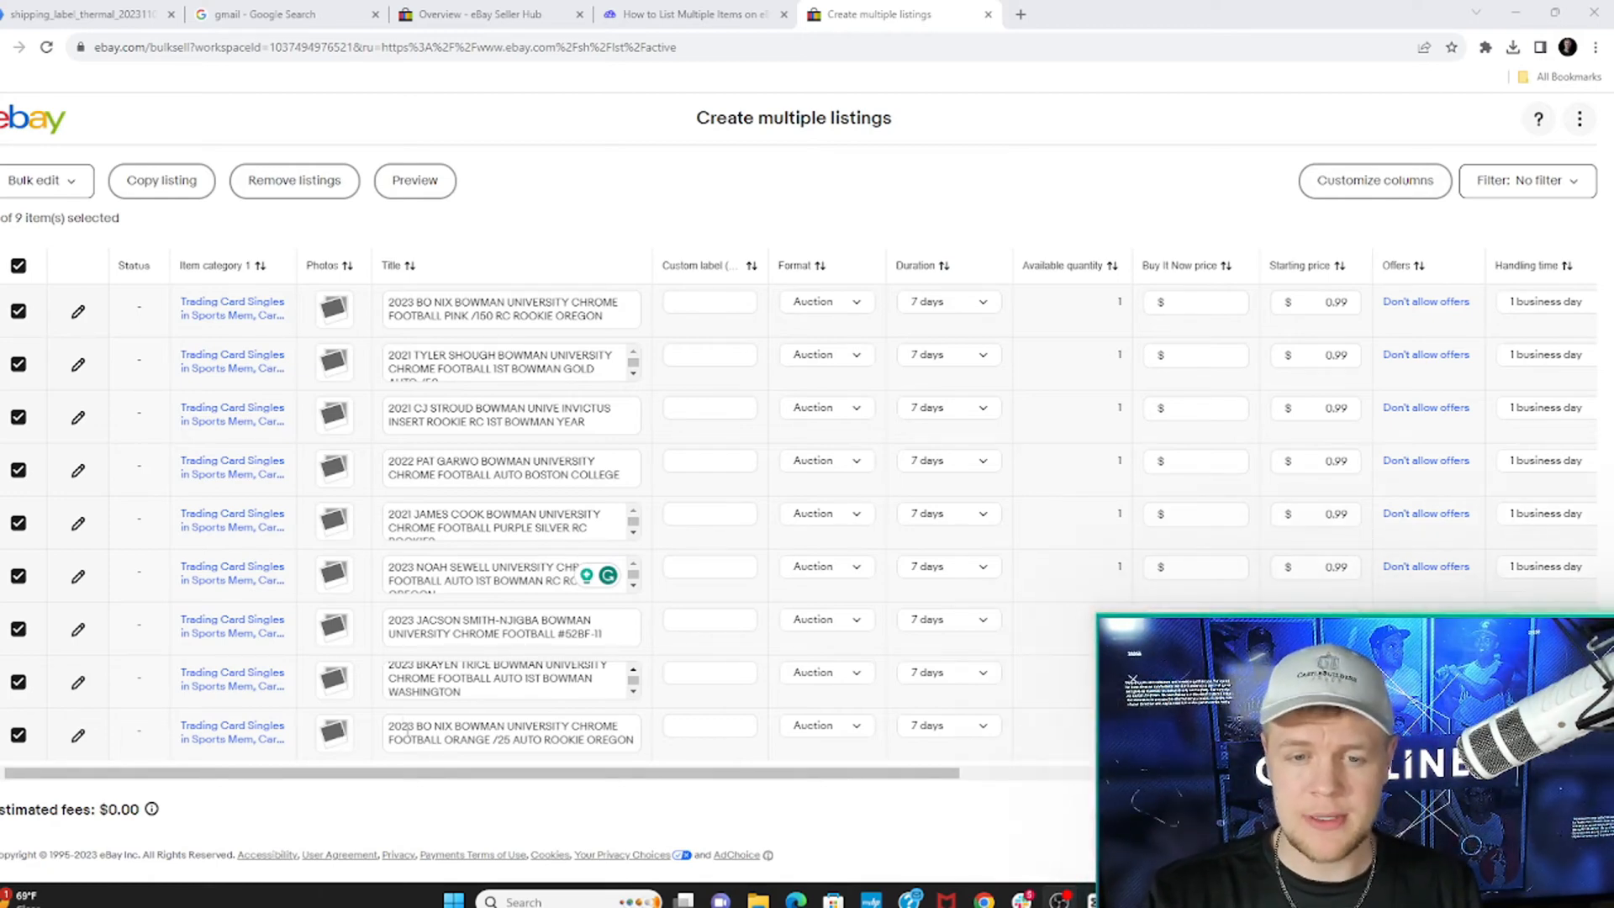
Step: Upload a card image from Downloads to a listing's photos and save to the next listing
{"action": "left_click", "coordinate": [333, 735]}
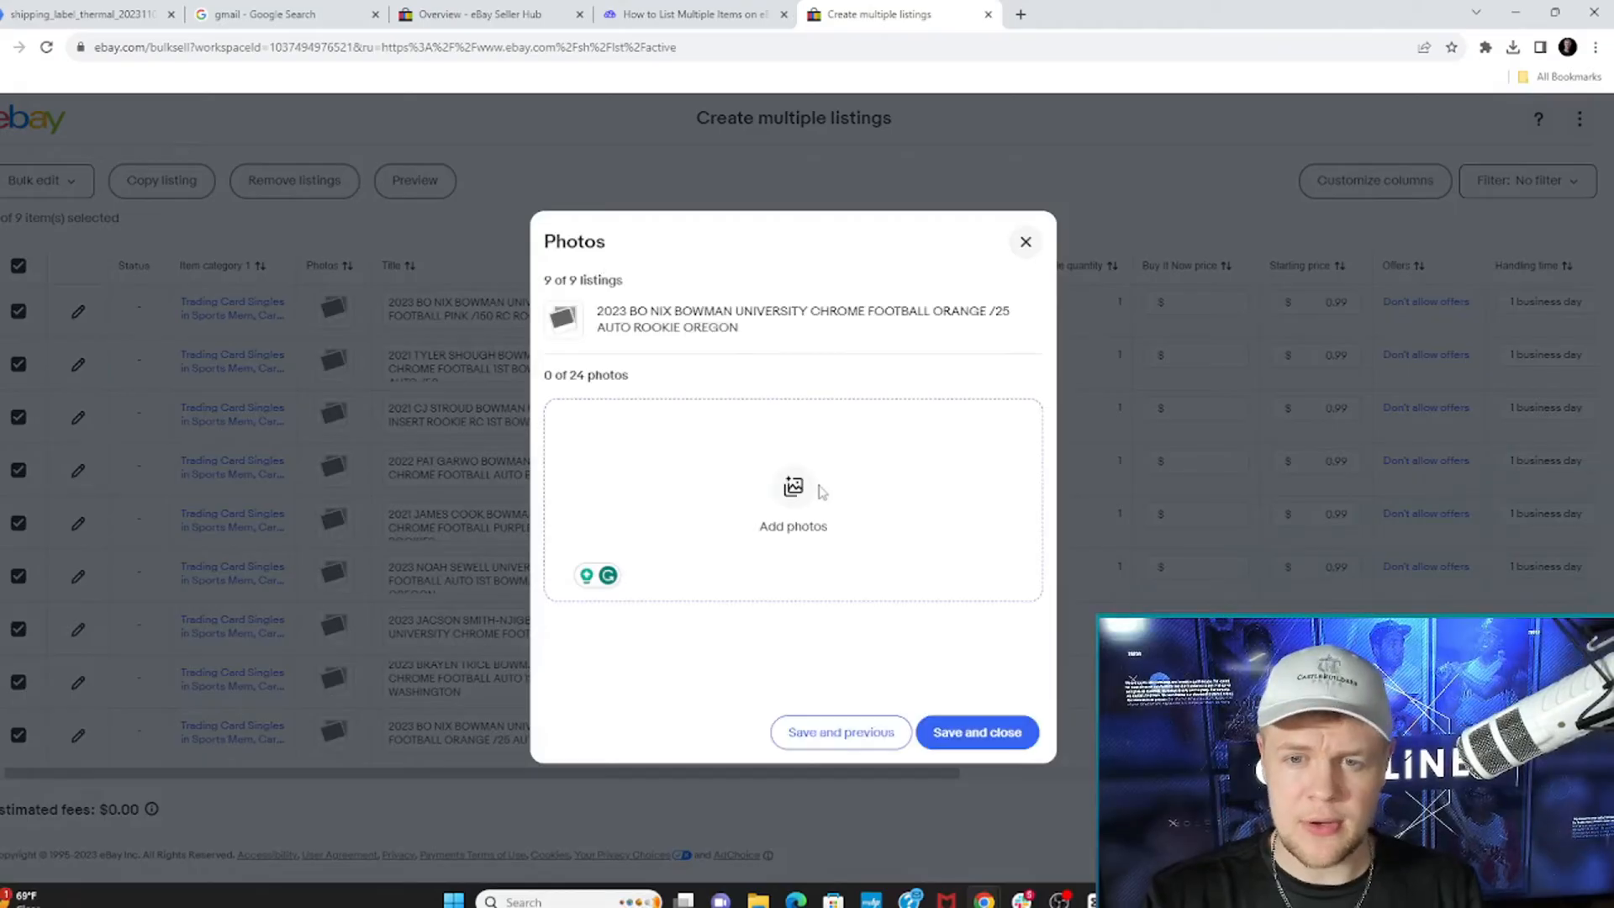
{"action": "left_click", "coordinate": [791, 504]}
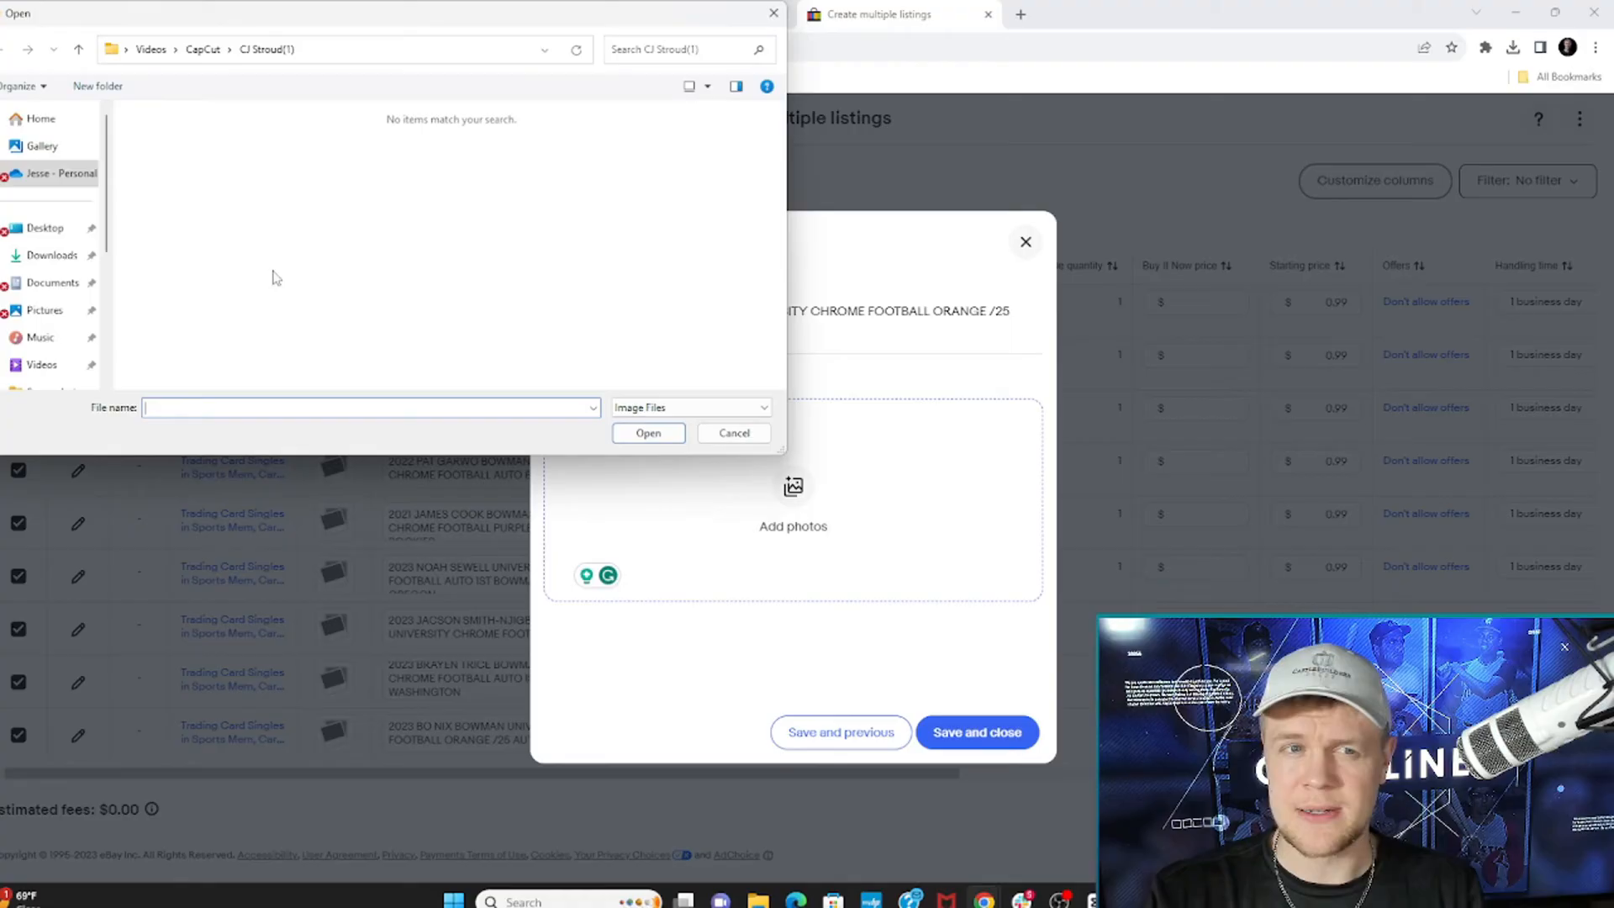
{"action": "mouse_move", "coordinate": [52, 256]}
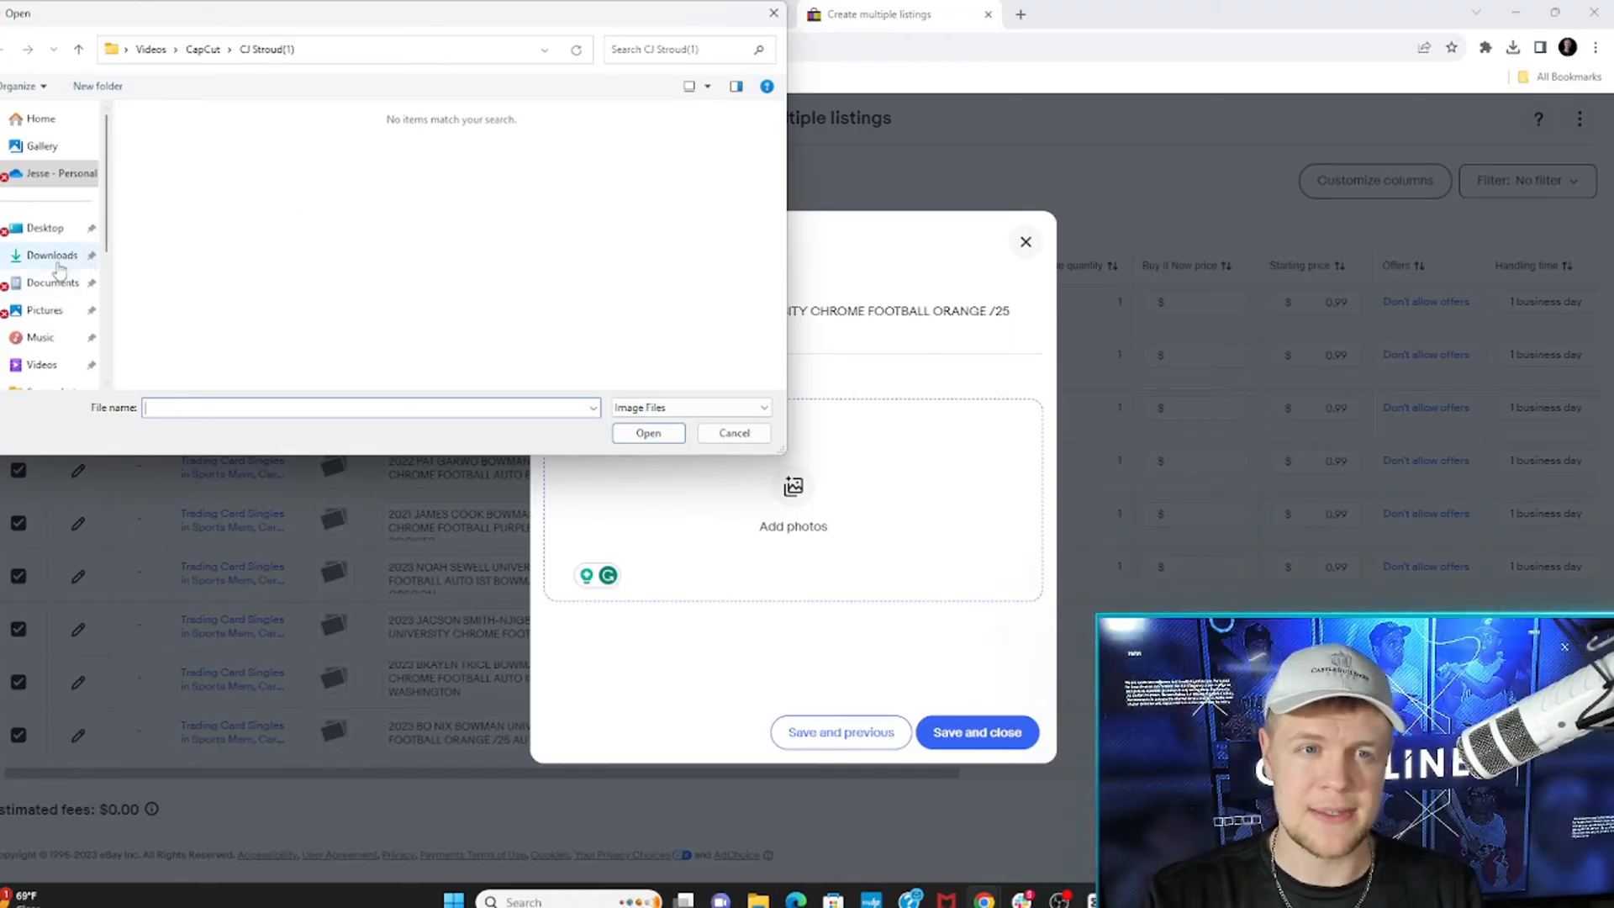
{"action": "left_click", "coordinate": [52, 254]}
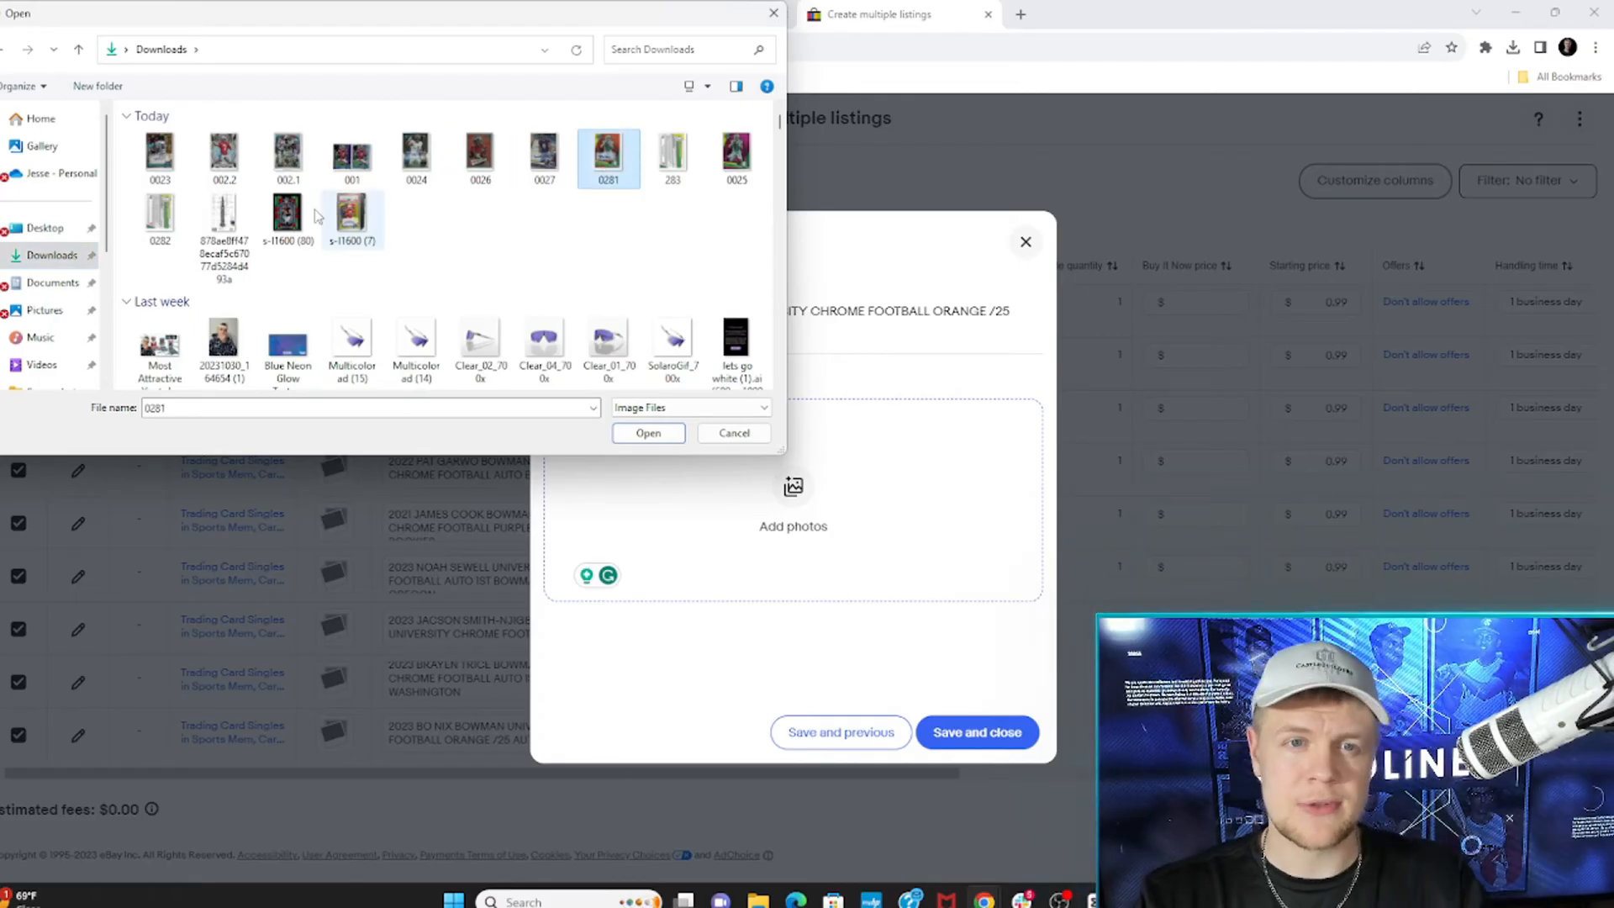
{"action": "left_click", "coordinate": [648, 432]}
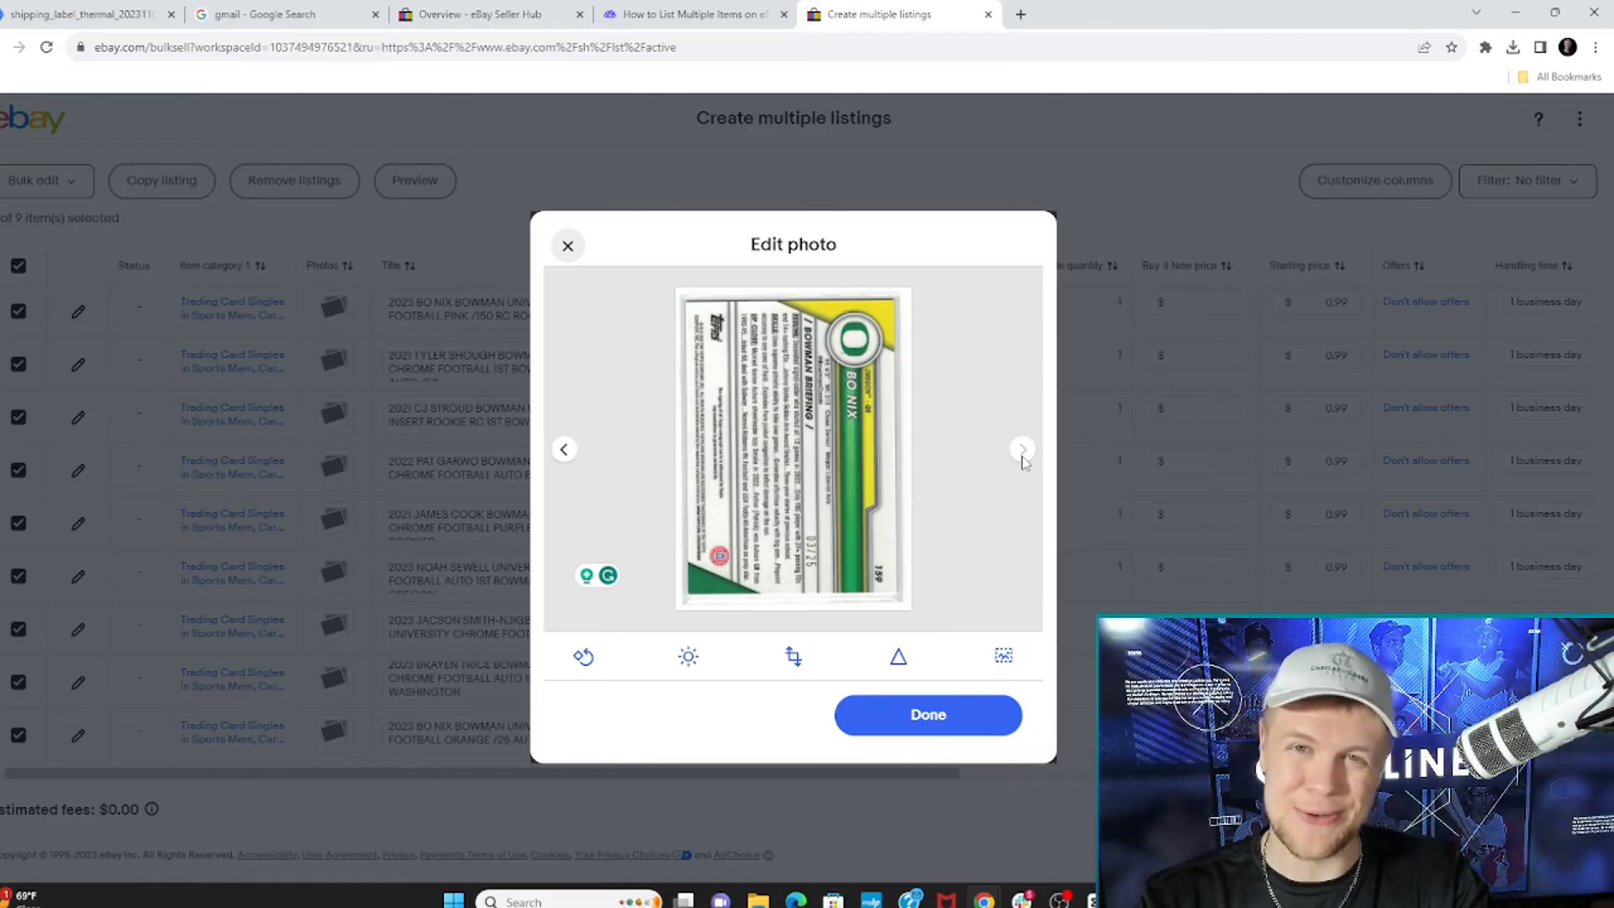
{"action": "left_click", "coordinate": [924, 715]}
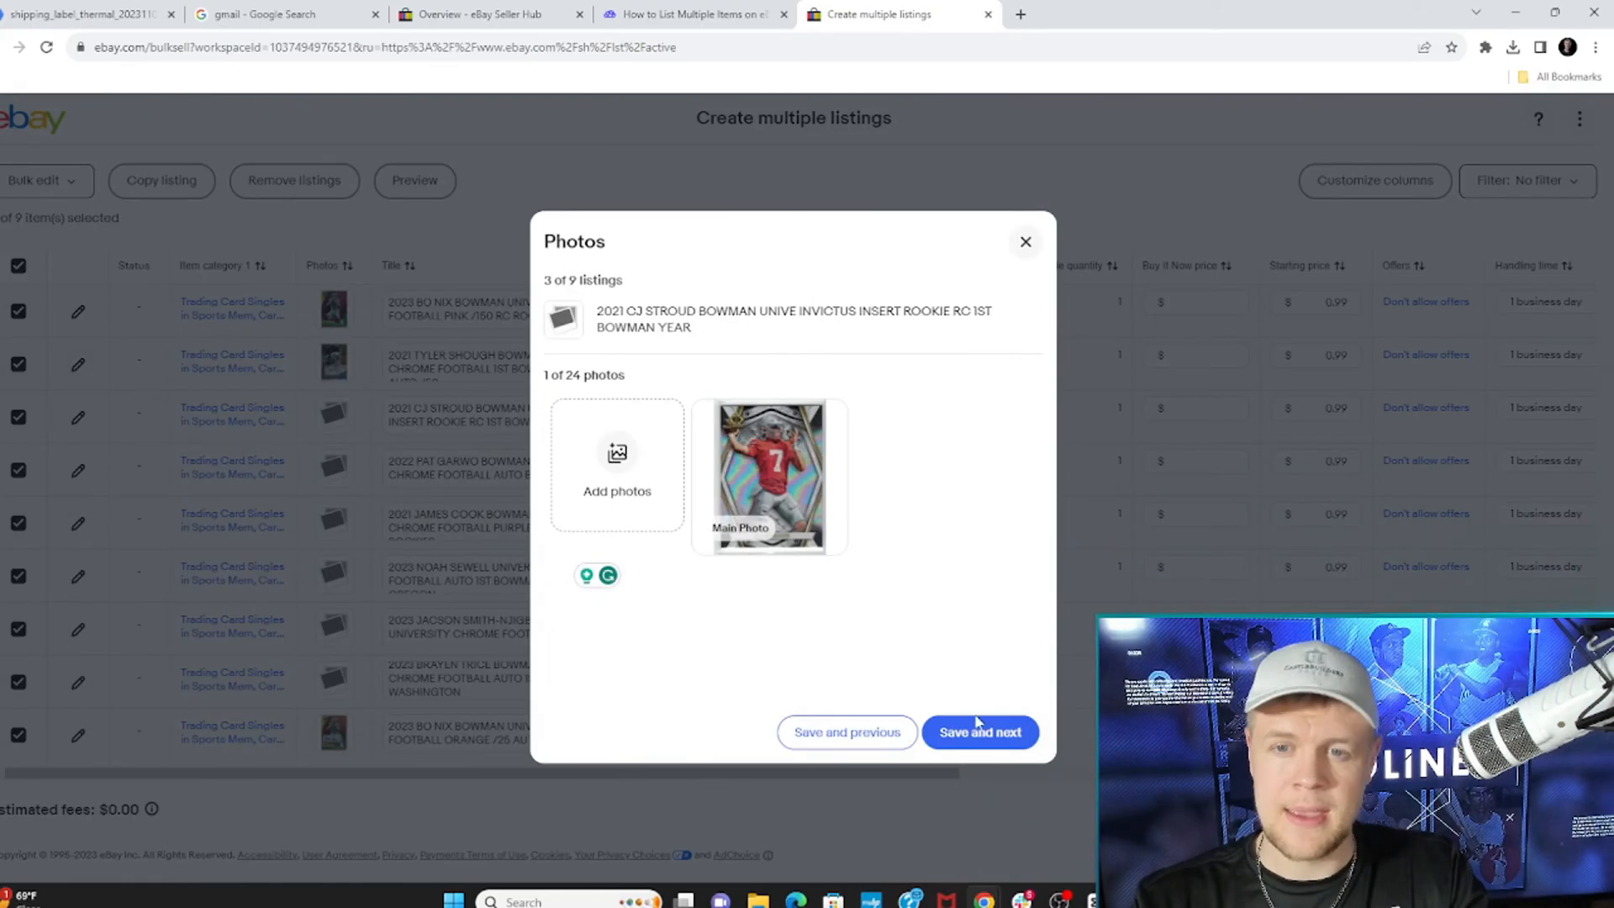
{"action": "left_click", "coordinate": [978, 731]}
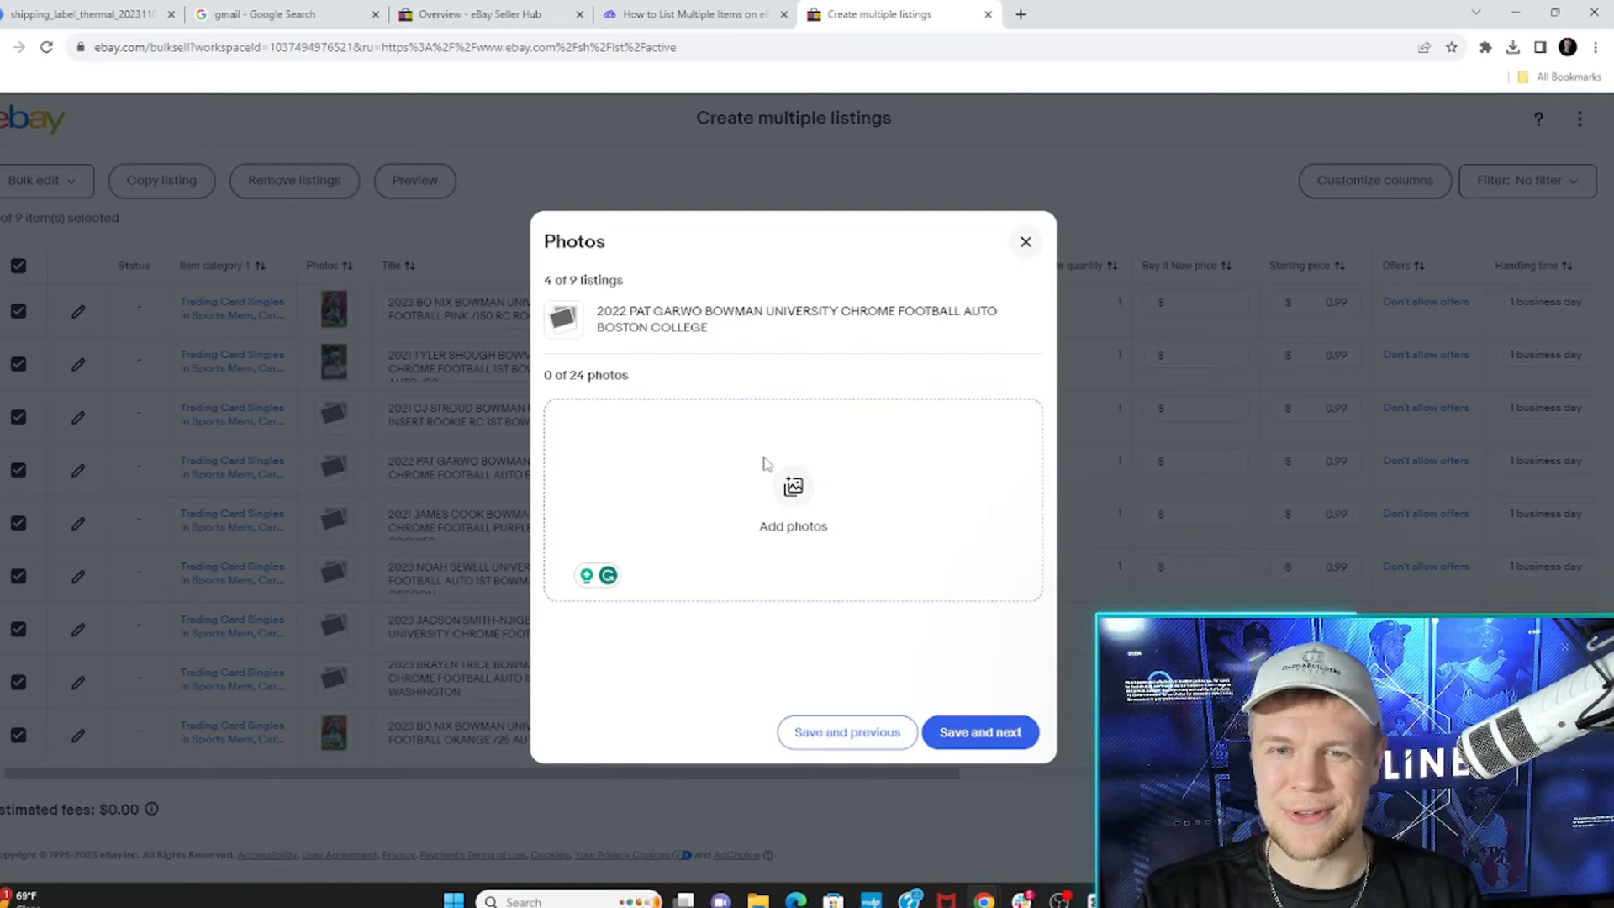
Step: Upload the next card's image and close the photos window after the last listing
{"action": "left_click", "coordinate": [792, 494]}
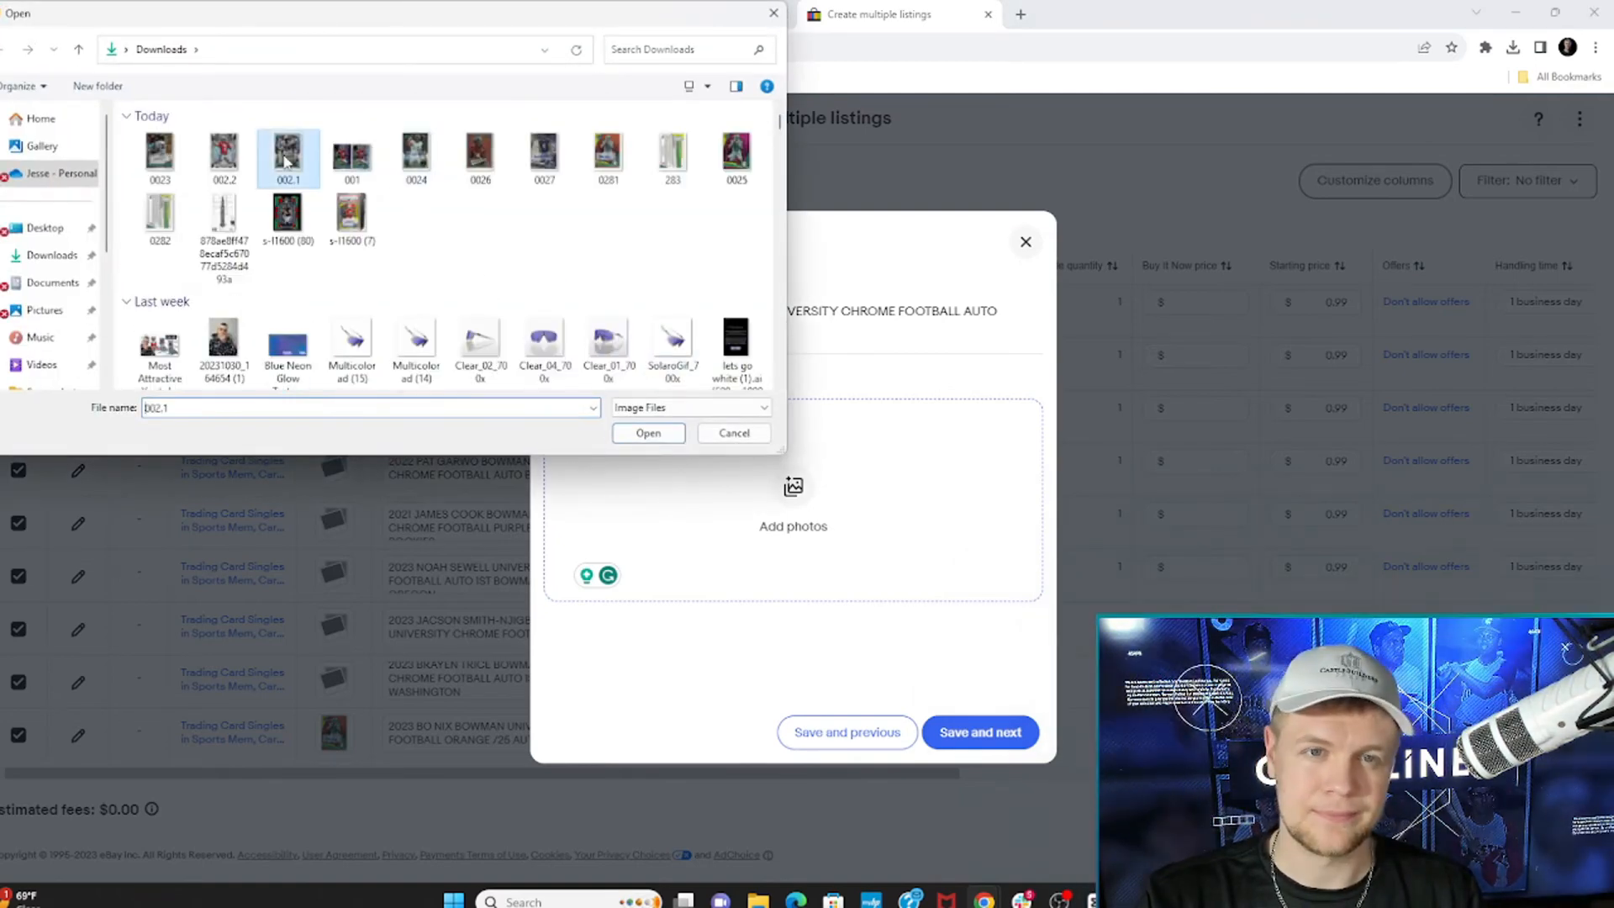
{"action": "left_click", "coordinate": [479, 154]}
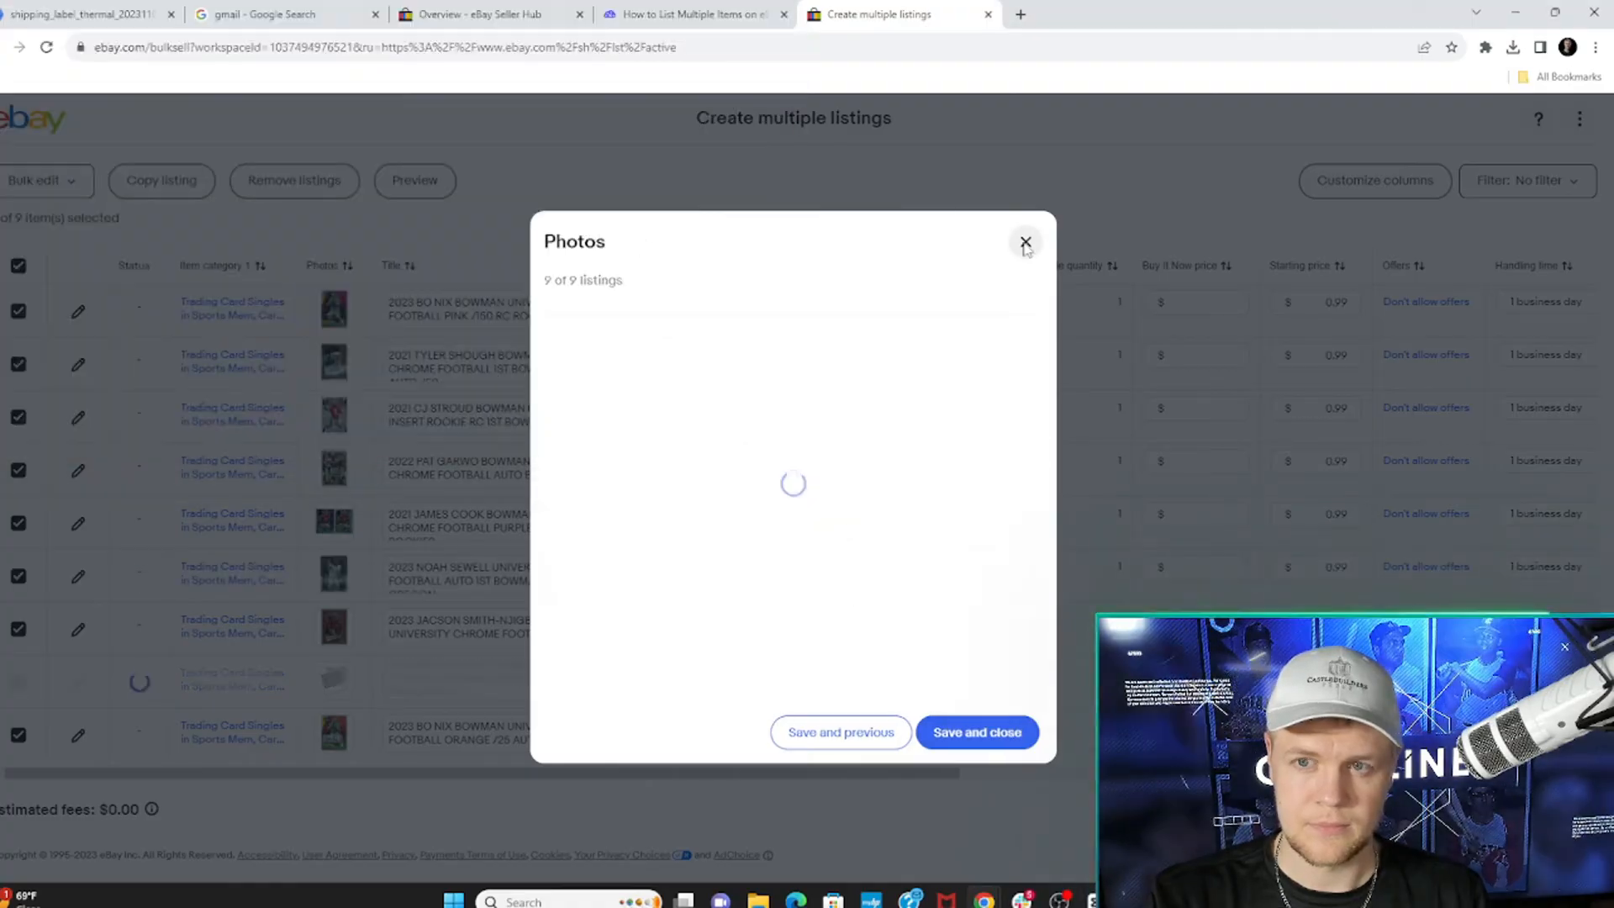
{"action": "left_click", "coordinate": [1025, 240]}
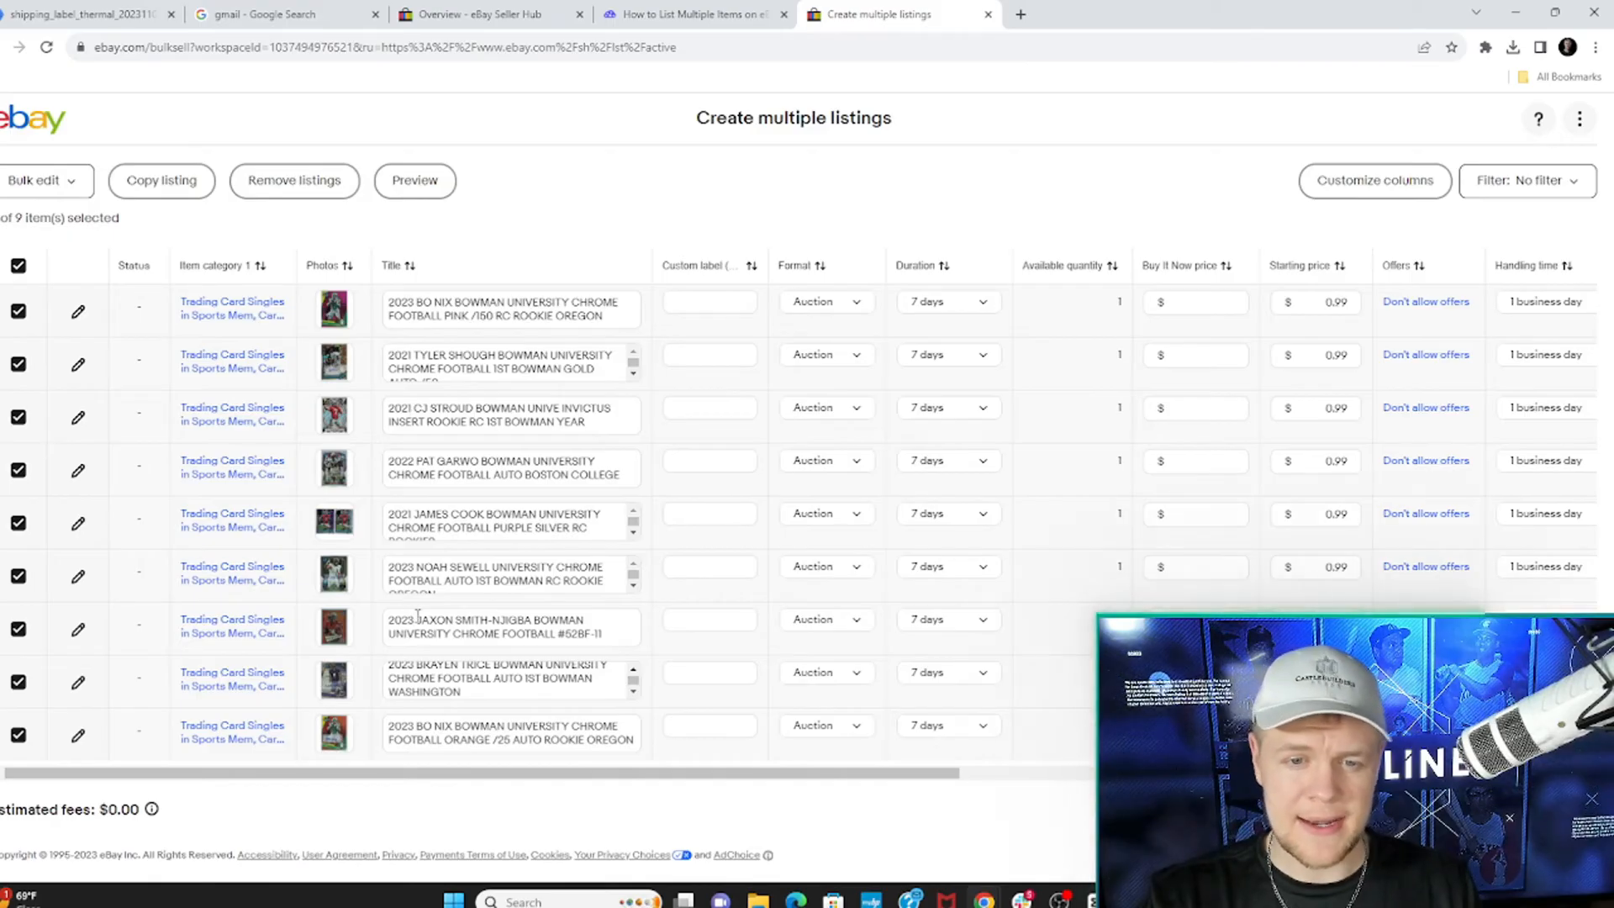
Step: Price the Bo Nix /25 at $399.99 Buy It Now, Good 'Til Cancelled with offers, and reach the $0.00 fee review
{"action": "double_click", "coordinate": [419, 625]}
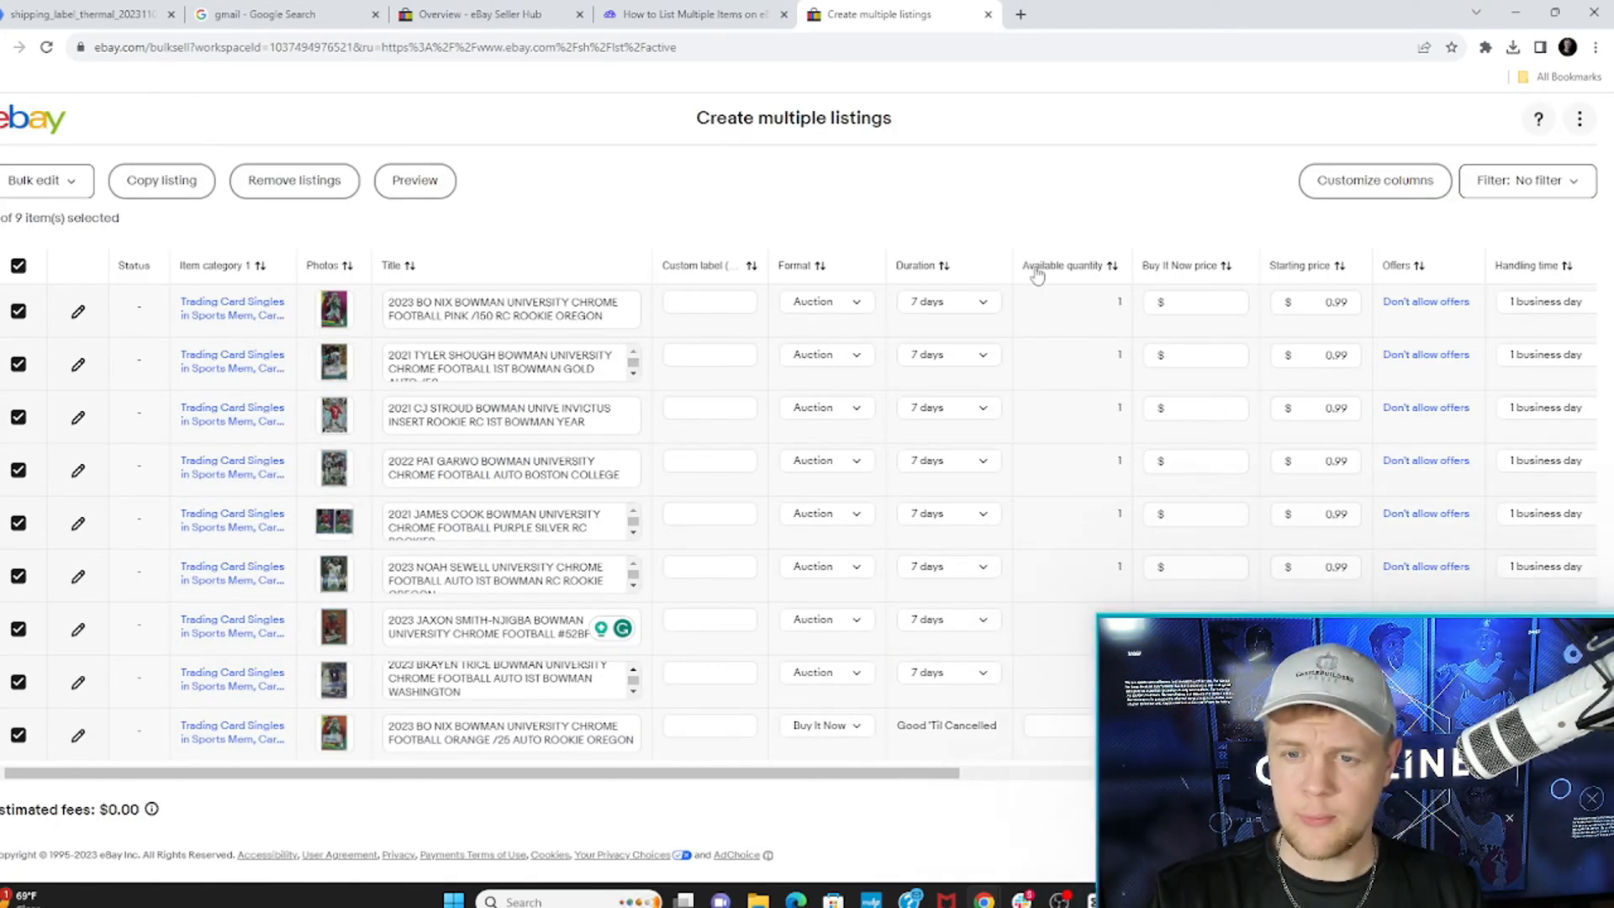
{"action": "mouse_move", "coordinate": [810, 258]}
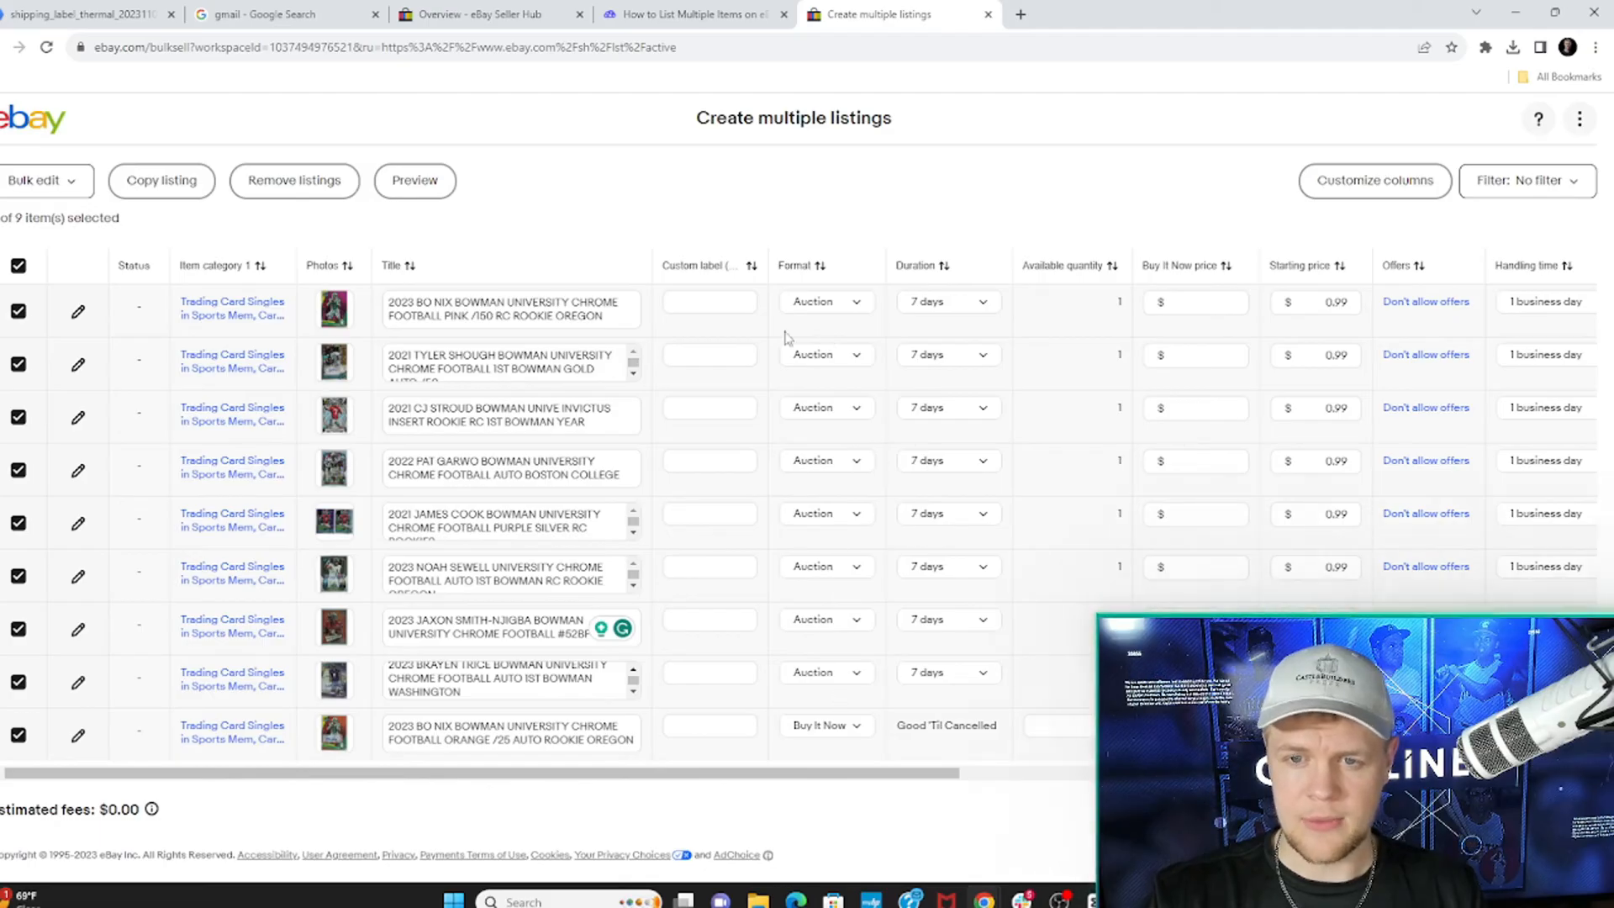
{"action": "scroll", "scroll_direction": "right", "scroll_amount": 3}
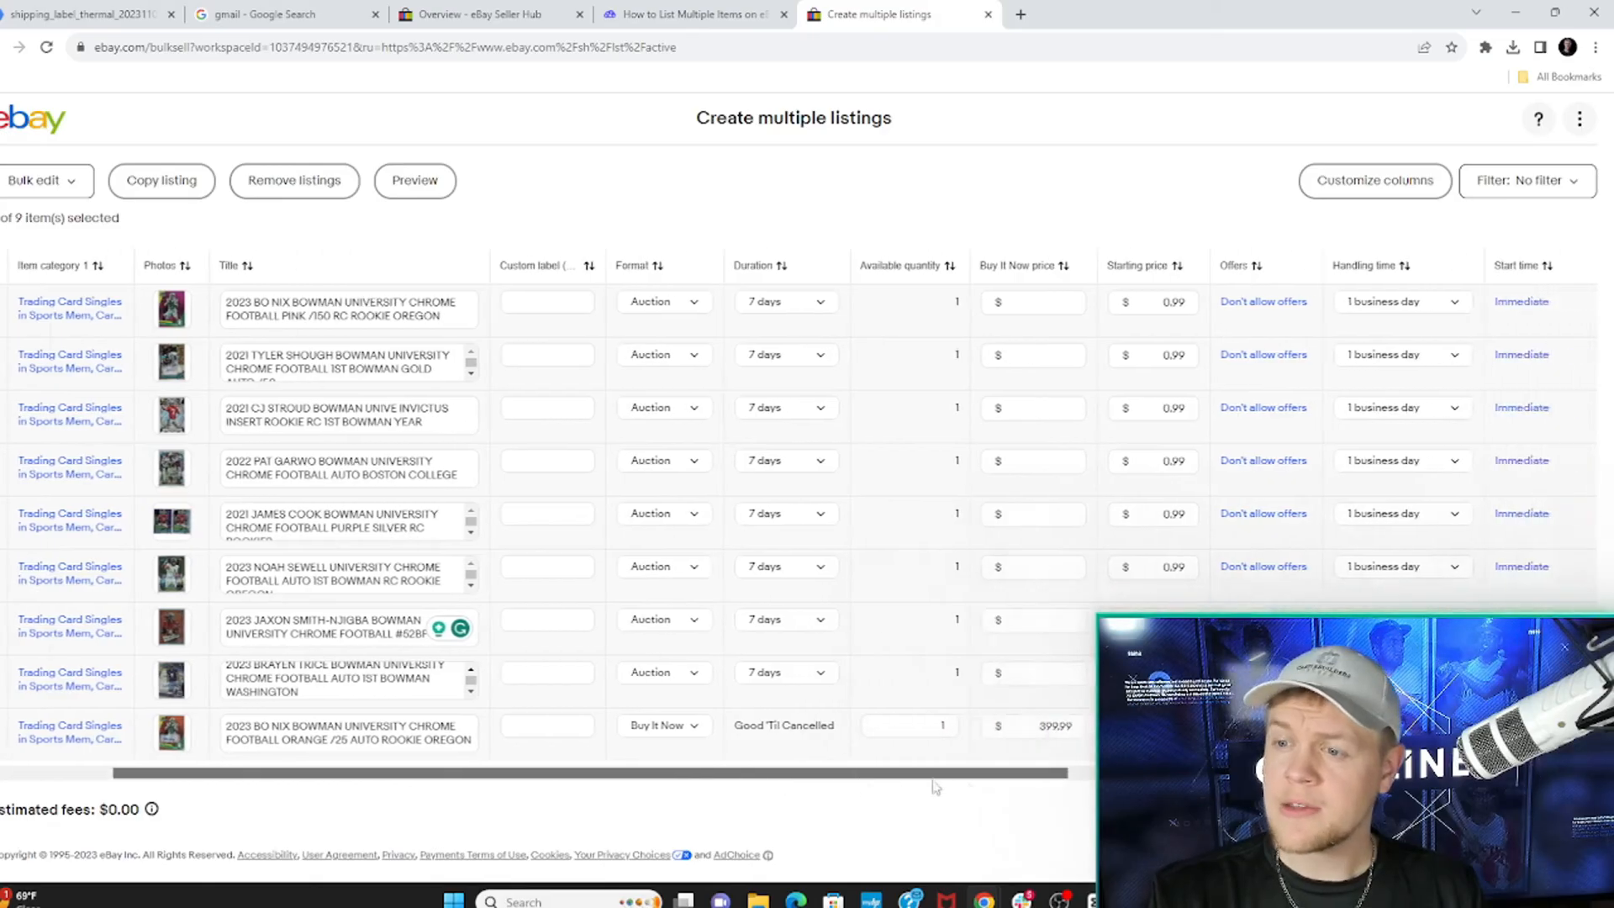
{"action": "scroll", "scroll_direction": "right", "scroll_amount": 3}
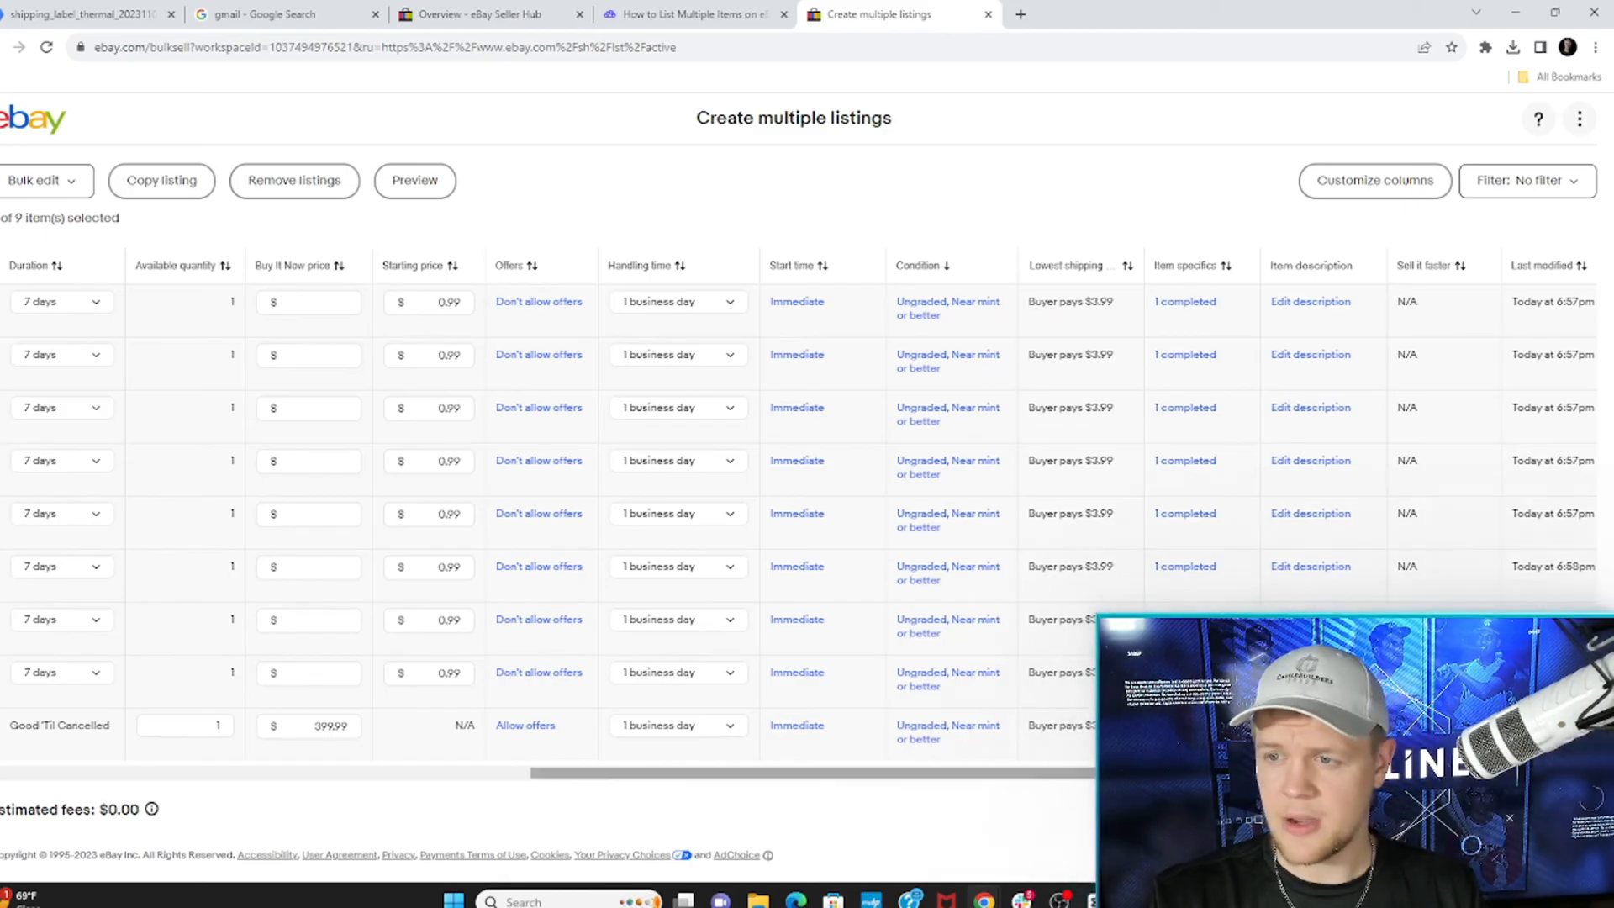
{"action": "scroll", "scroll_direction": "right", "scroll_amount": 3}
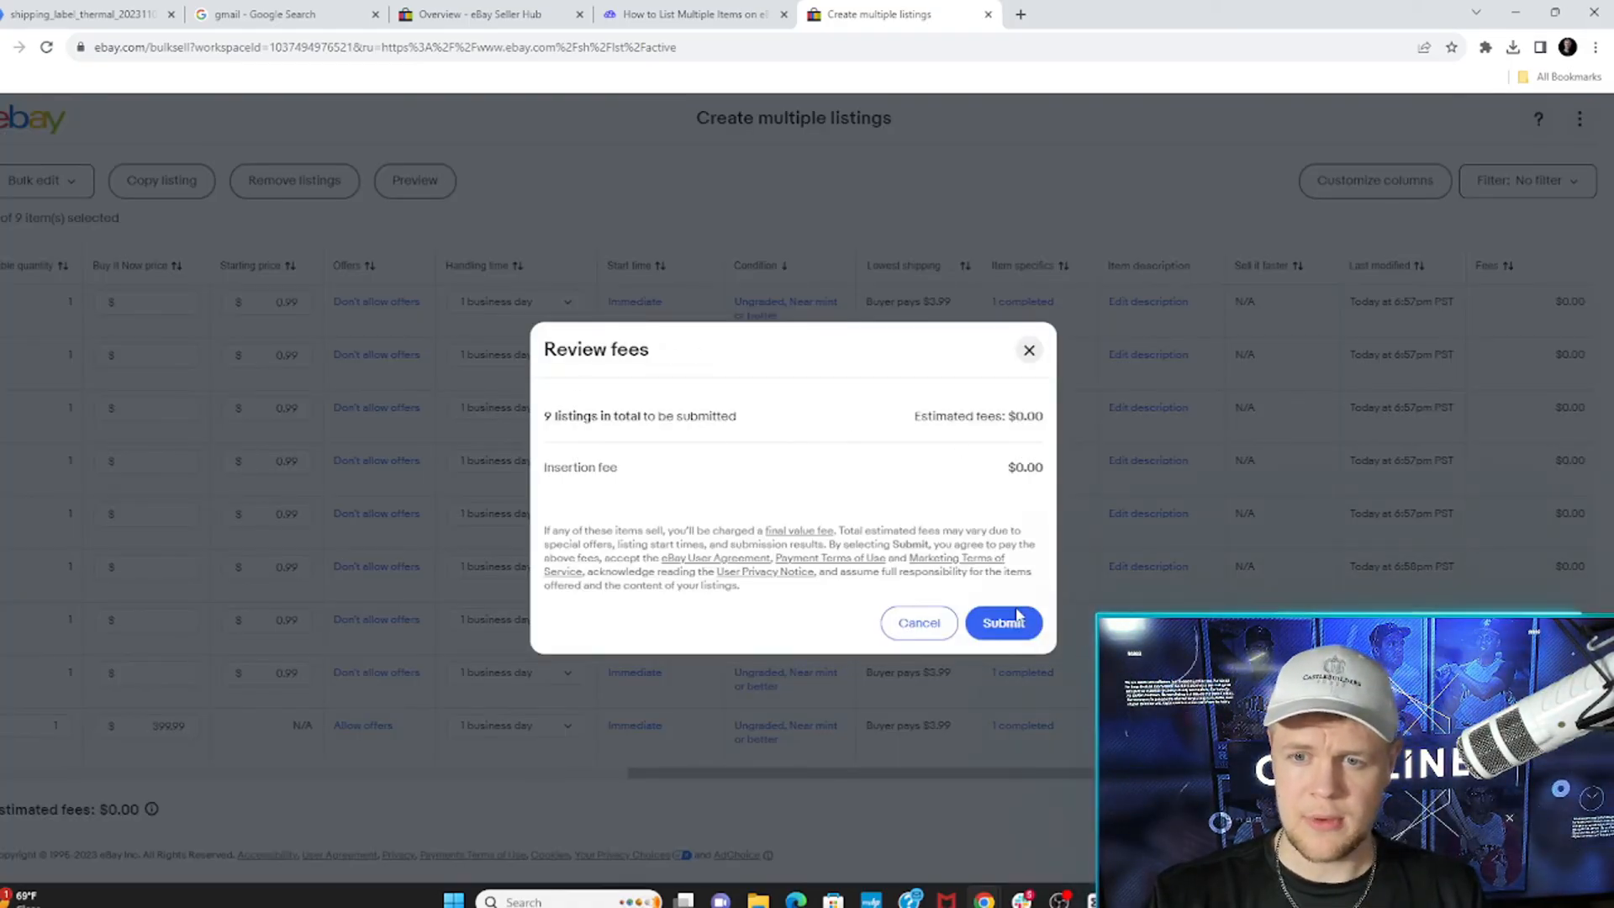
Step: Submit all nine listings live and confirm, landing on the active listings page
{"action": "left_click", "coordinate": [1002, 622]}
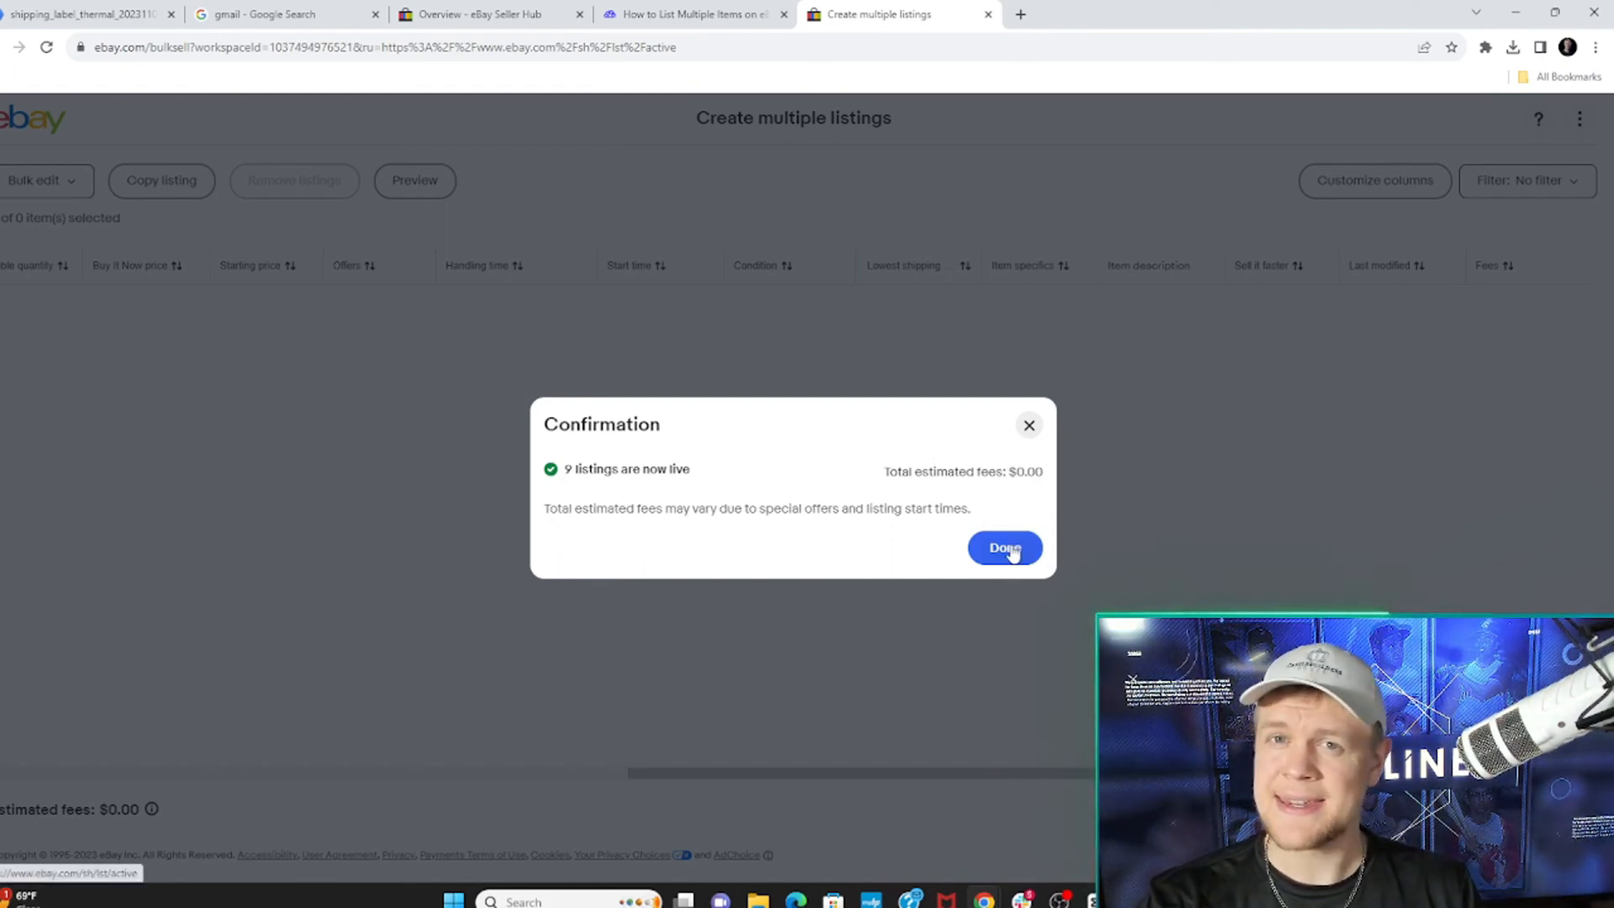
{"action": "left_click", "coordinate": [1004, 547]}
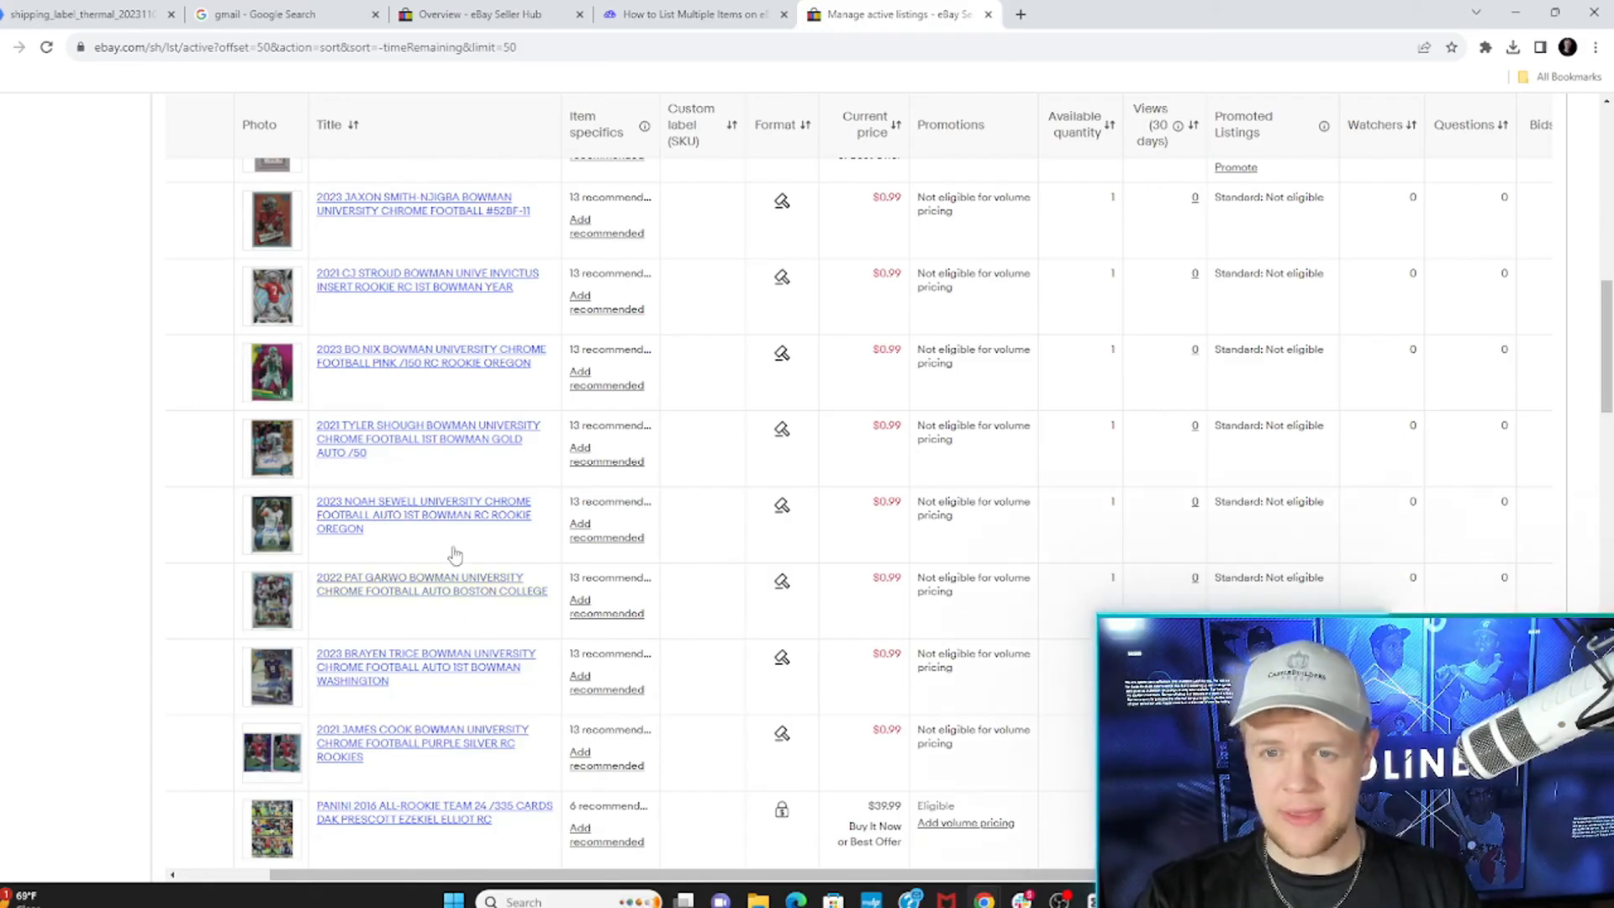
Step: View the live Tyler Shough Gold Auto /50 item page down to the sponsored similar items
{"action": "left_click", "coordinate": [426, 432]}
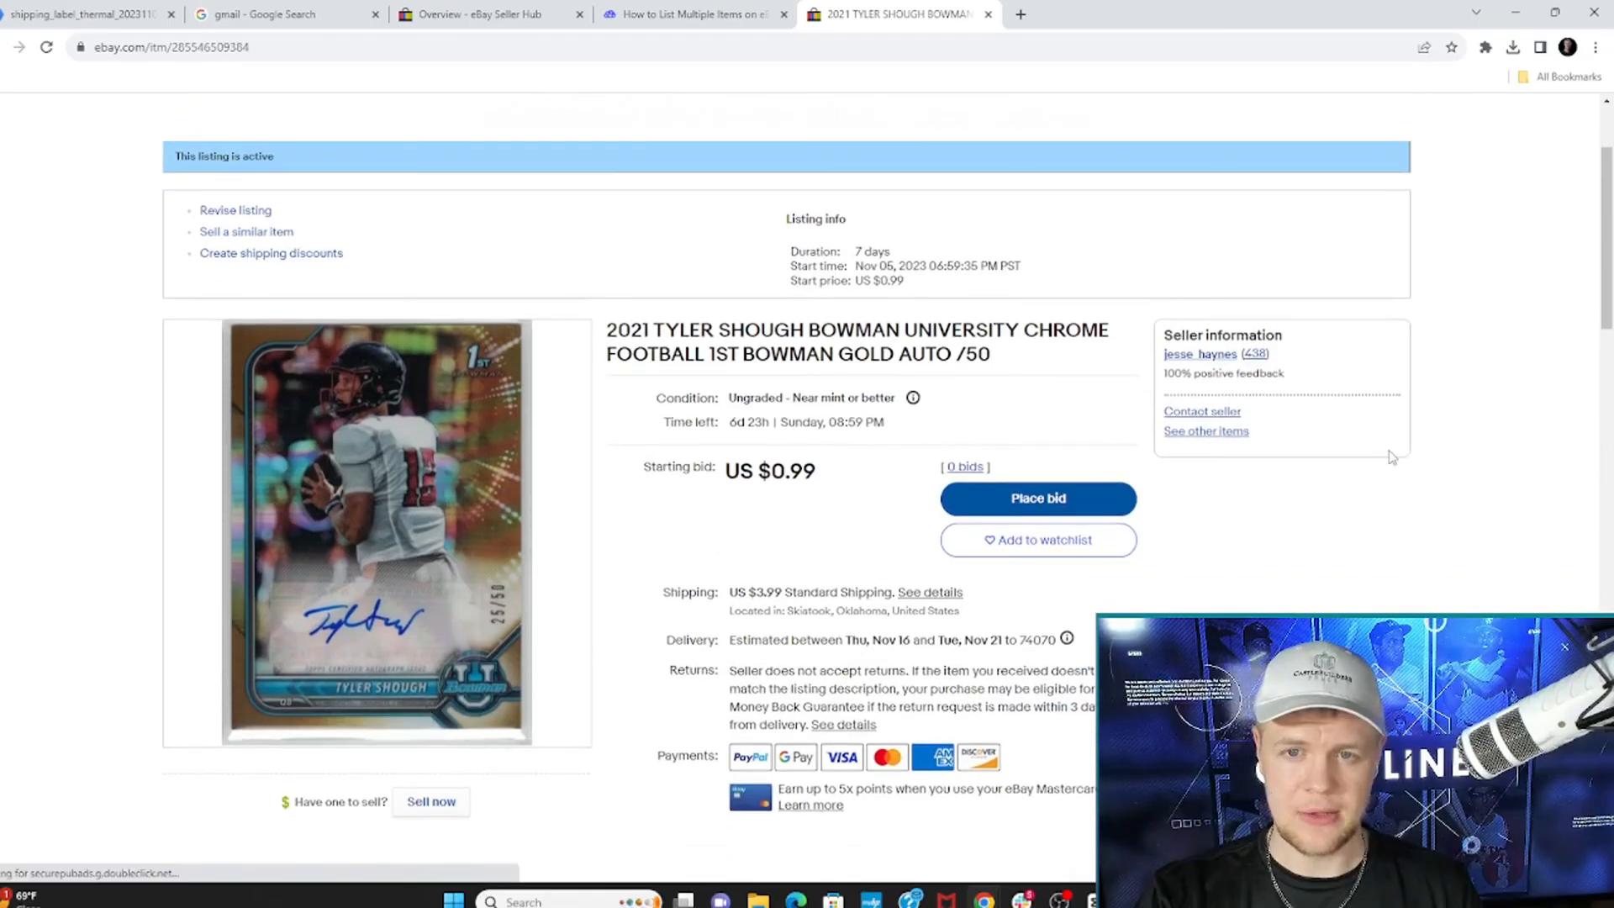
{"action": "scroll", "scroll_direction": "down", "scroll_amount": 3}
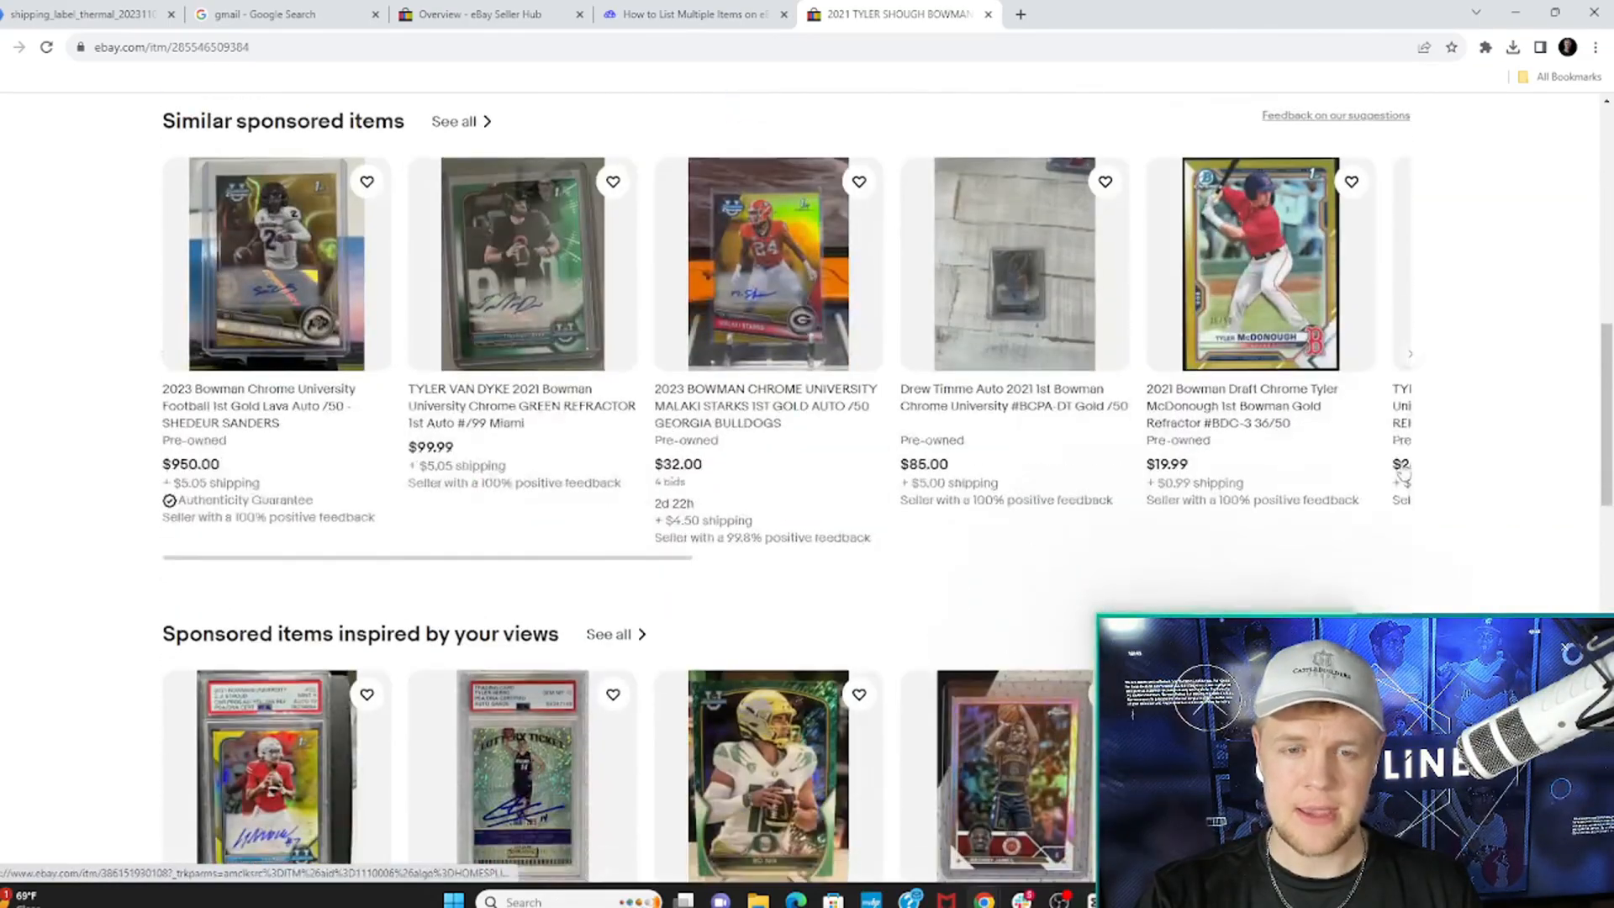